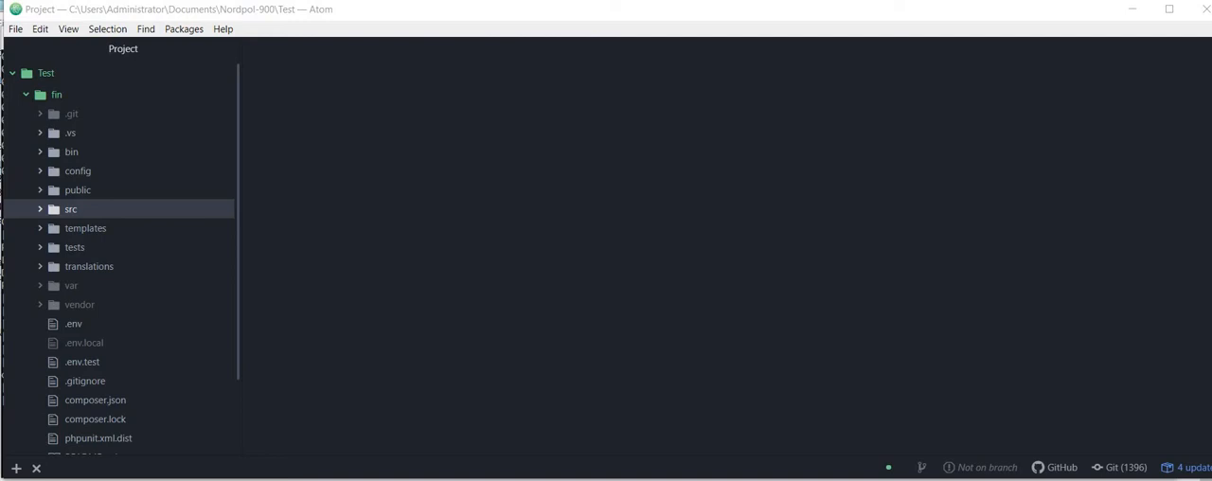
pyautogui.moveTo(248, 245)
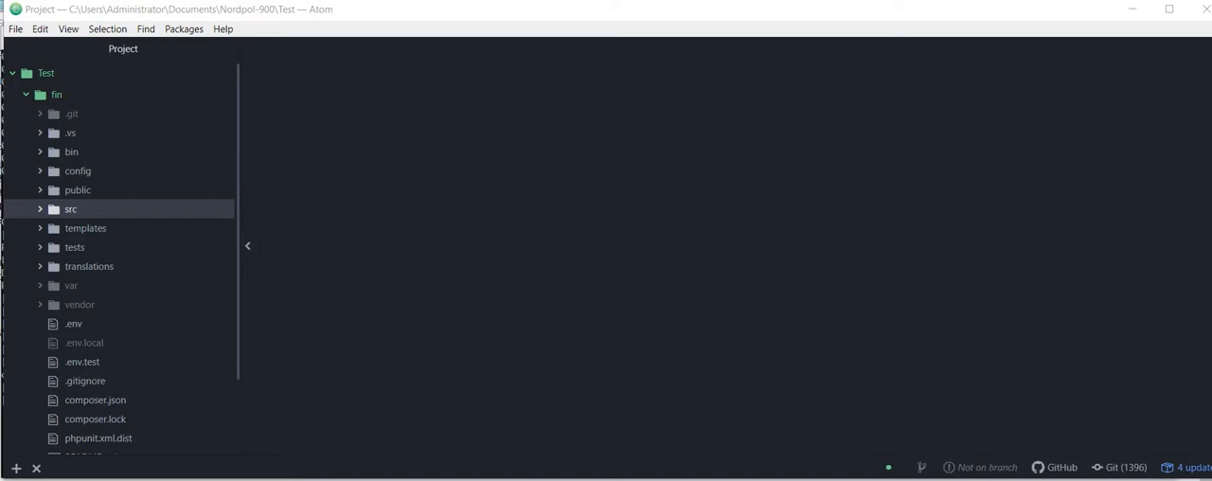
# - Expand the fin project's src folder to reveal Controller, DataFixtures and Entity
pyautogui.click(70, 208)
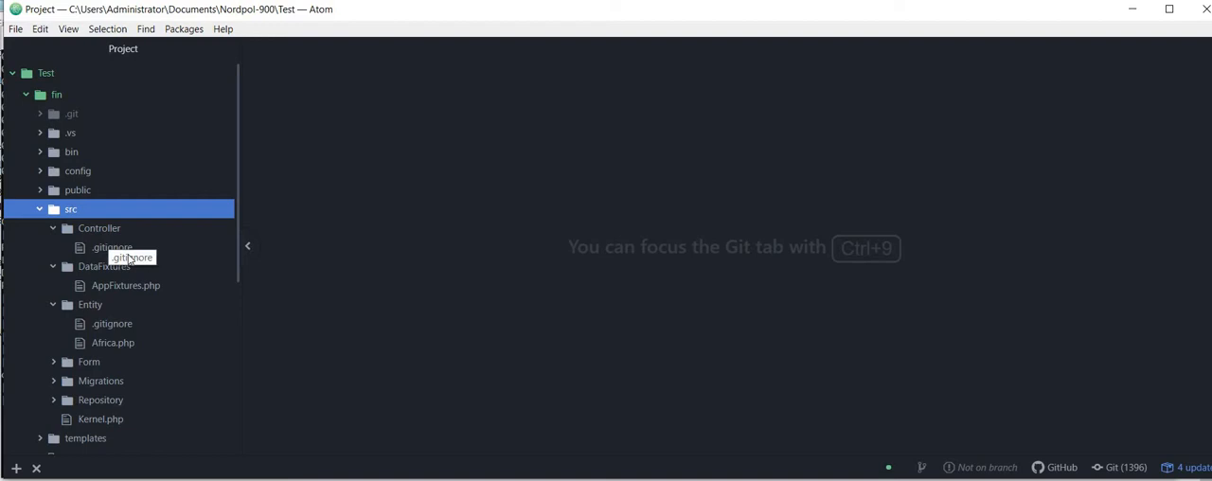
pyautogui.moveTo(130, 266)
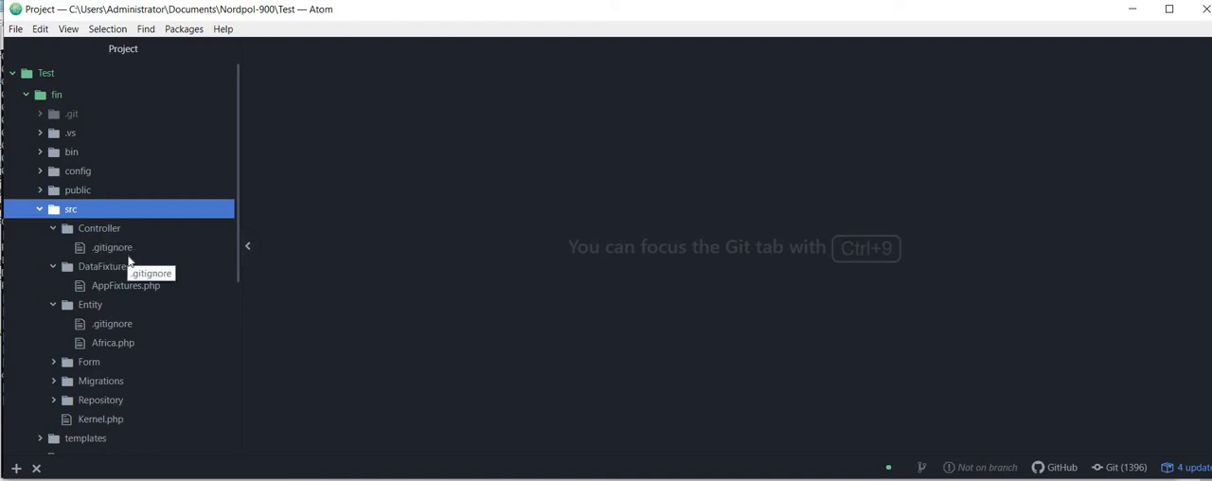
pyautogui.moveTo(101, 266)
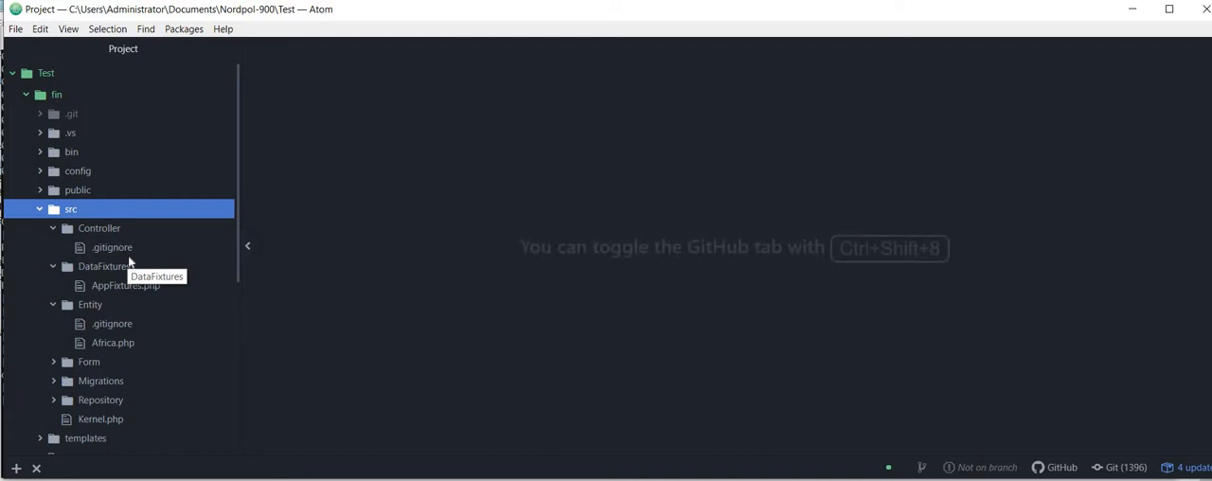
# - Create a new file named AppController.php inside the src/Controller folder
pyautogui.click(100, 227)
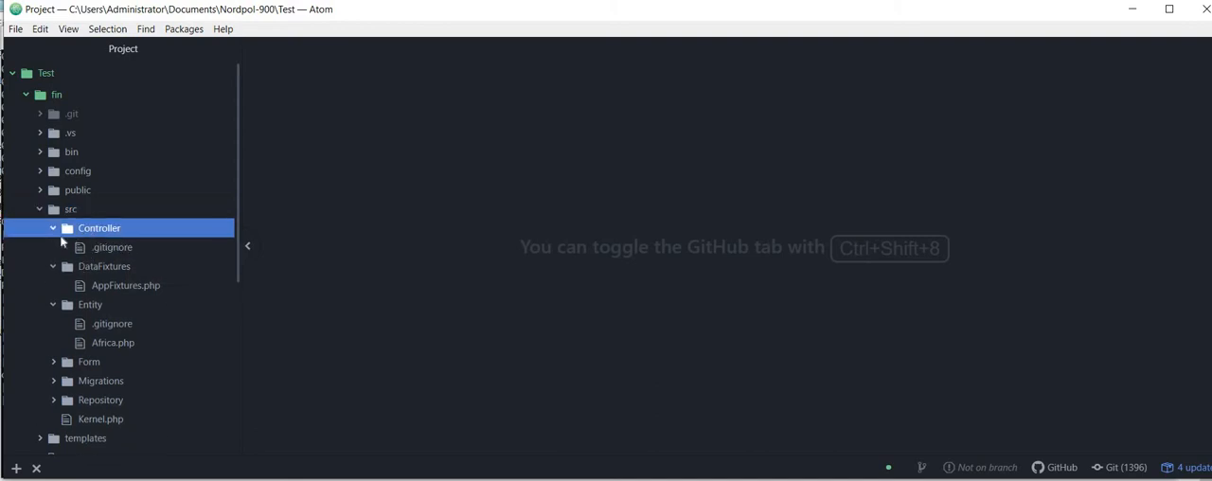
pyautogui.rightClick(99, 227)
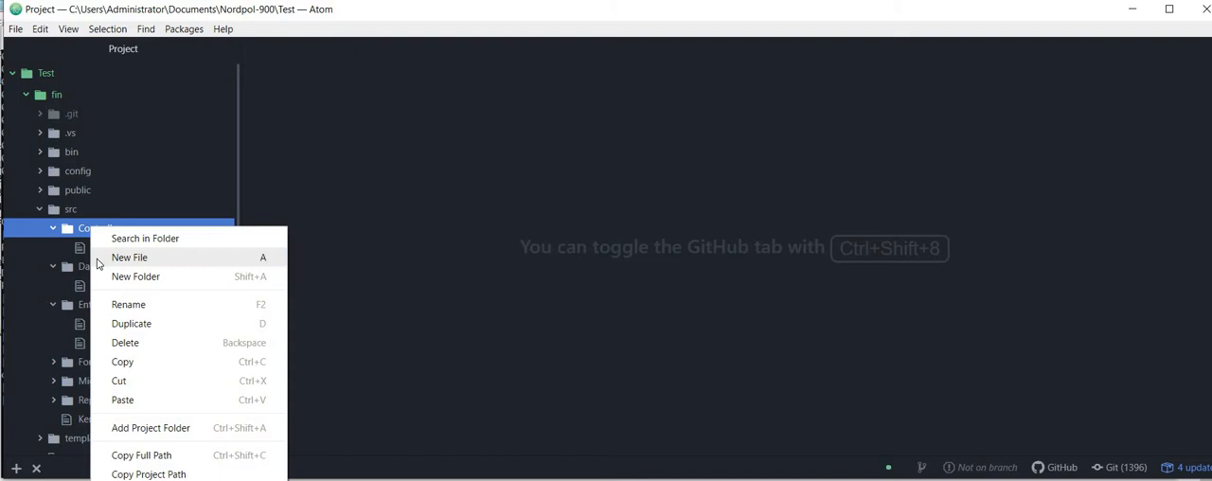
pyautogui.click(129, 257)
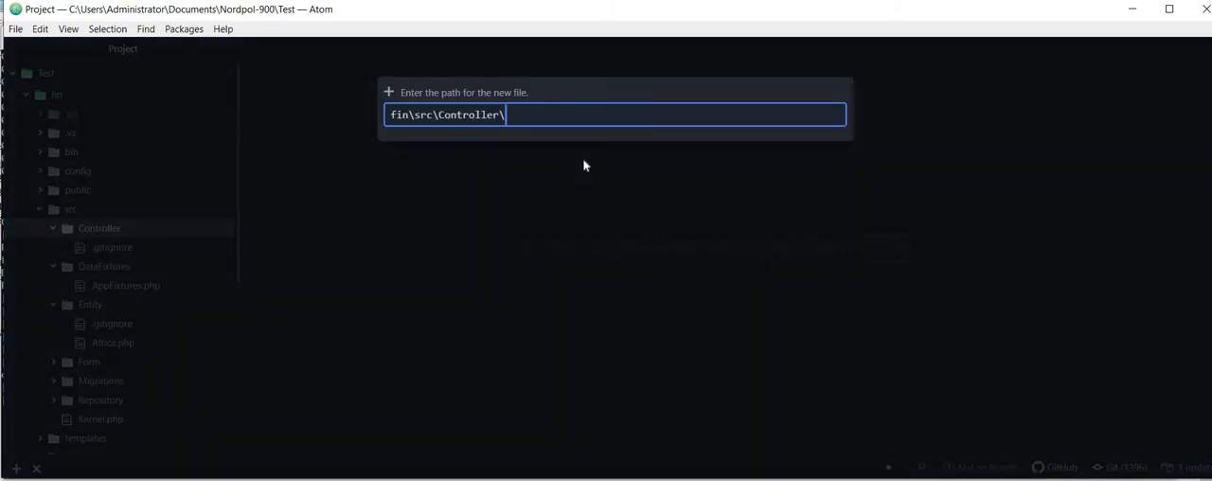
pyautogui.write('A')
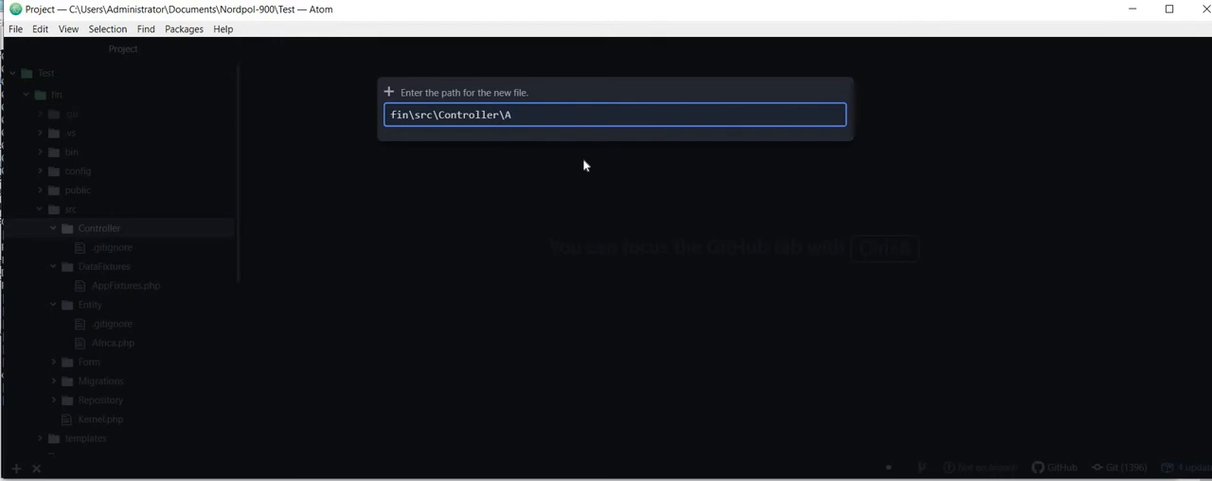
pyautogui.write('ppc')
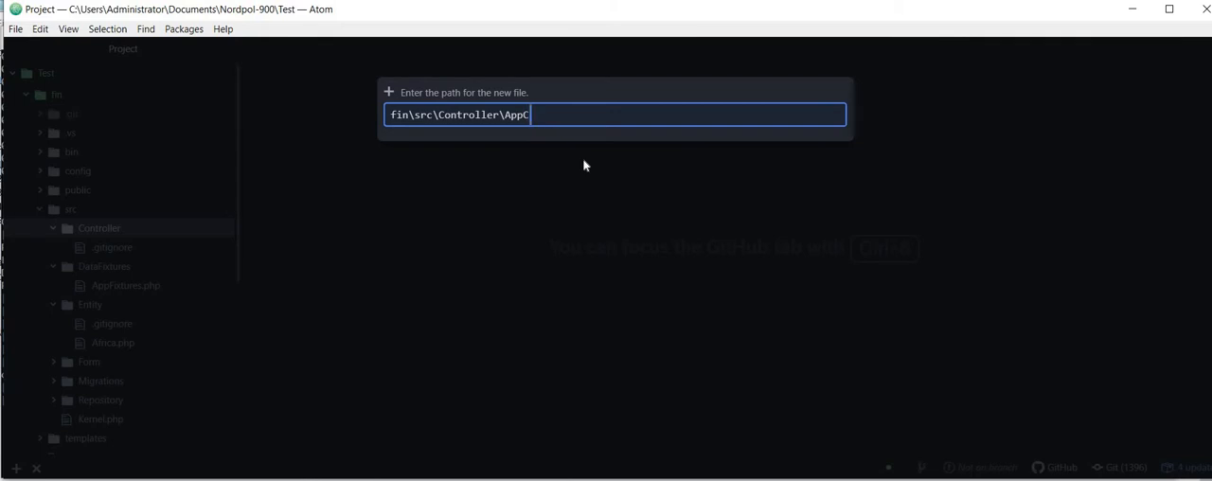
pyautogui.write('ont')
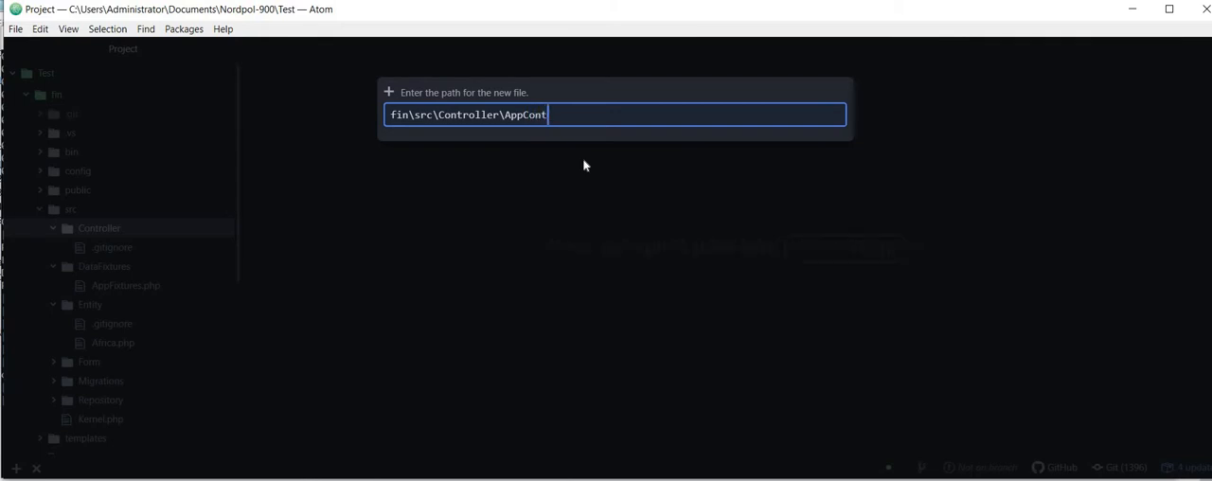
pyautogui.write('roller.p')
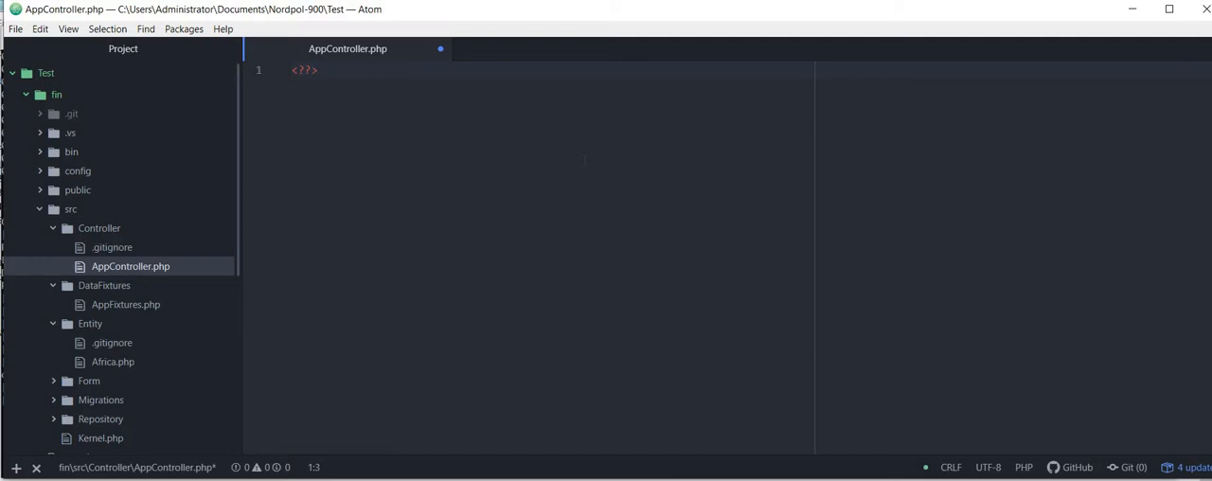
# - Open the PHP block and declare namespace App\Controller; on line 2
pyautogui.write('php')
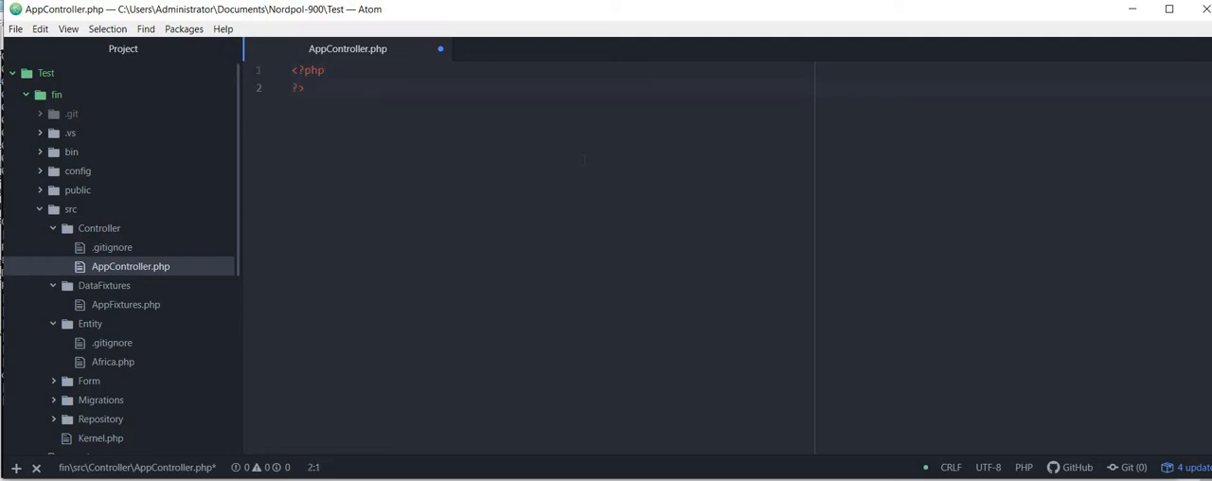
pyautogui.press('enter')
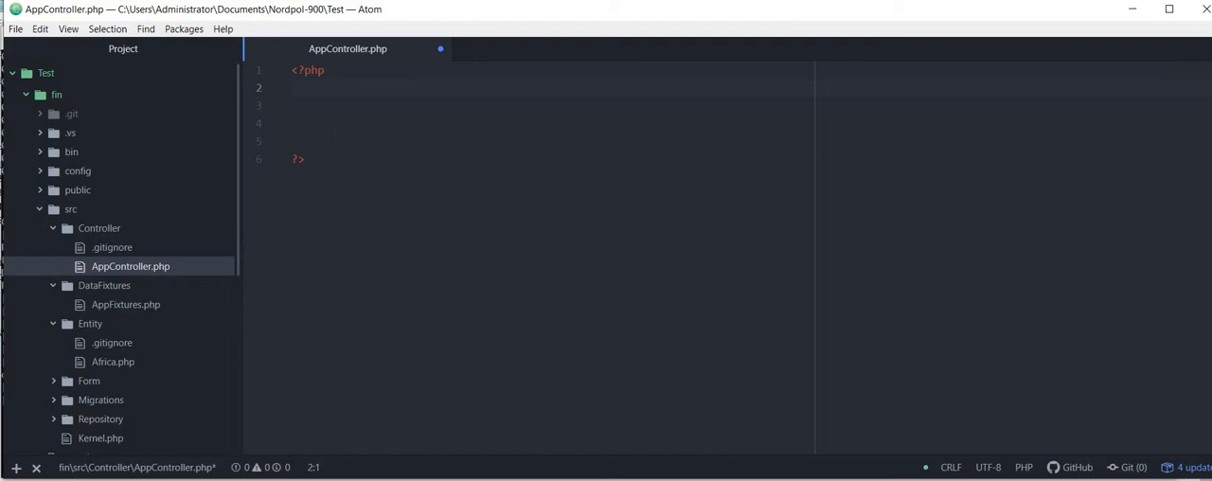
pyautogui.write('name')
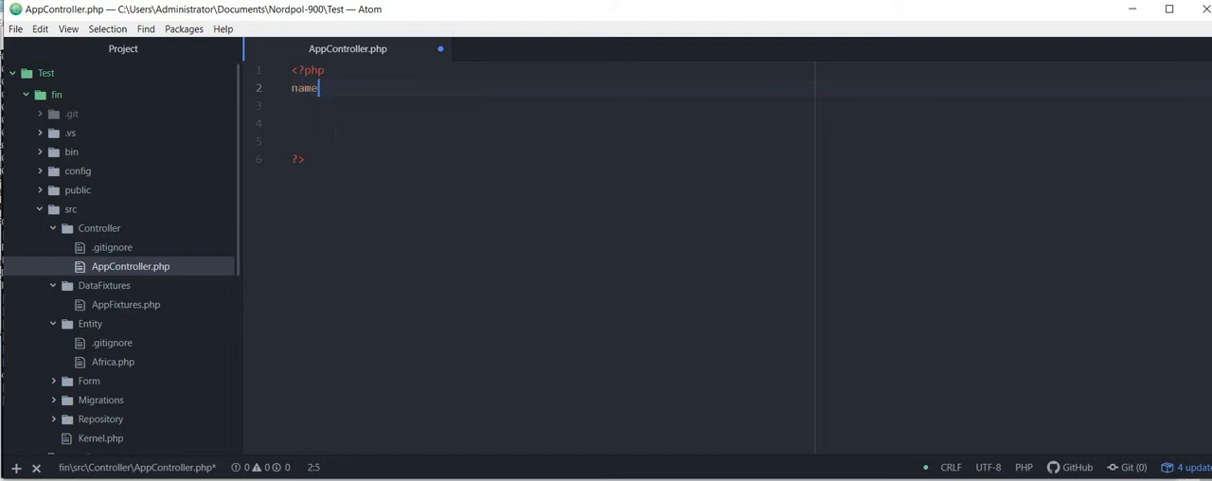
pyautogui.write('space')
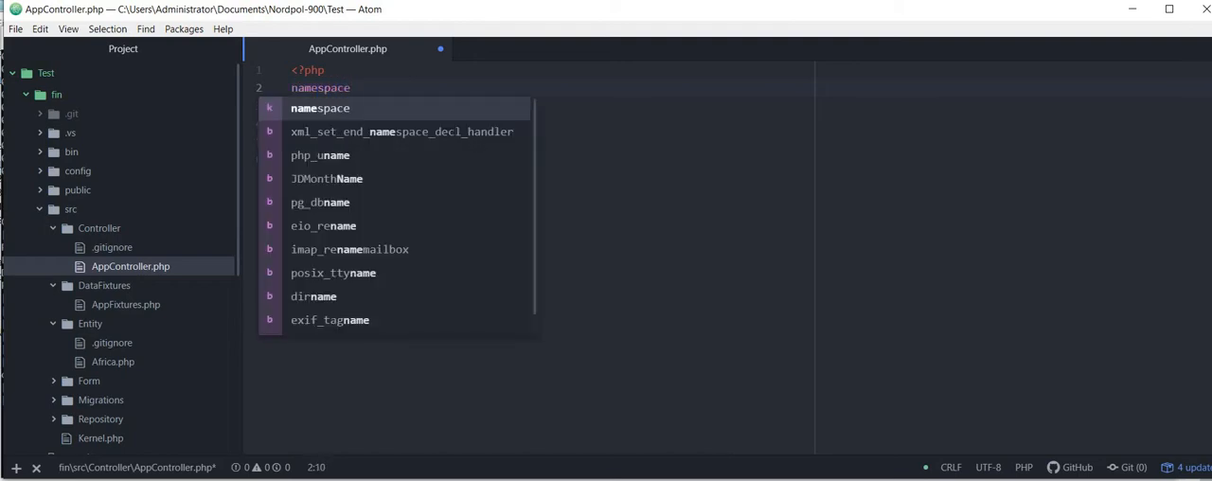
pyautogui.write('App')
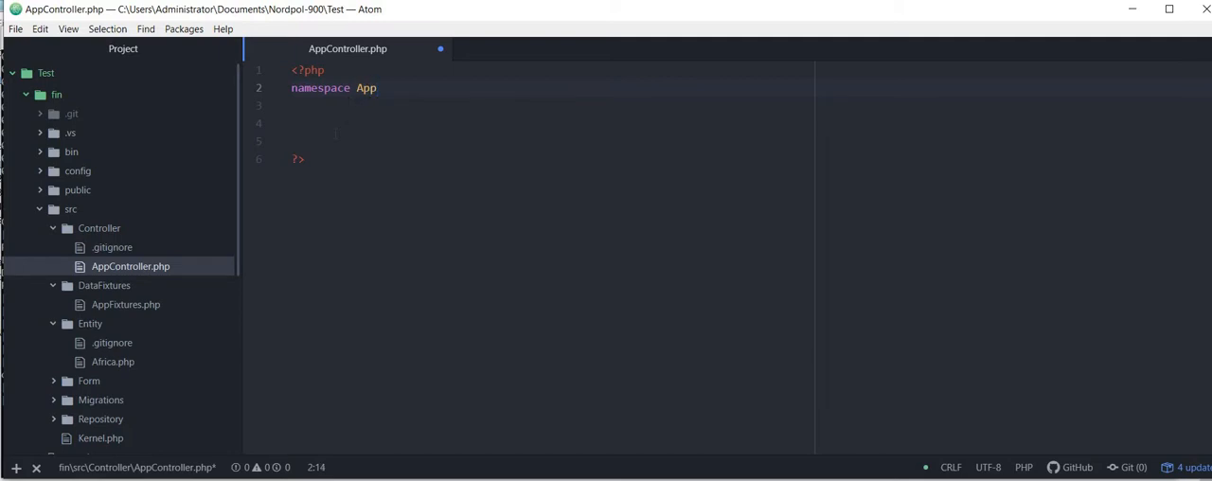
pyautogui.write('\\')
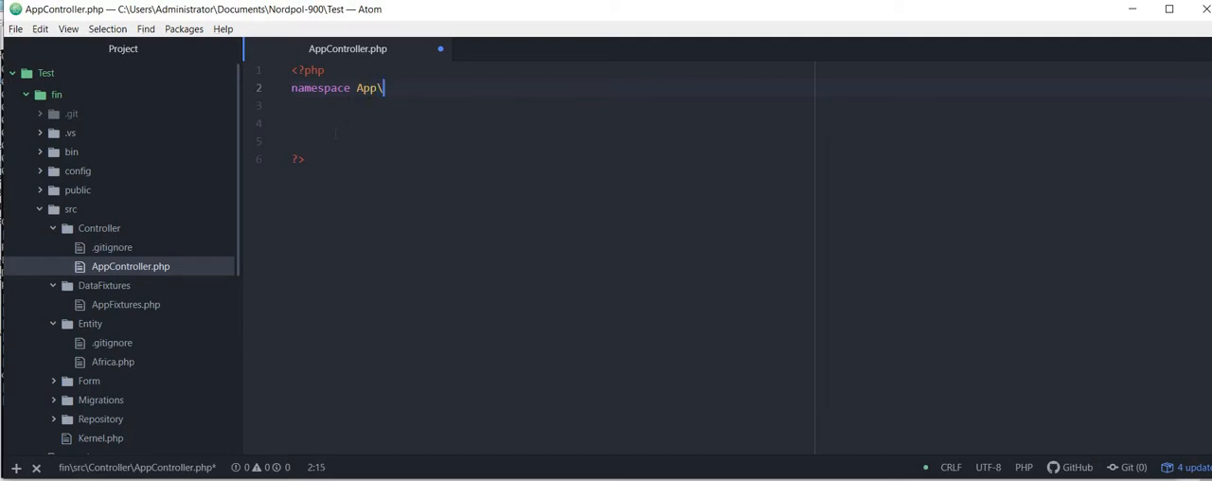
pyautogui.write('C')
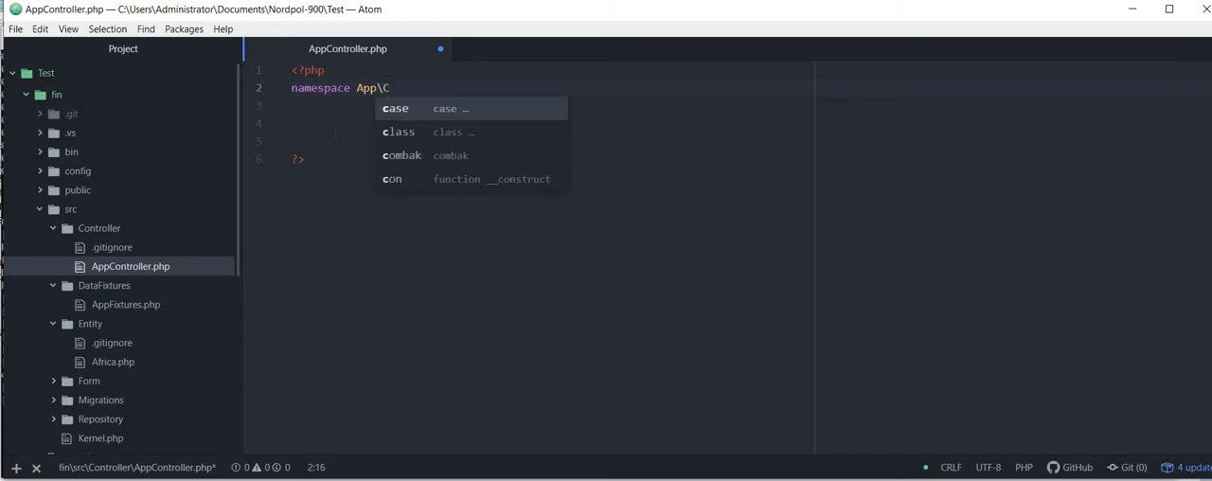
pyautogui.write('ontroller;')
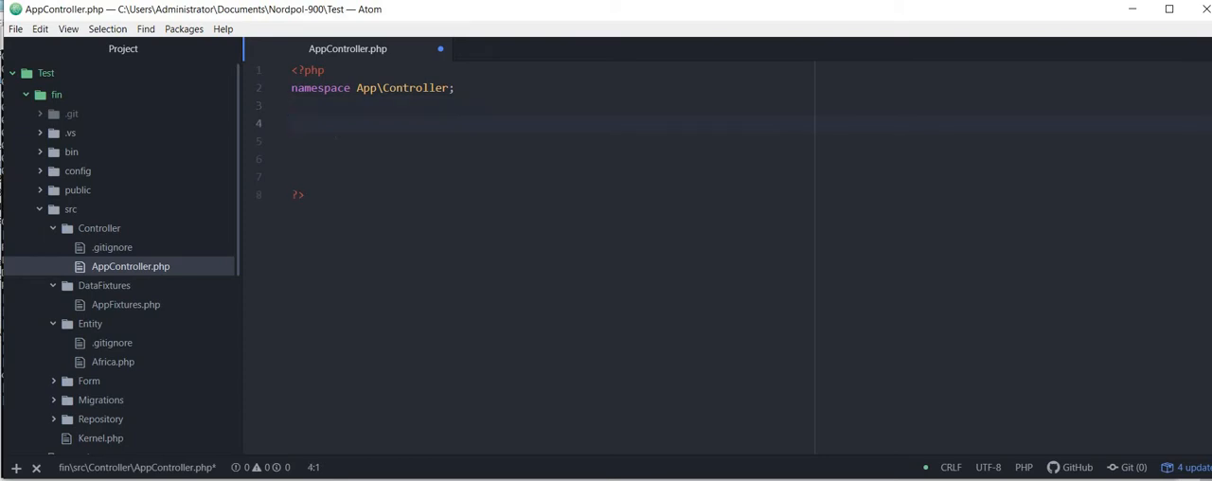
# - Add use Symfony\Component\HttpFoundation\Response; on the line below the namespace
pyautogui.click(294, 123)
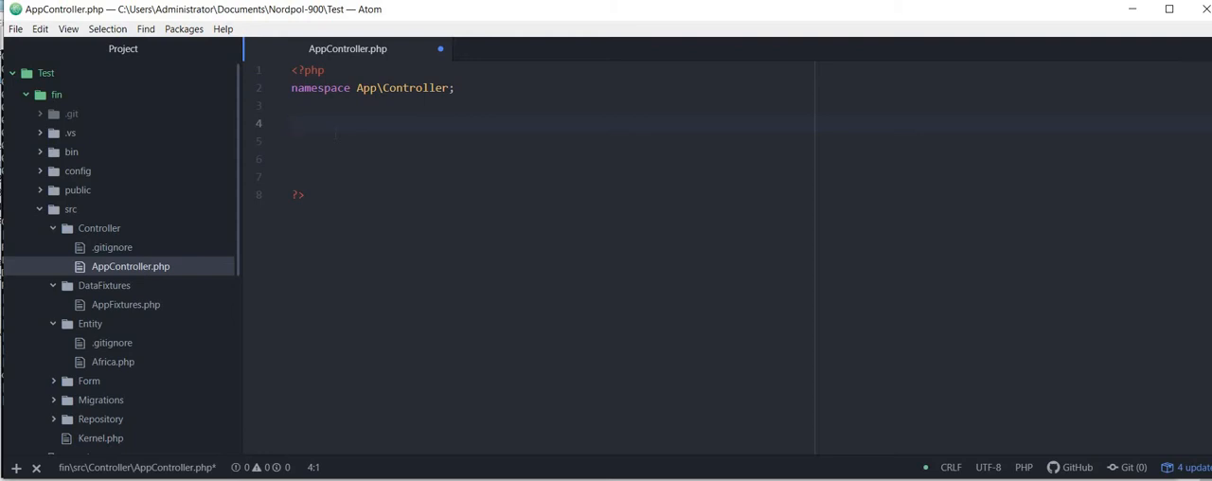
pyautogui.click(293, 123)
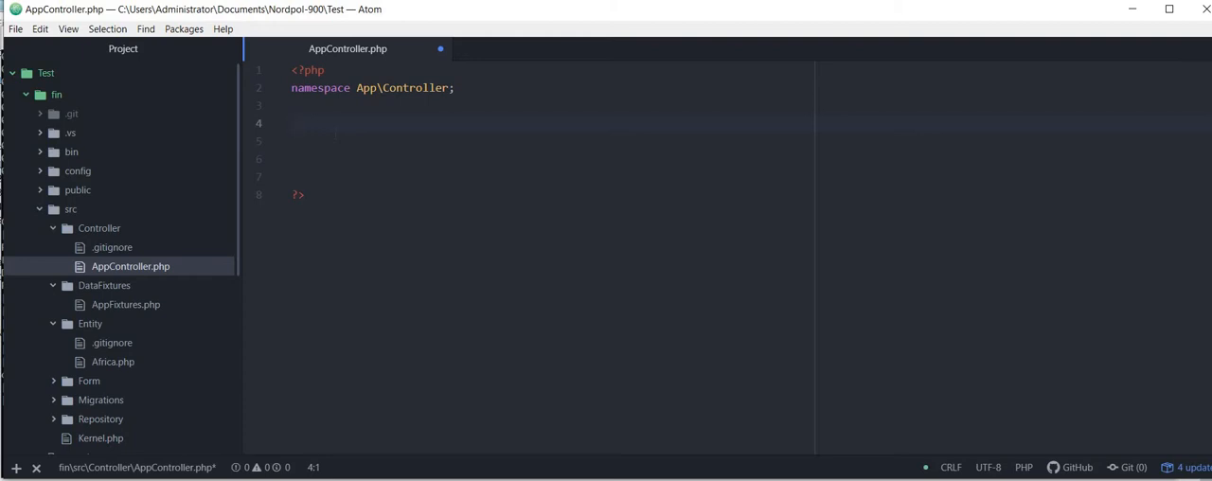
pyautogui.write('user')
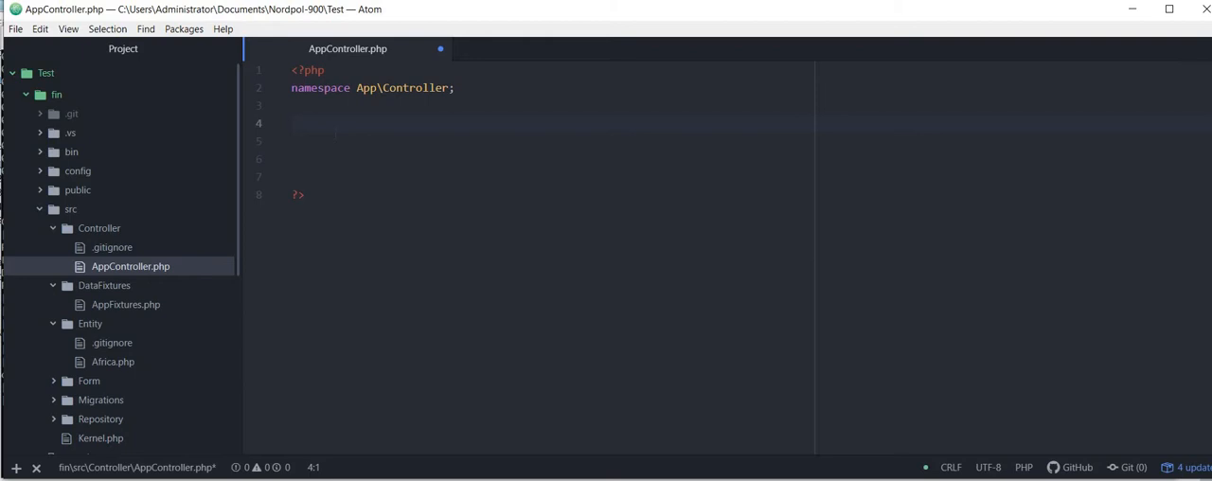
pyautogui.write('use')
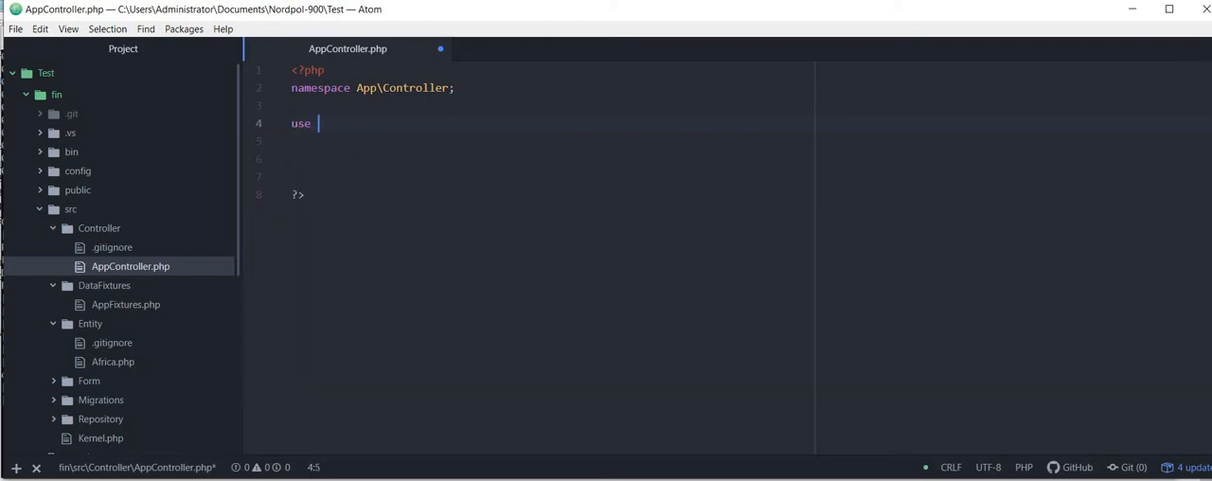
pyautogui.write('Sy')
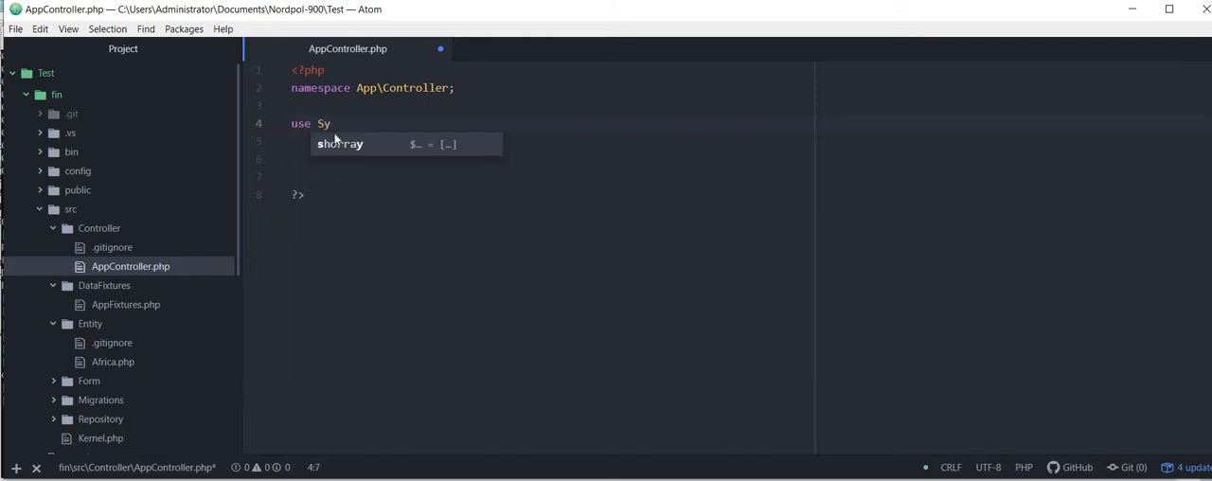
pyautogui.write('mfony')
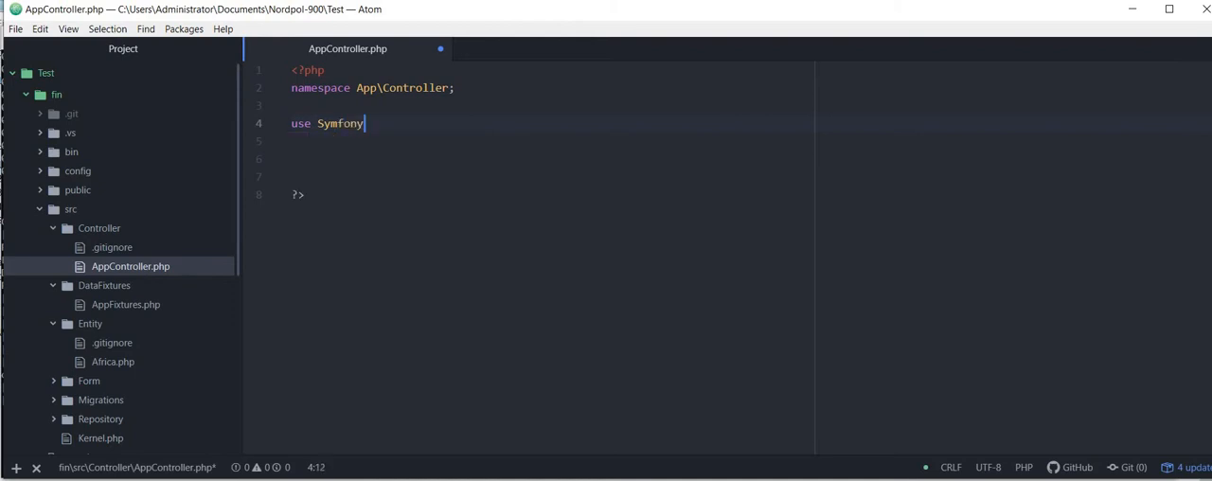
pyautogui.write('\\')
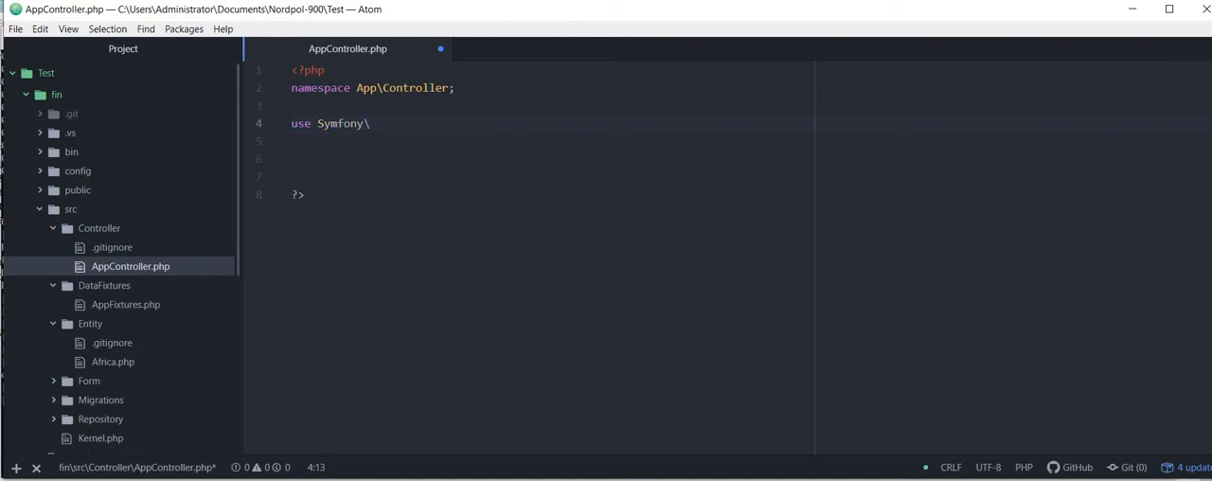
pyautogui.write('Component')
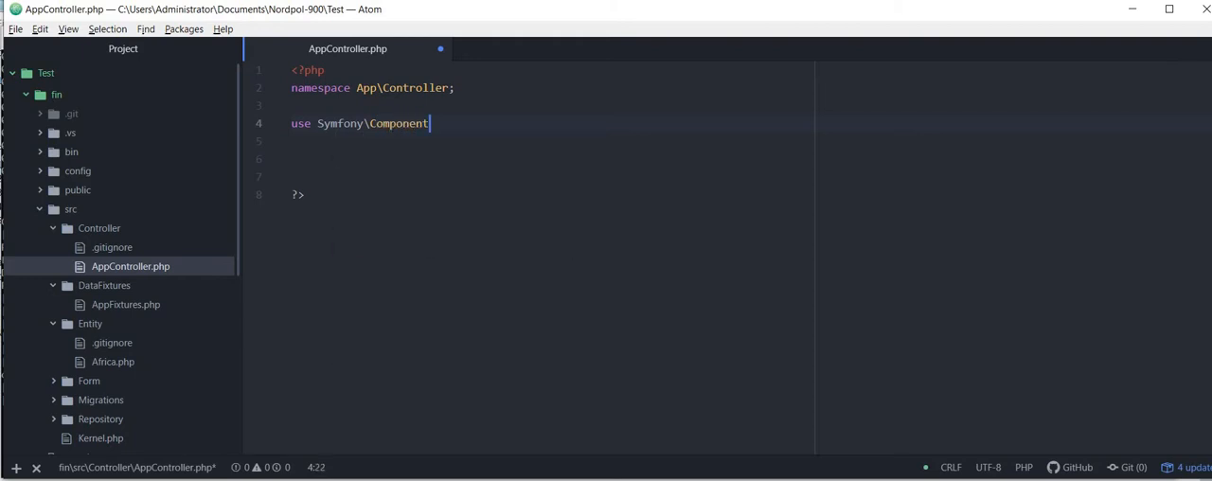
pyautogui.write('\\')
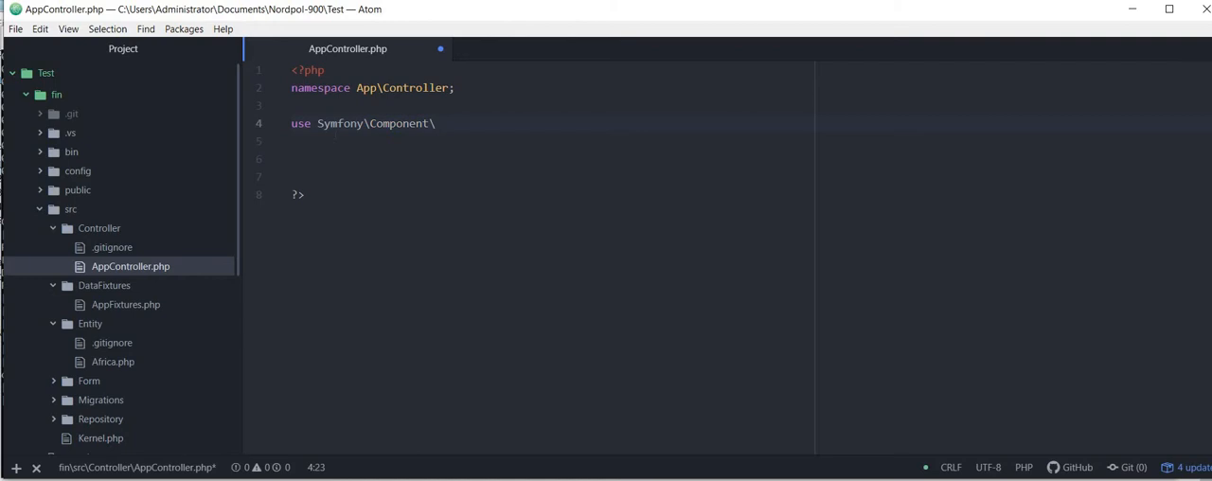
pyautogui.write('Htt')
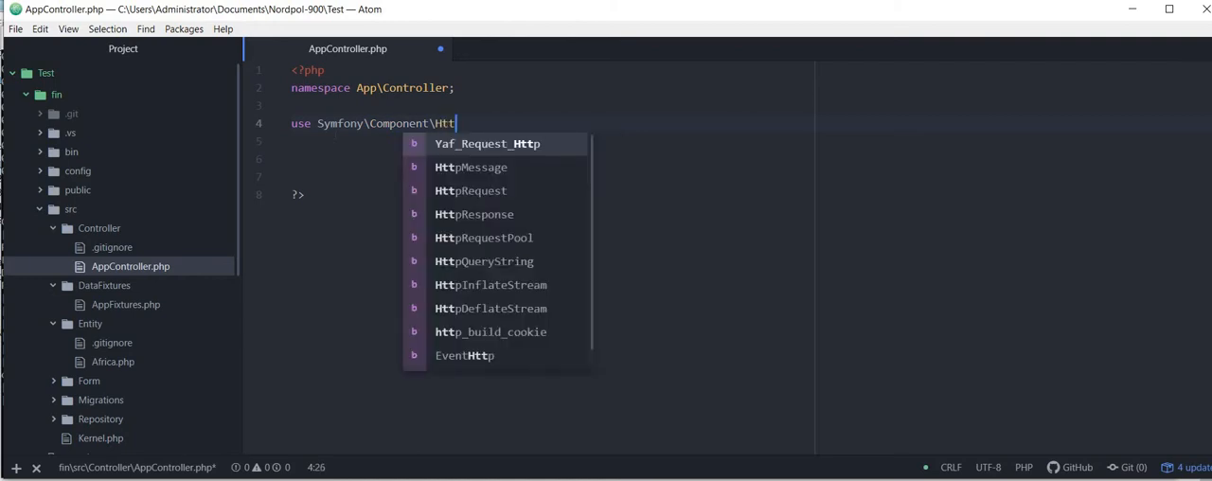
pyautogui.write('pFoundatio')
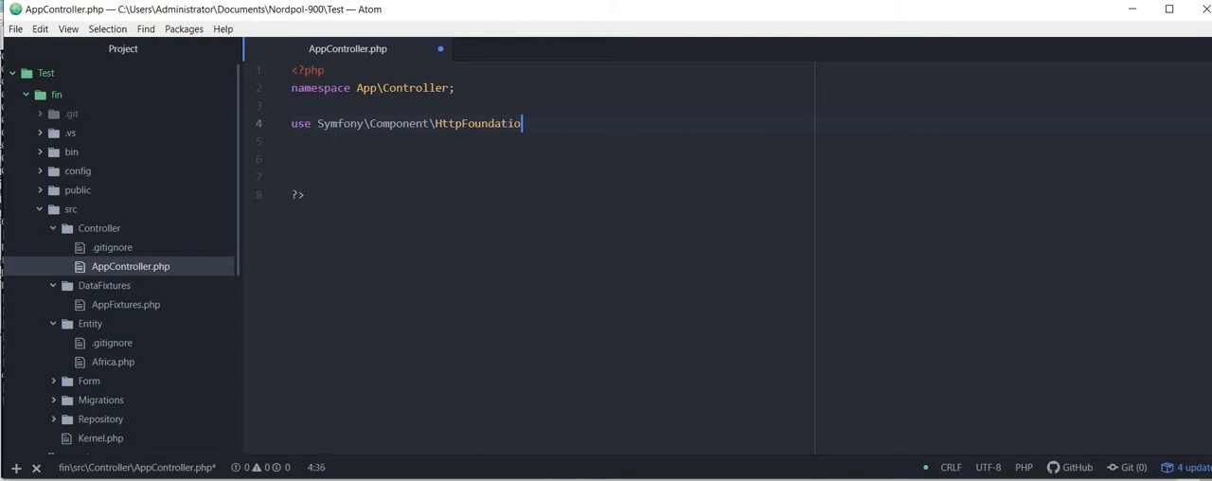
pyautogui.write('n\\R')
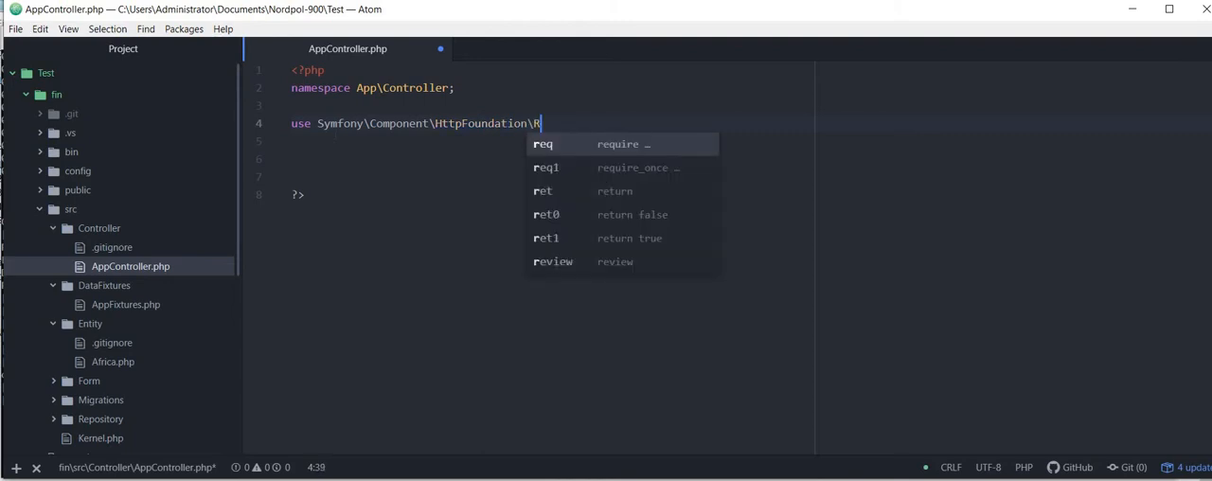
pyautogui.write('esponse;')
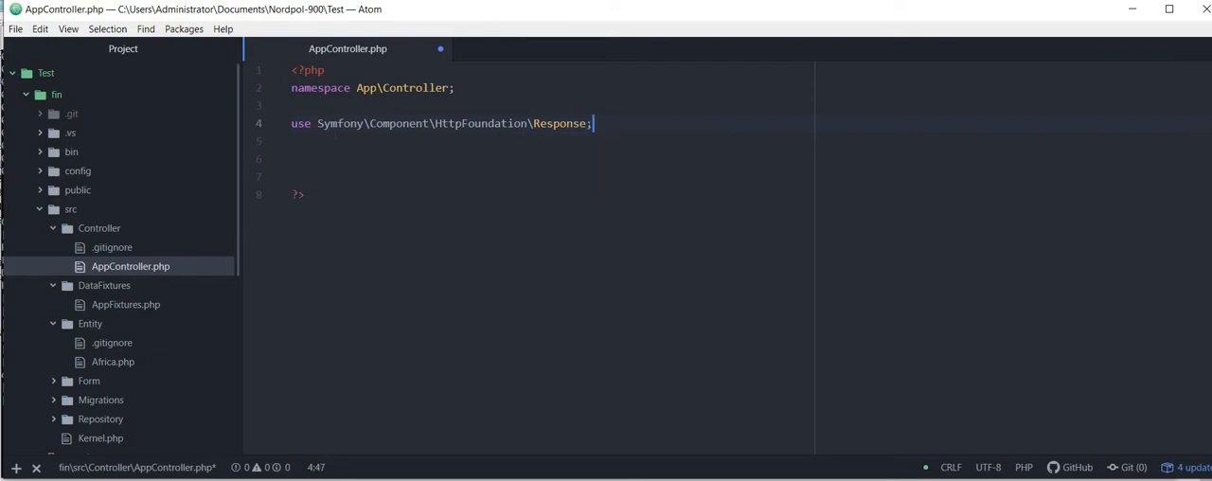
pyautogui.press('enter')
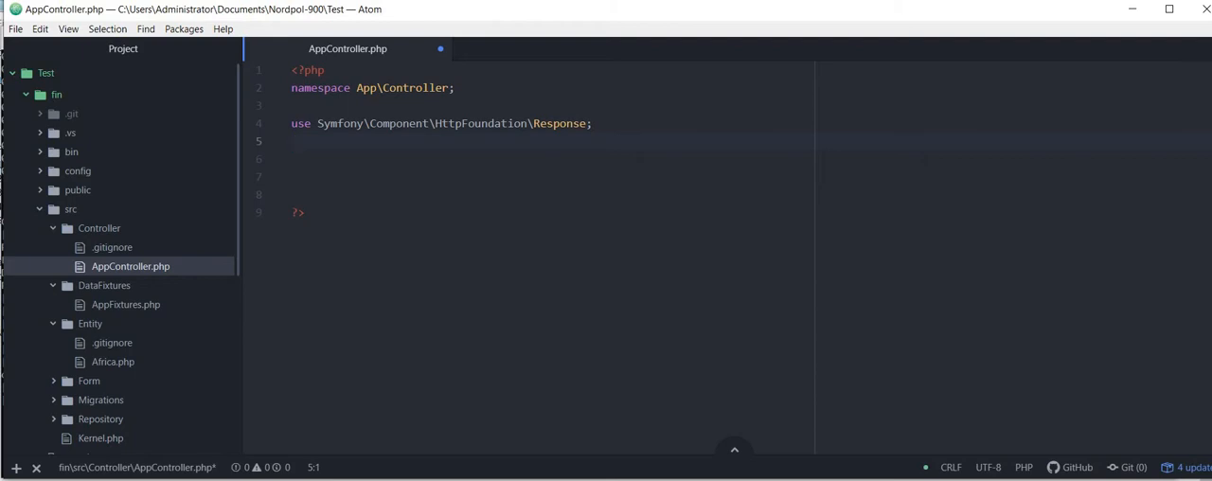
pyautogui.click(293, 141)
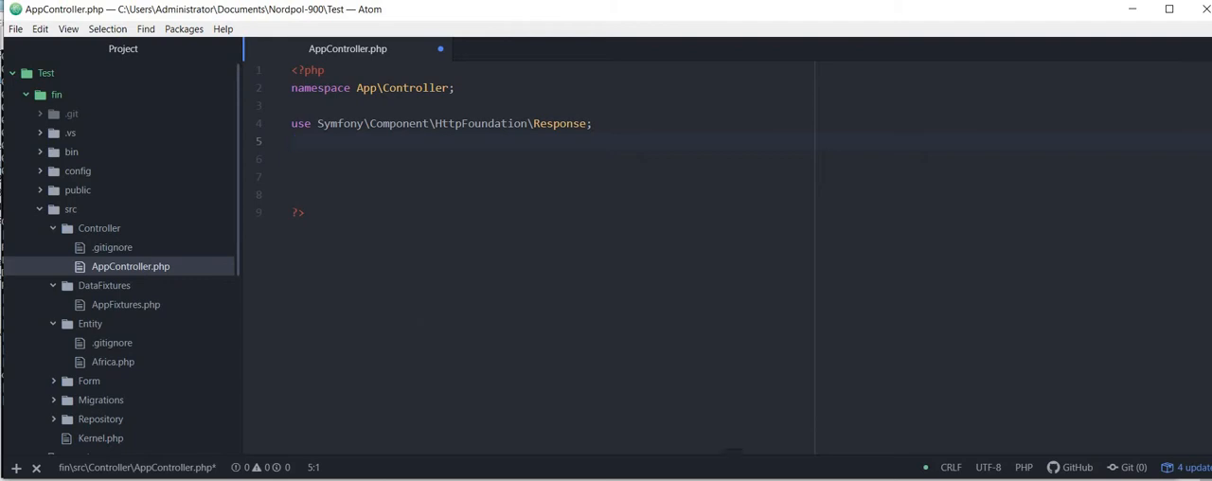
pyautogui.click(291, 141)
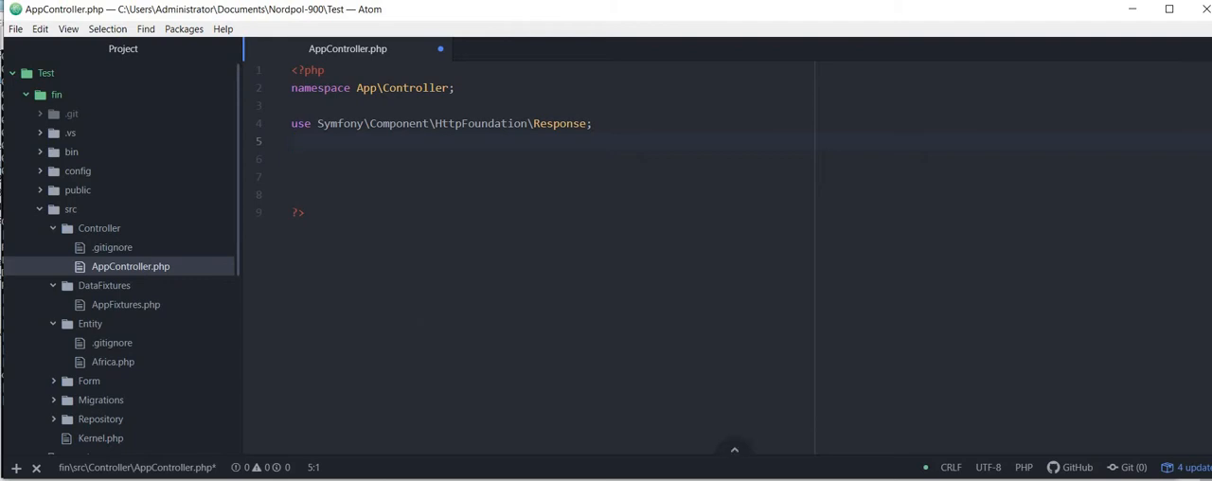
pyautogui.click(294, 141)
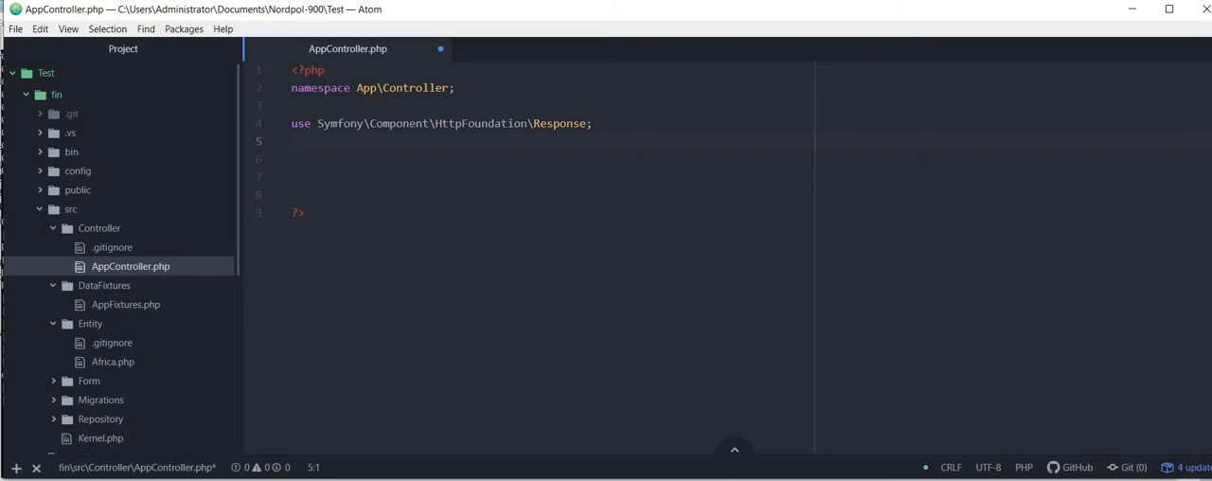
# - Import Symfony\Component\Routing\Annotation\Route and begin a third use statement
pyautogui.write('use')
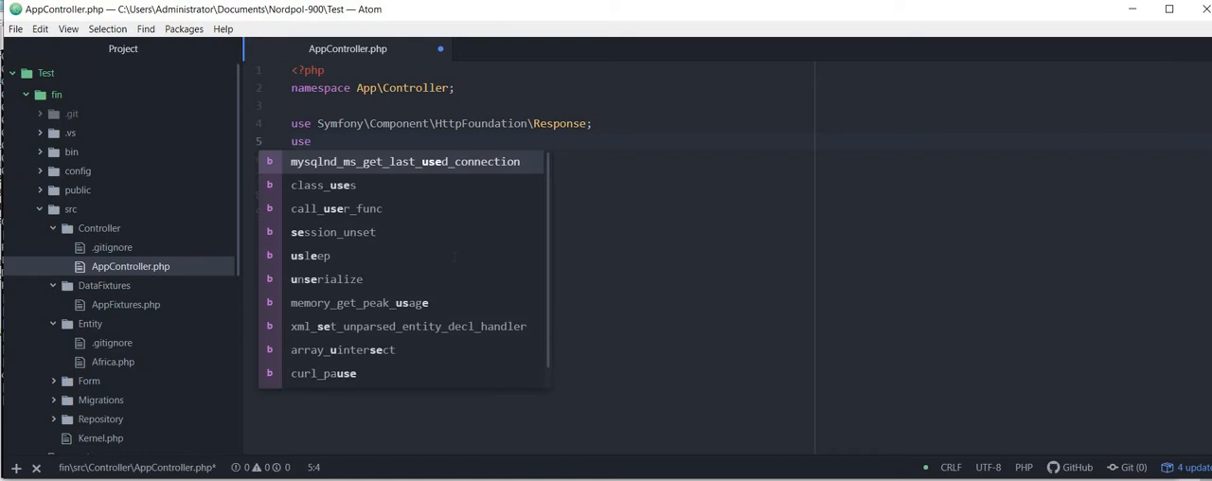
pyautogui.write('Symfony\\C')
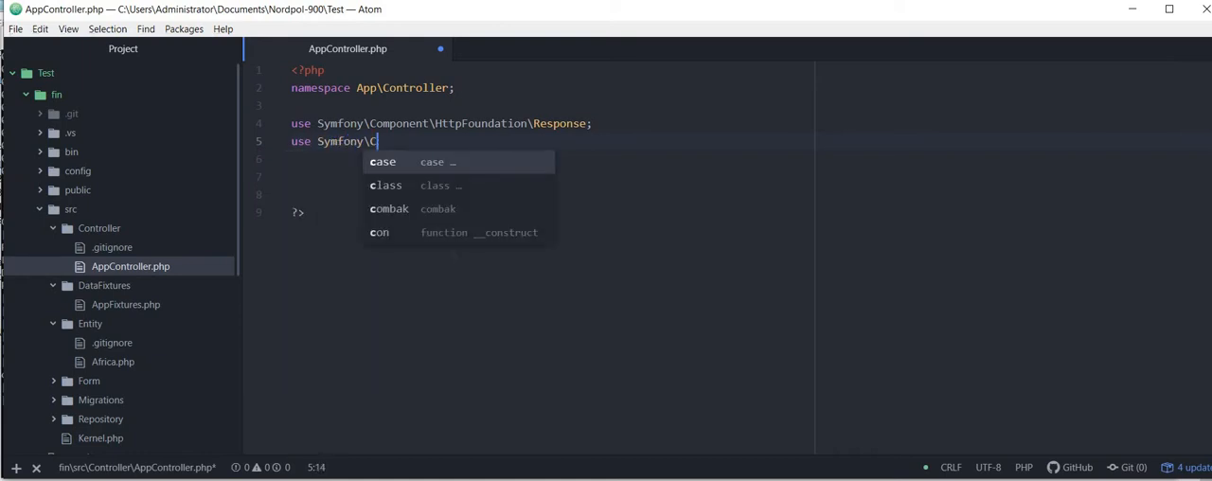
pyautogui.write('ompon')
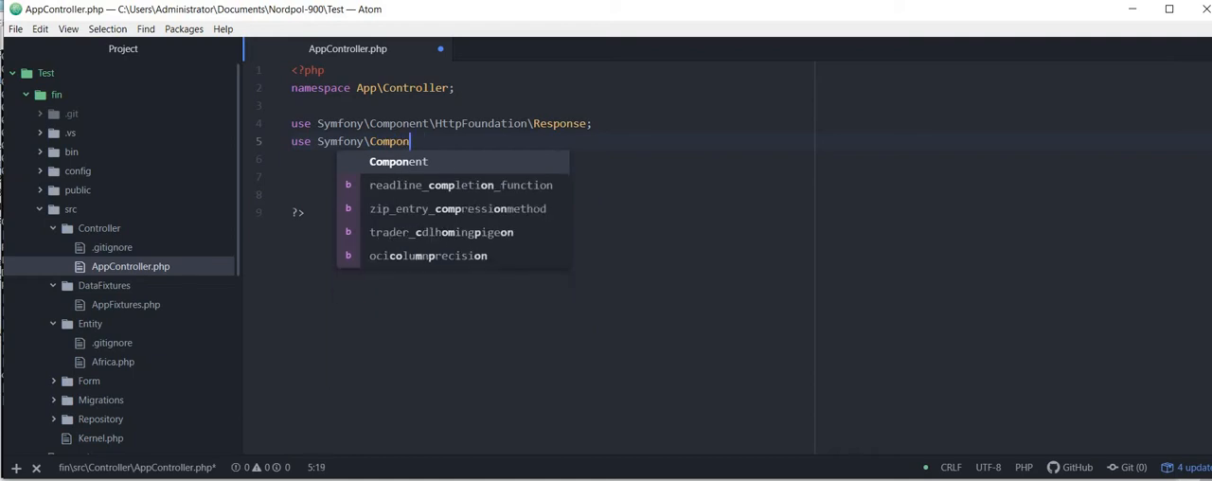
pyautogui.write('R')
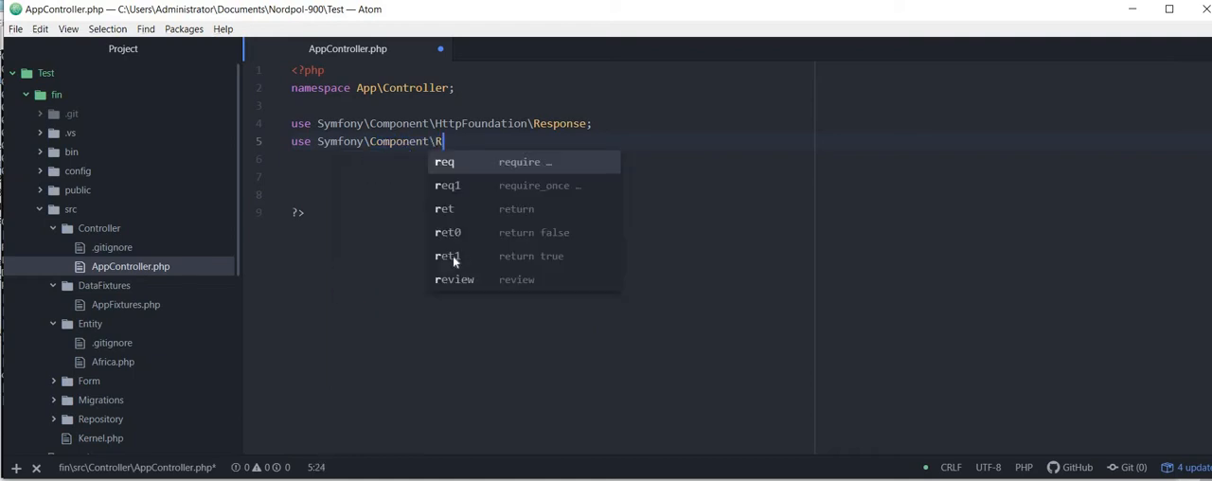
pyautogui.write('outing\\')
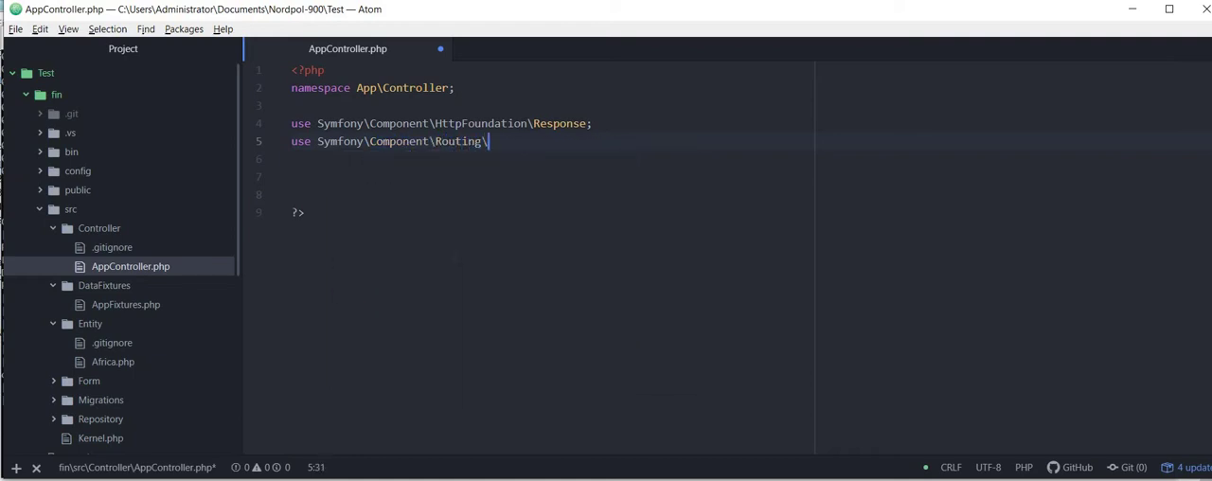
pyautogui.write('Annotation\\')
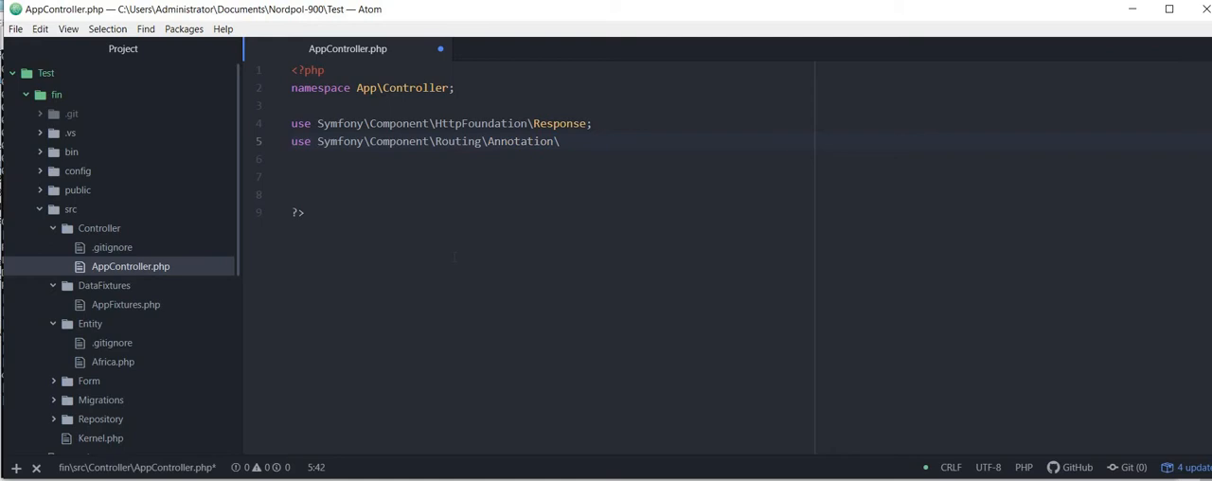
pyautogui.write('Routr')
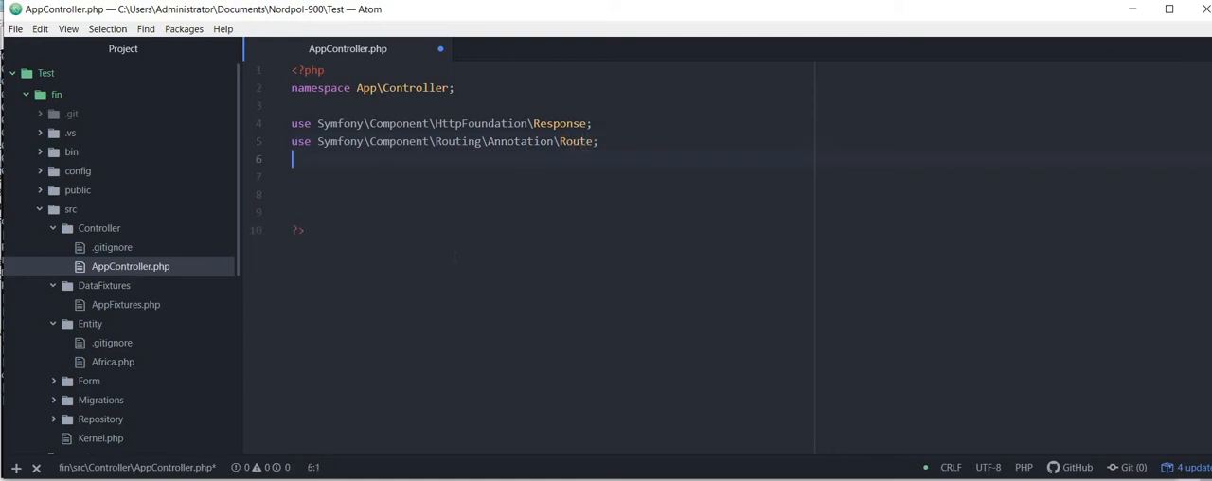
pyautogui.write('use')
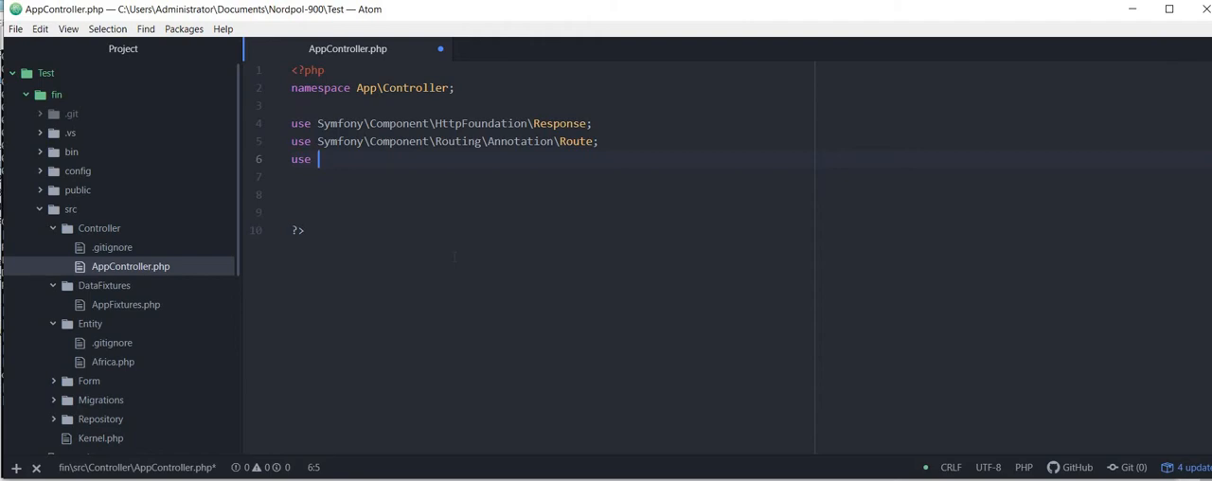
# - Complete the import Symfony\Bundle\FrameworkBundle\Controller\AbstractController, leaving blank lines below
pyautogui.write('Sym')
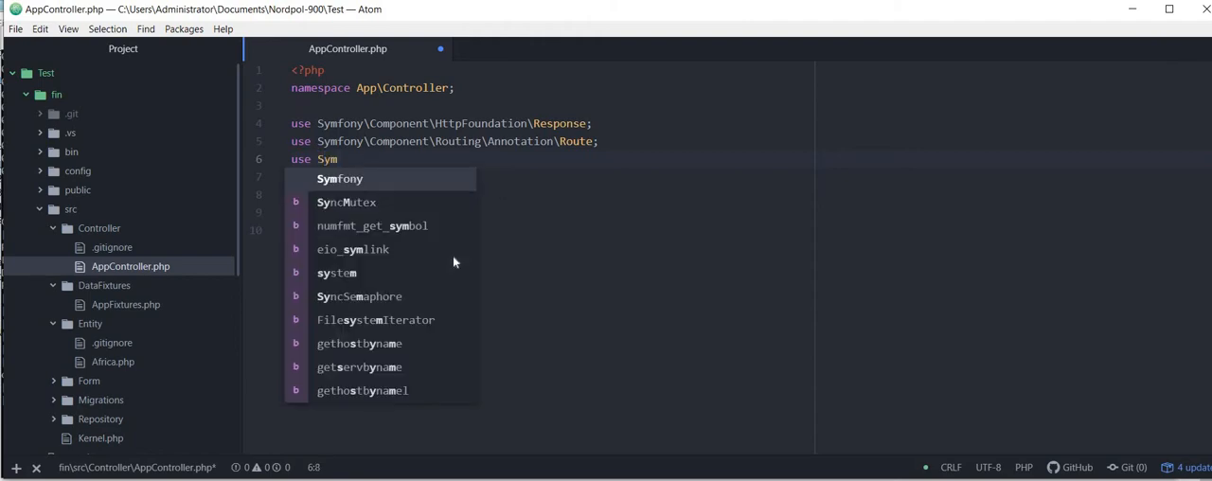
pyautogui.click(339, 179)
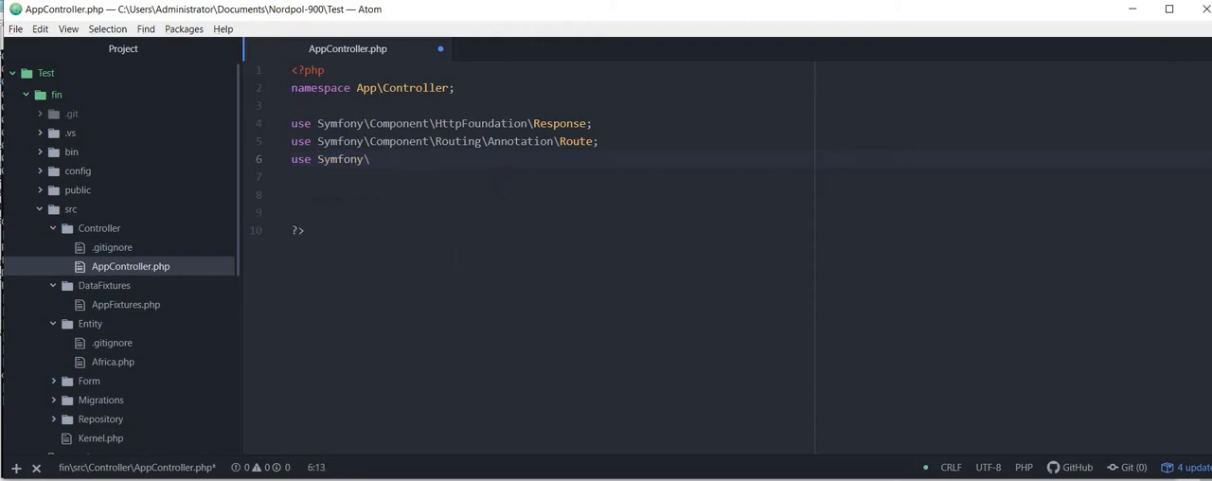
pyautogui.write('Bundle')
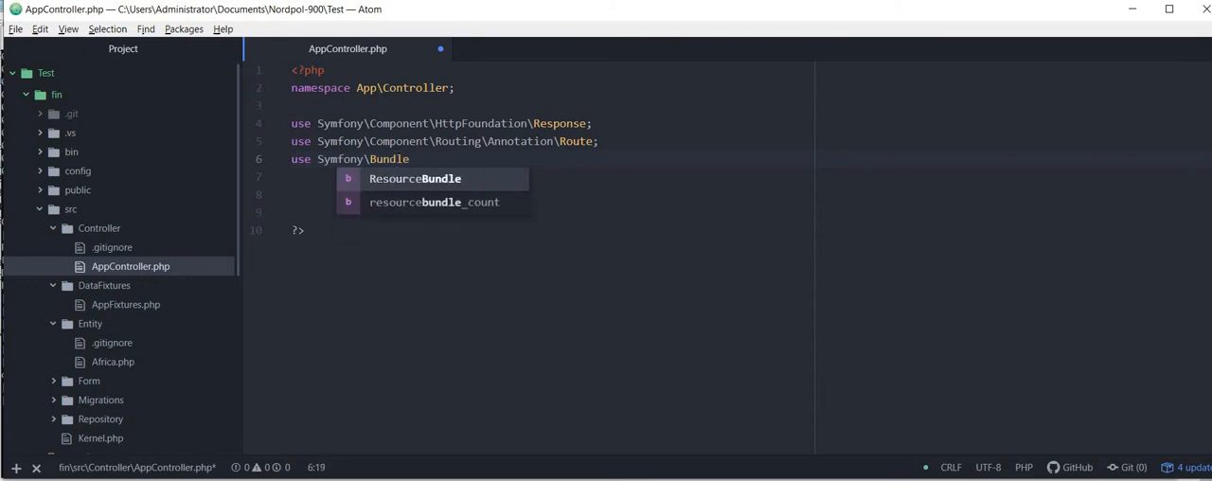
pyautogui.write('\\Fr')
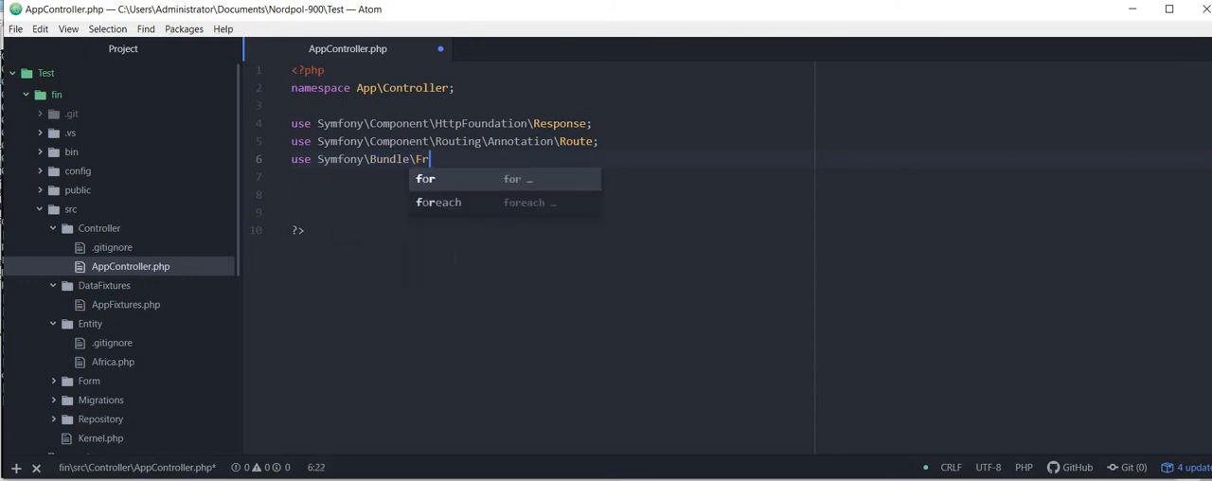
pyautogui.write('amework')
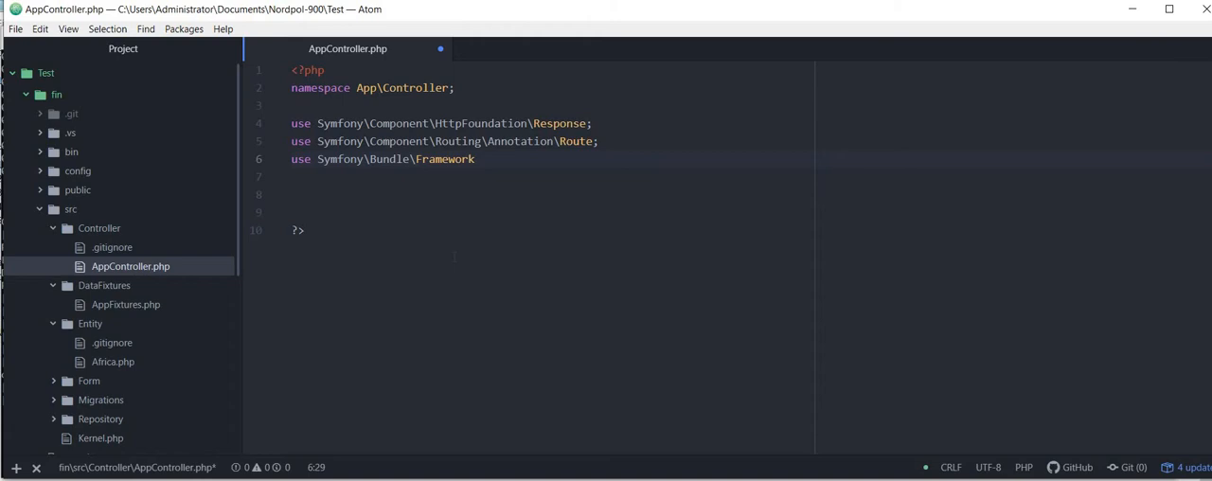
pyautogui.write('Bundle')
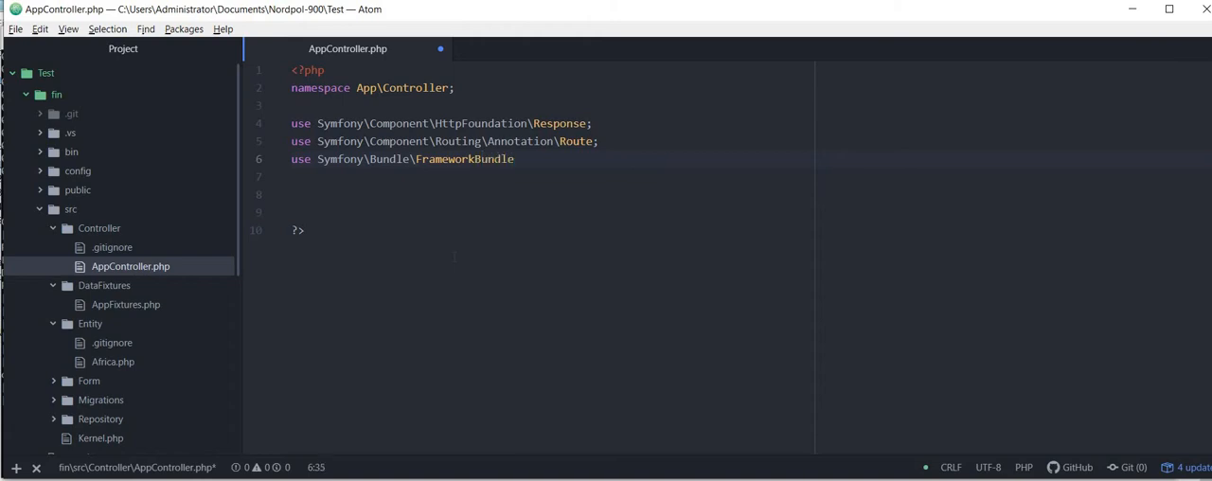
pyautogui.write('\\Controller\\A')
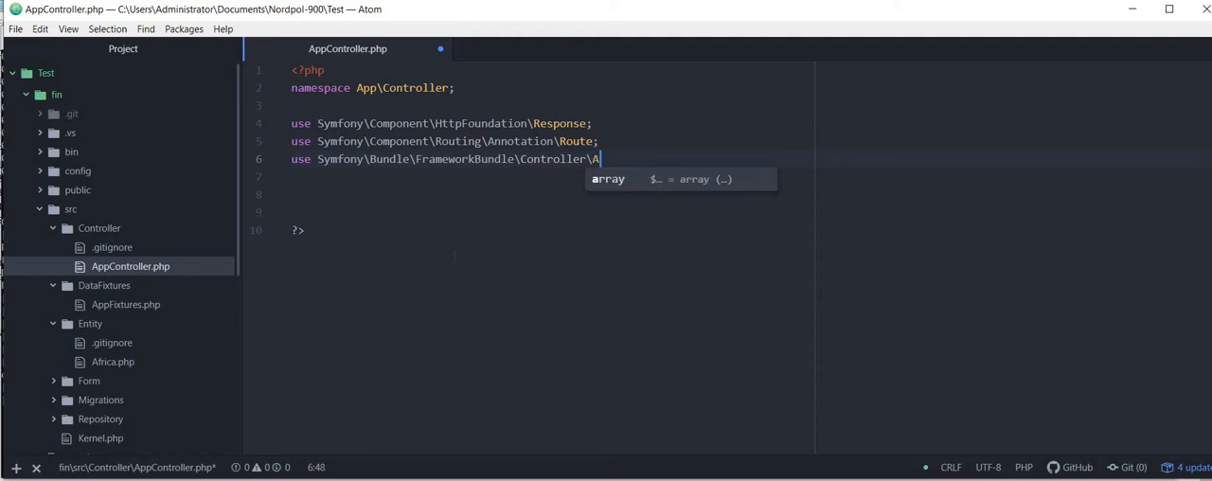
pyautogui.write('B')
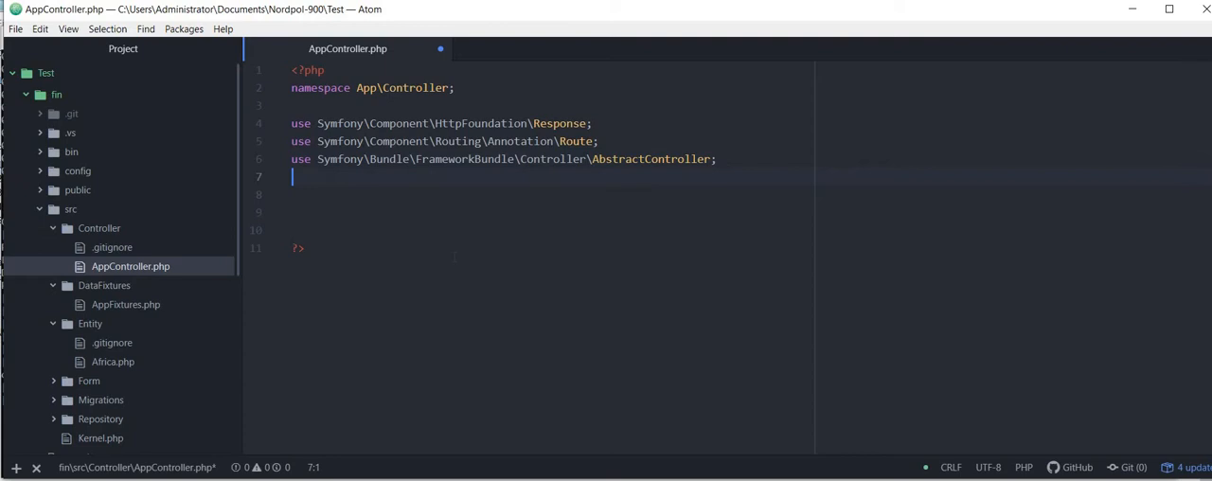
pyautogui.press('enter')
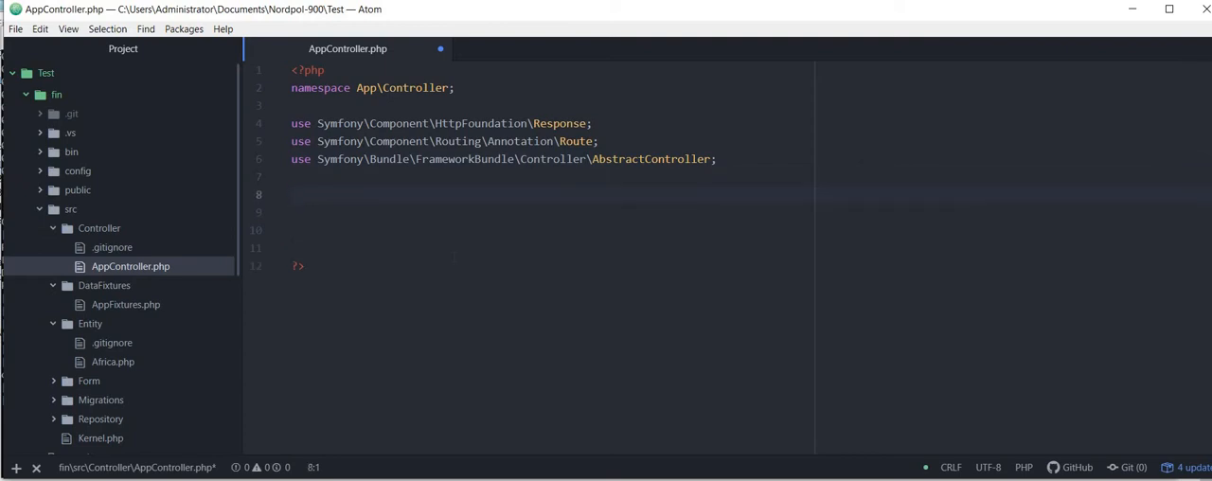
pyautogui.click(291, 194)
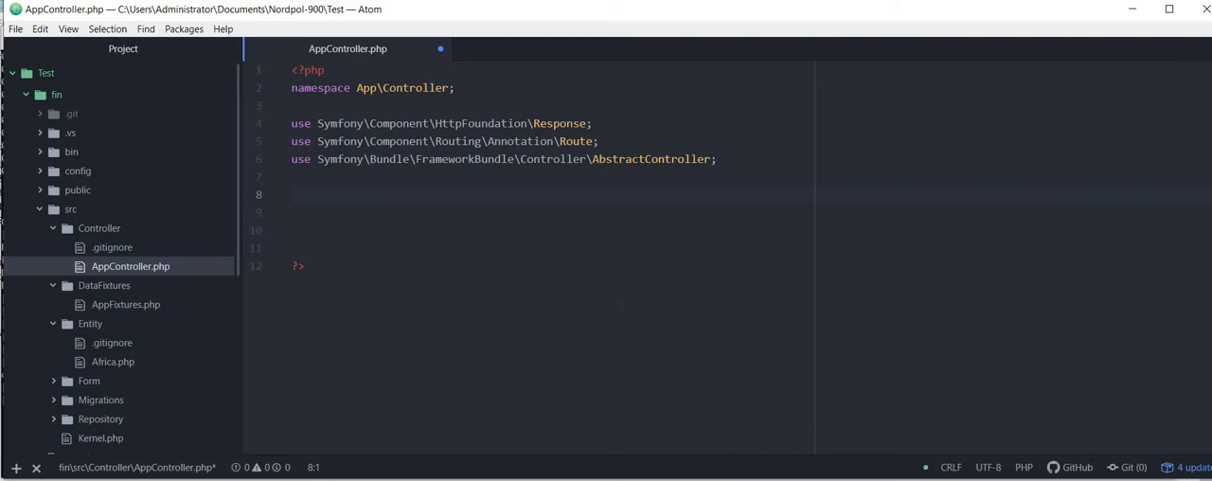
pyautogui.click(291, 194)
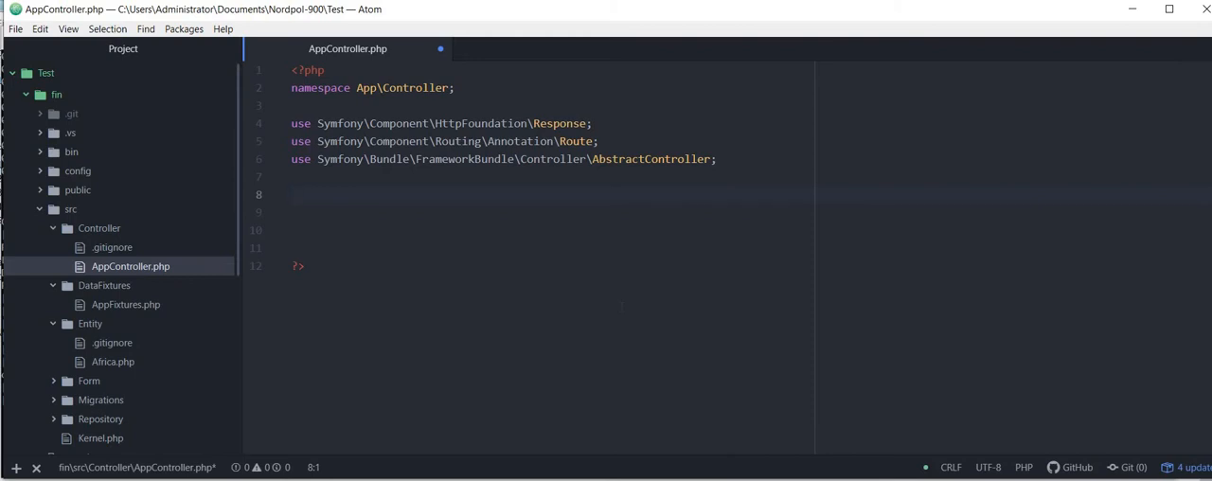
pyautogui.write('/**')
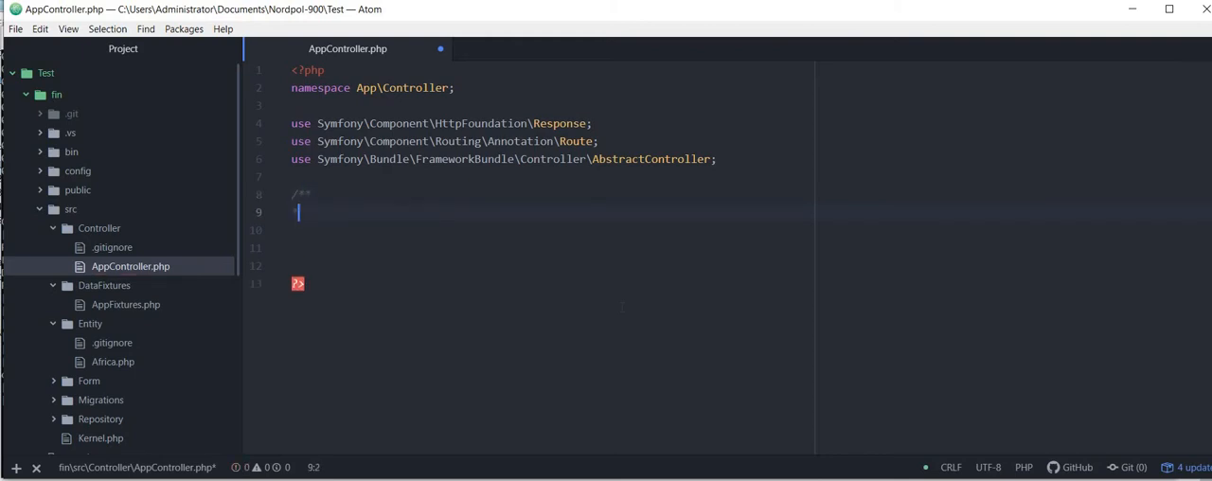
pyautogui.press('enter')
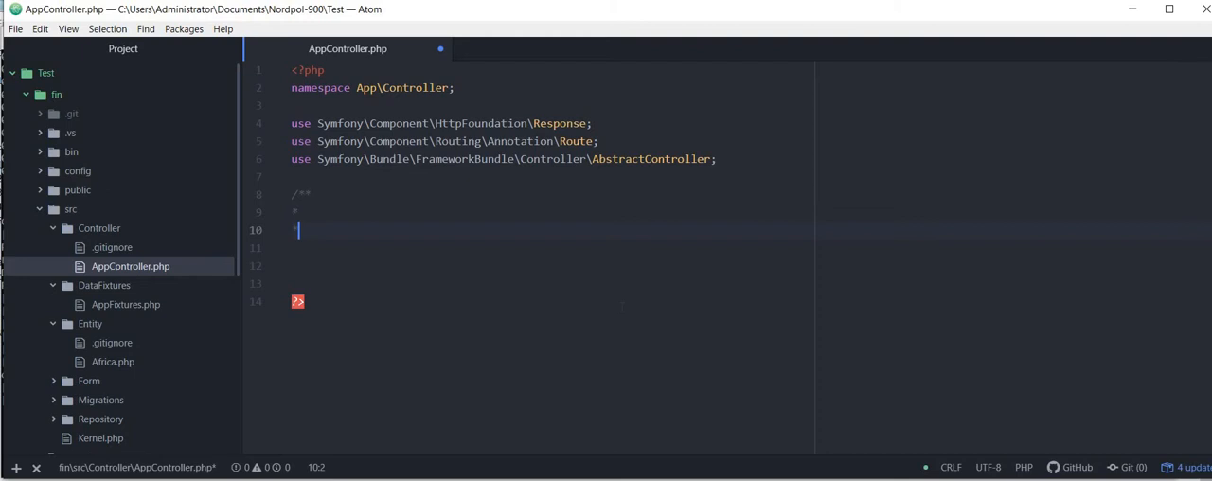
pyautogui.write('*/')
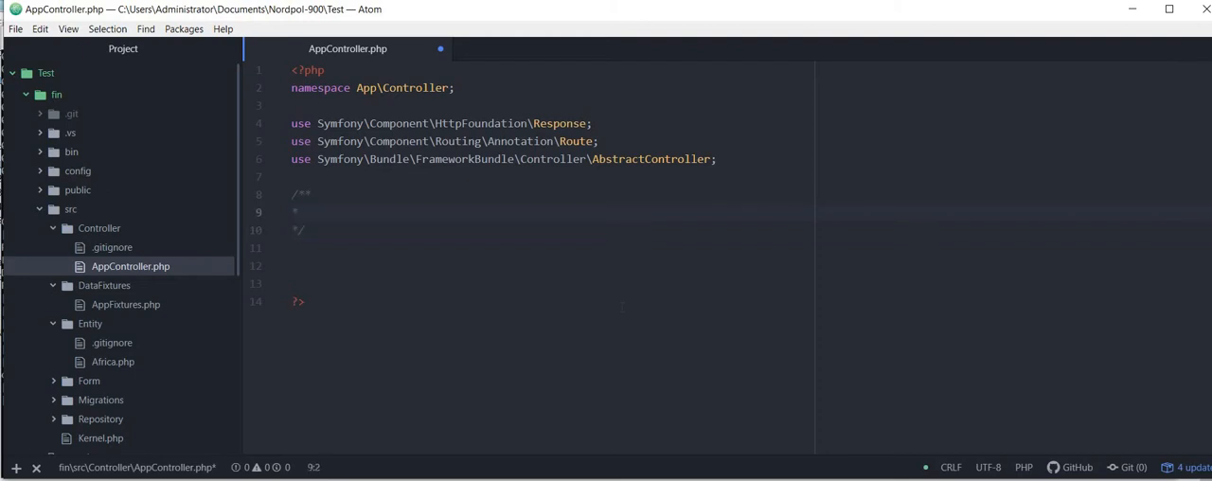
pyautogui.write('@Routre')
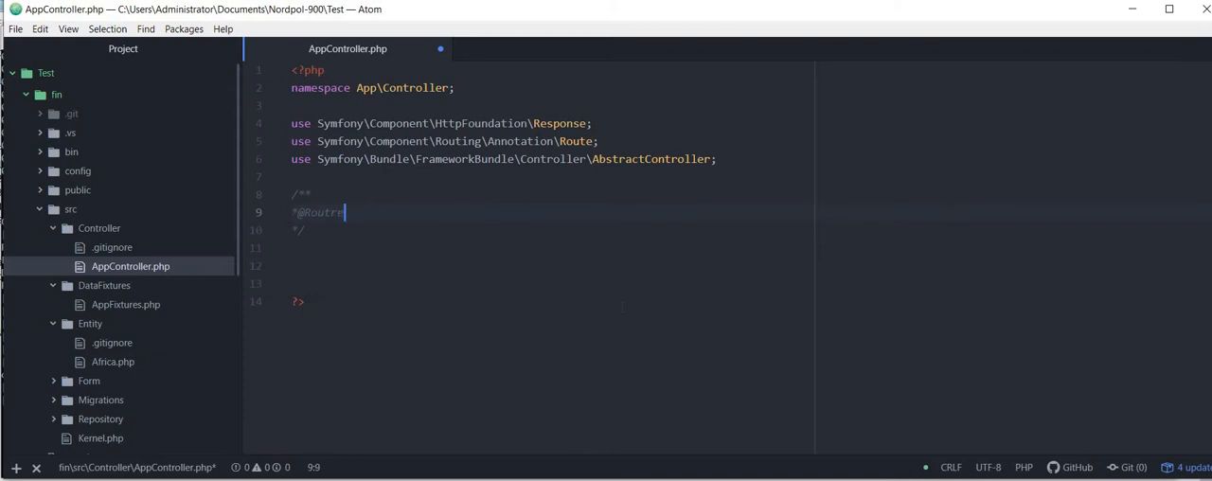
pyautogui.write('()')
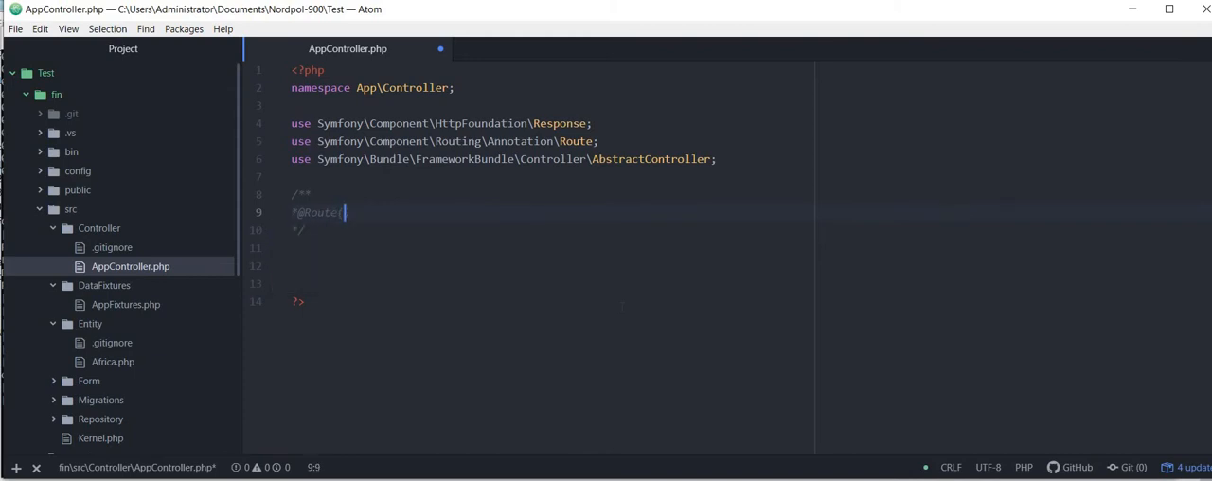
pyautogui.write('""')
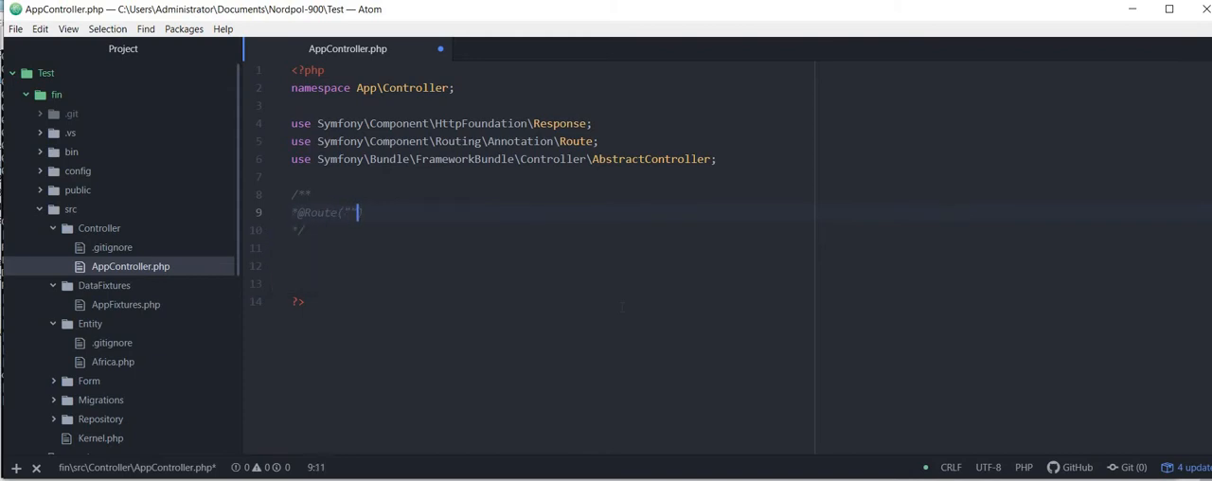
pyautogui.write('/')
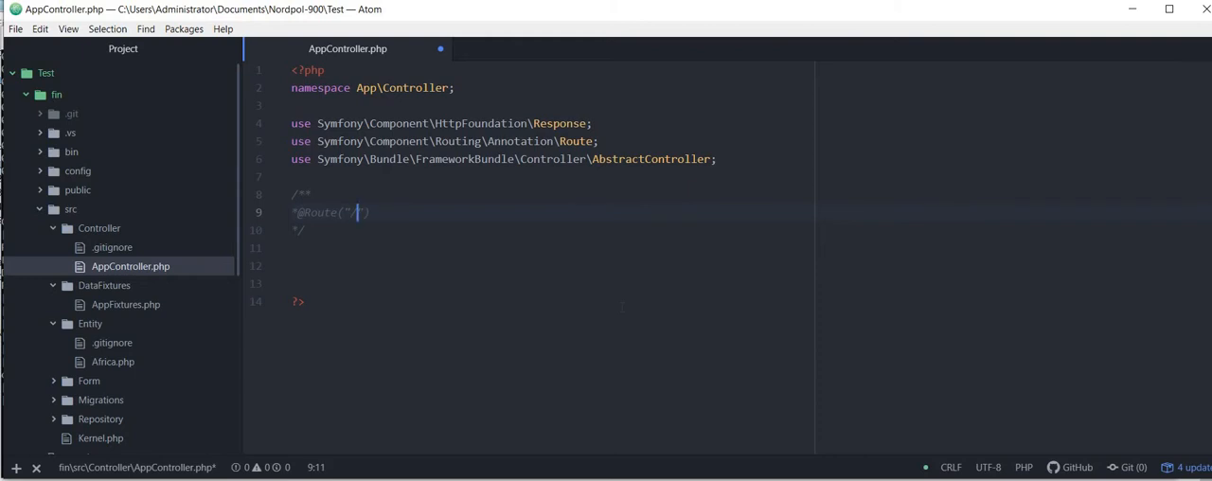
pyautogui.write('h')
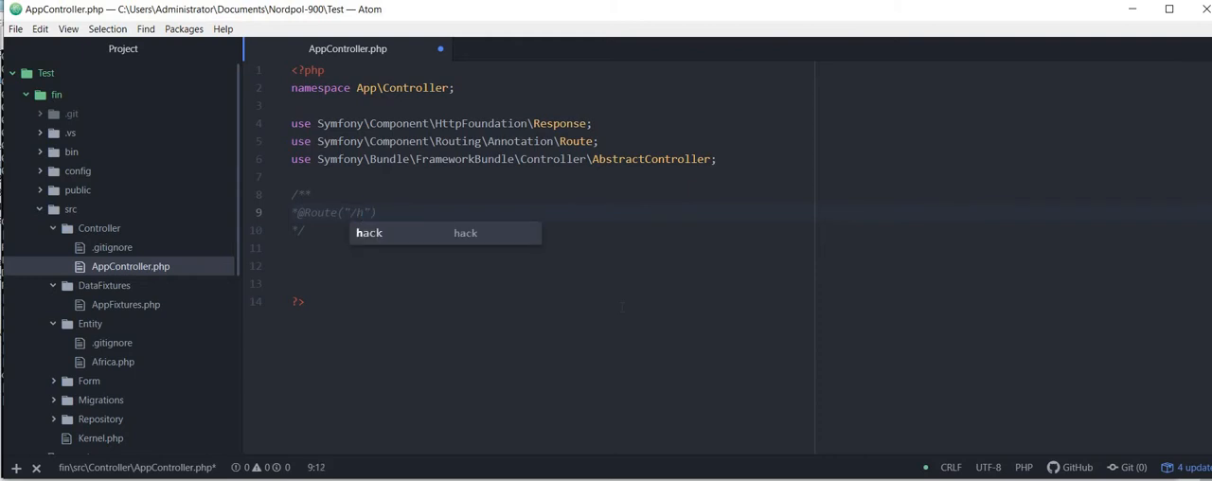
pyautogui.write('ome')
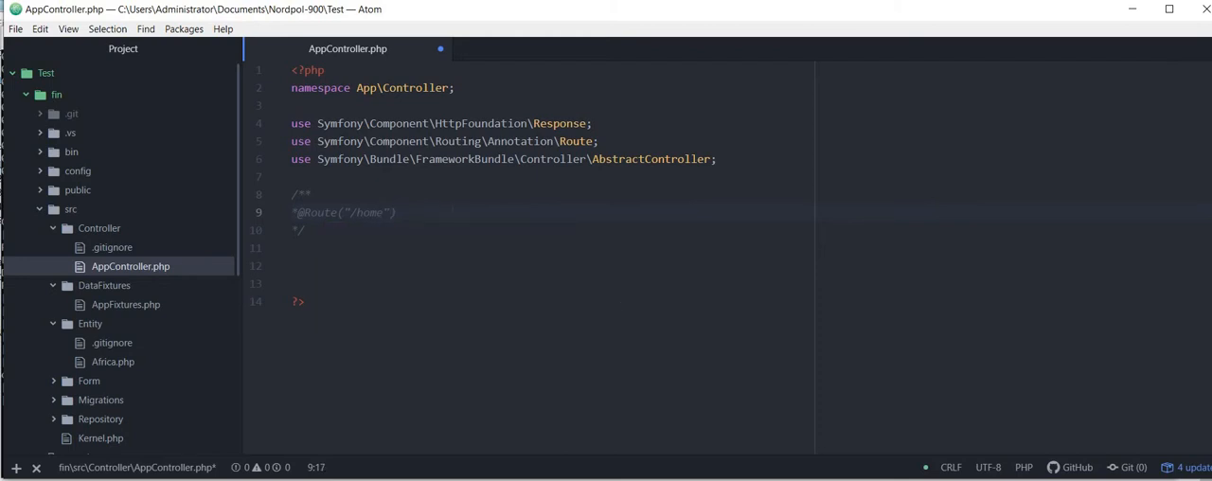
pyautogui.click(294, 247)
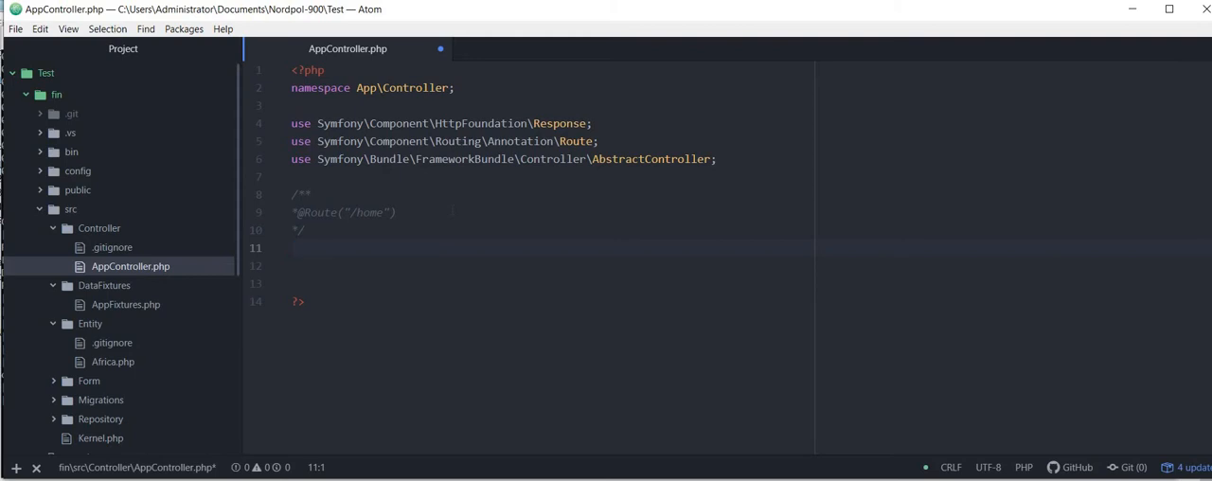
pyautogui.press('enter')
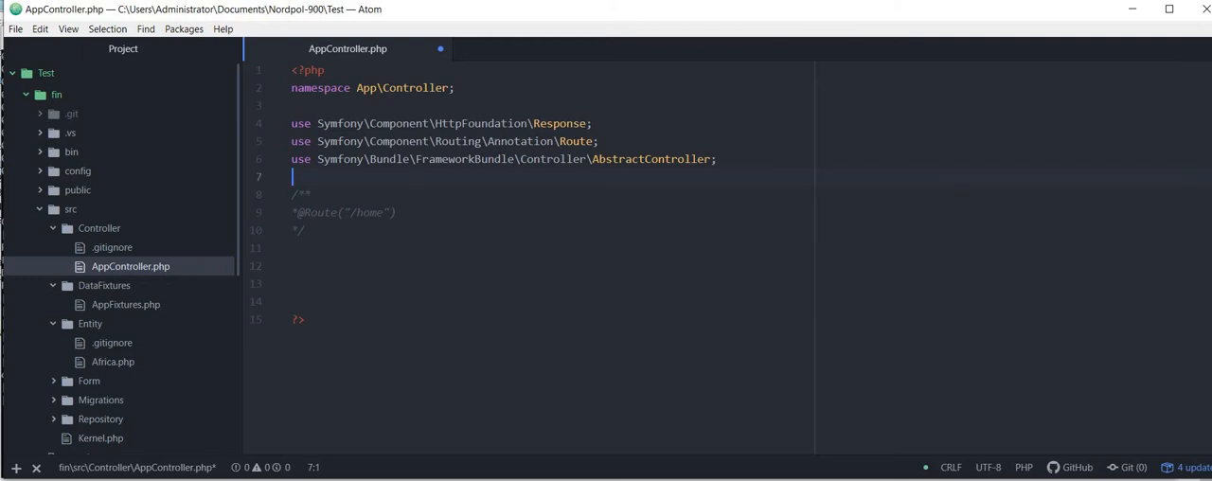
# - Declare class AppController extends AbstractController with an opening brace
pyautogui.write('class')
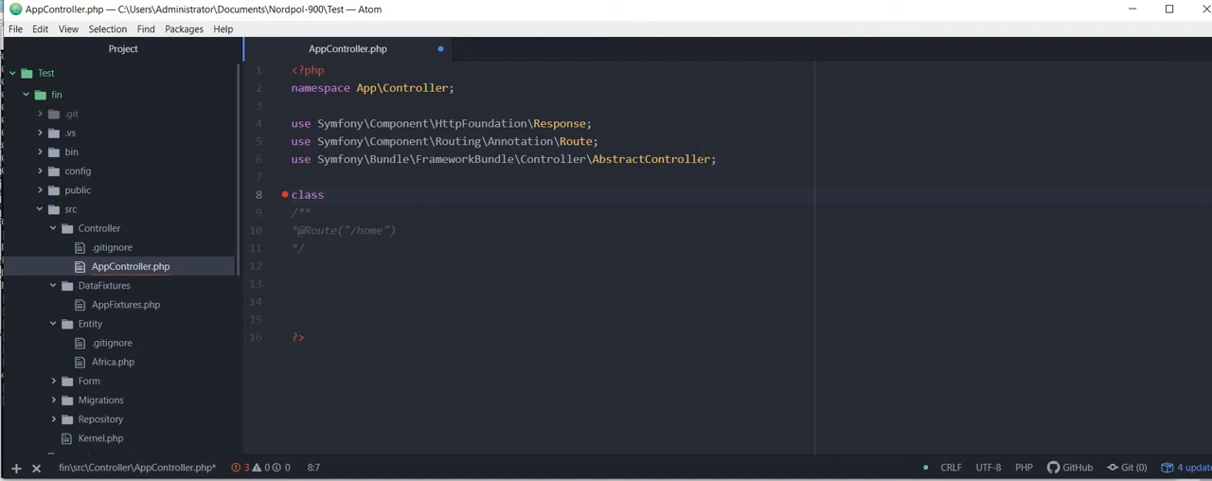
pyautogui.write('Appc')
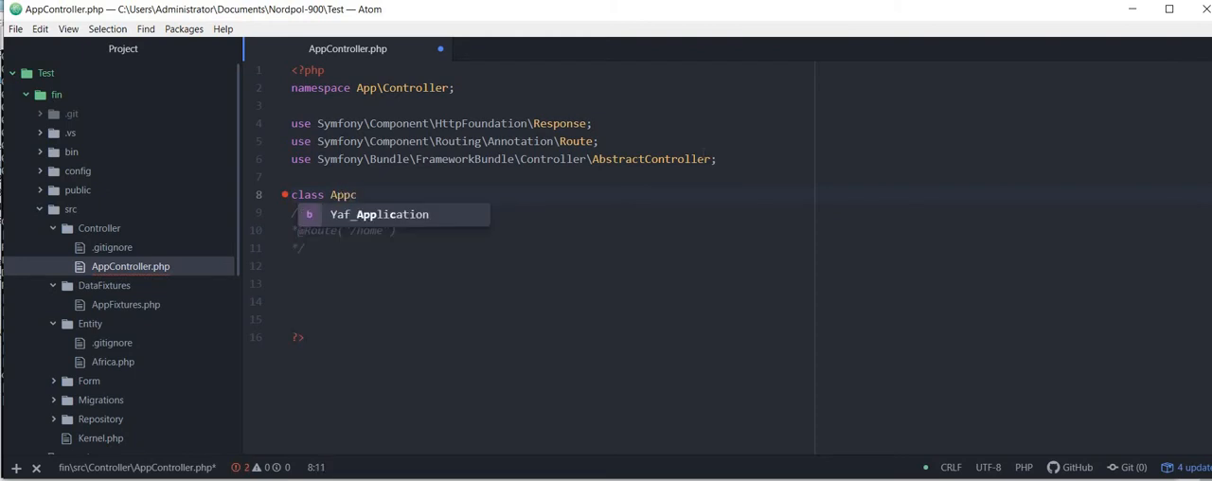
pyautogui.write('ontroller extends A')
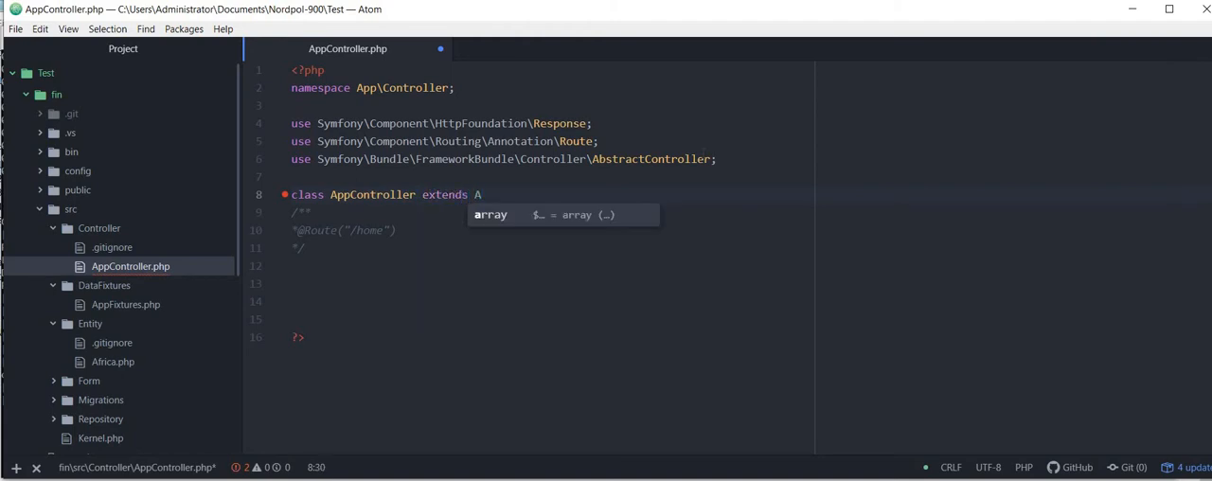
pyautogui.write('bstractController')
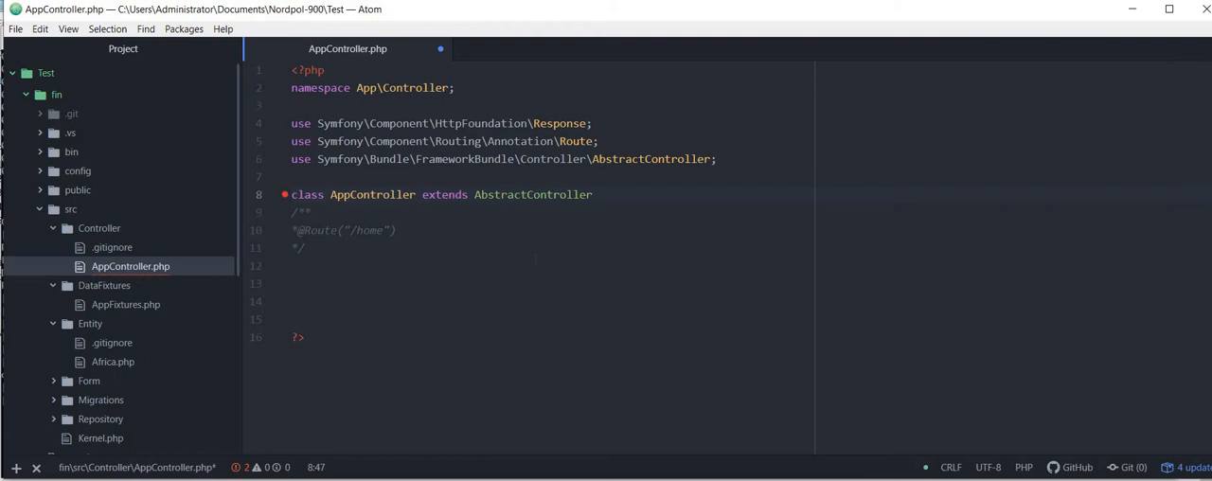
pyautogui.write('{')
pyautogui.click(549, 284)
pyautogui.write('}')
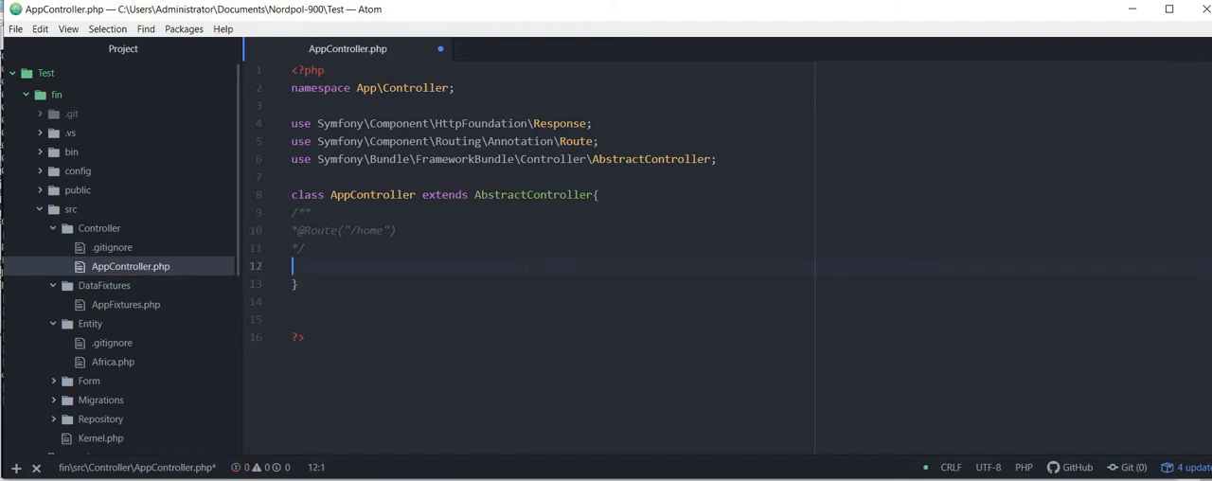
# - Add a public function home() declaration inside the AppController class
pyautogui.press('enter')
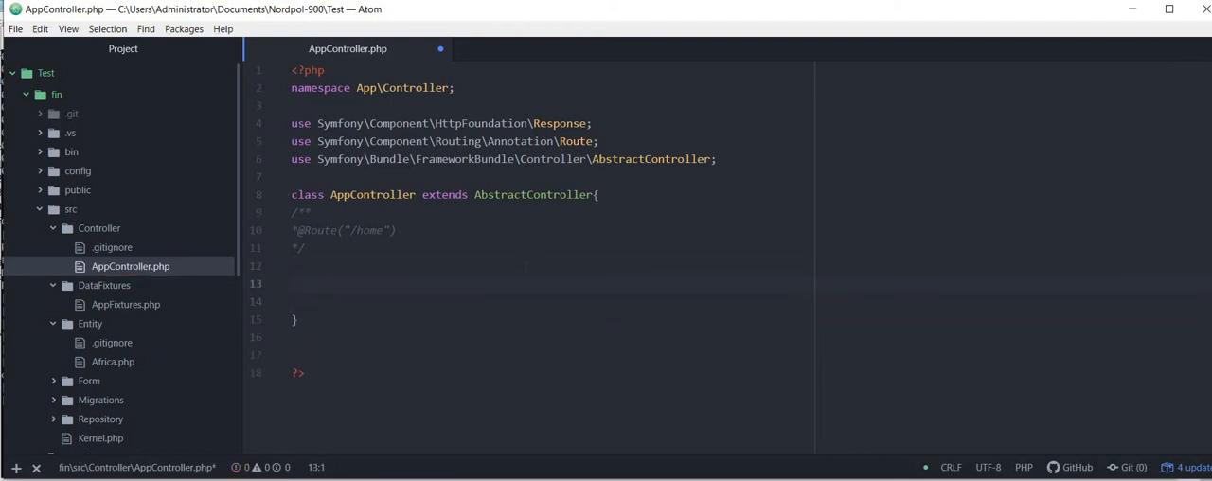
pyautogui.write('pub')
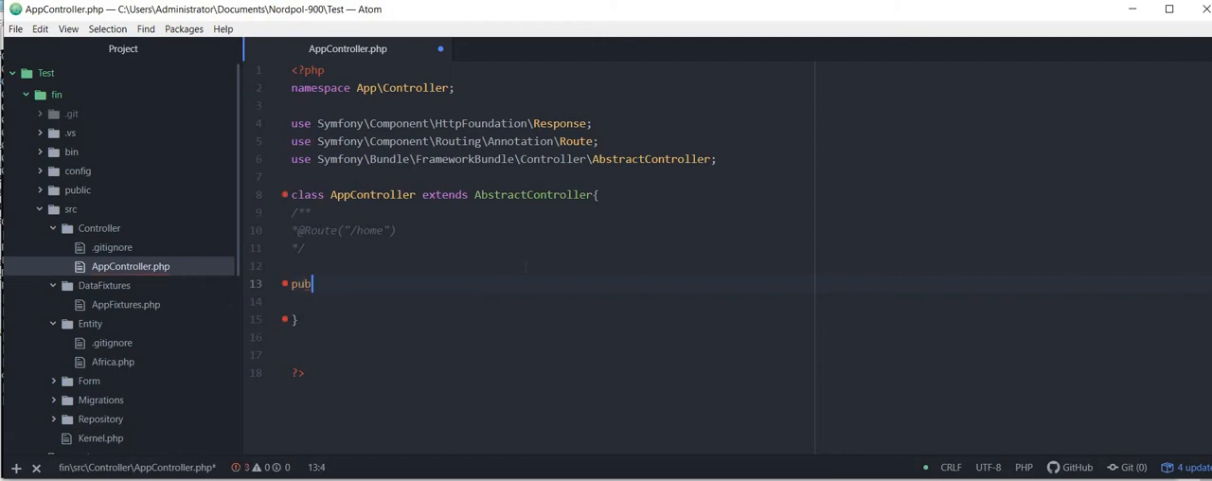
pyautogui.write('lic function')
pyautogui.click(549, 301)
pyautogui.write('}')
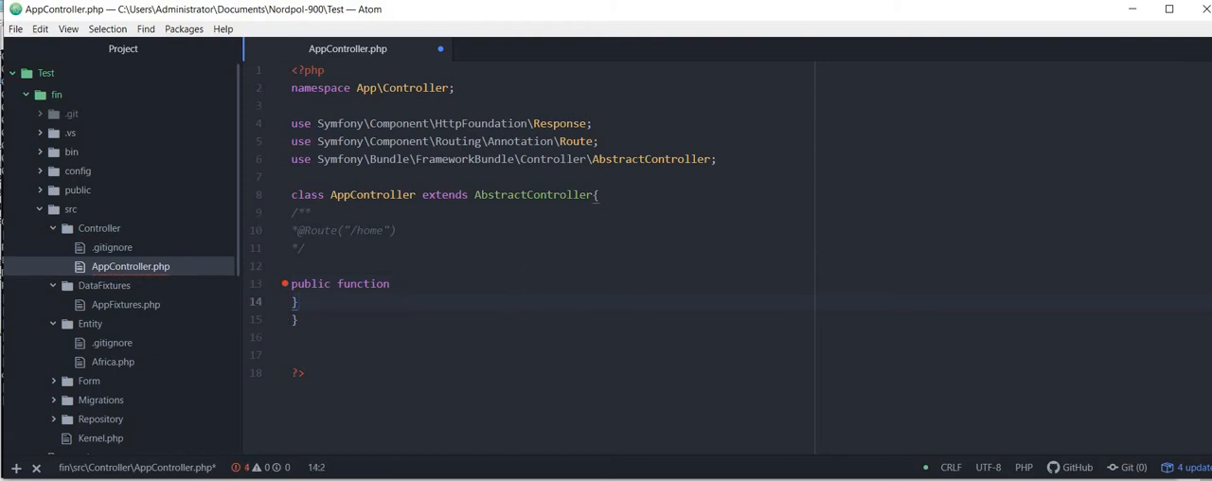
pyautogui.write('hello')
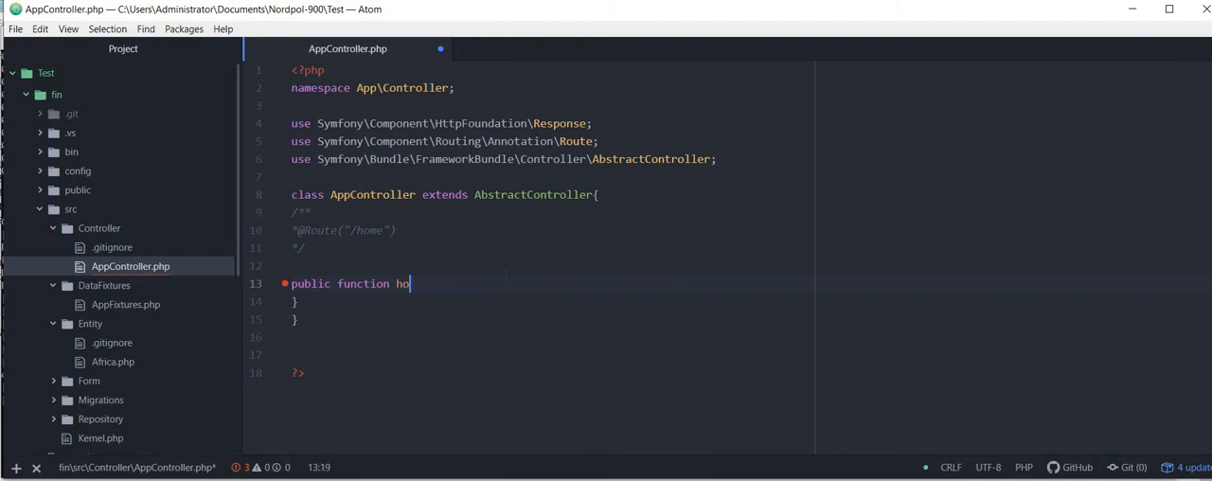
pyautogui.write('me(){')
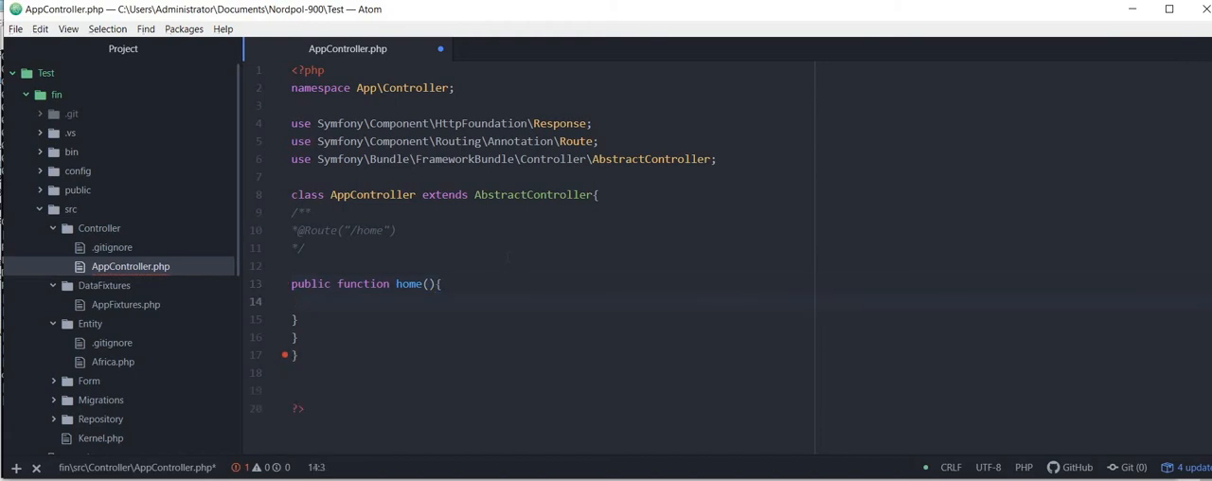
pyautogui.press('Backspace')
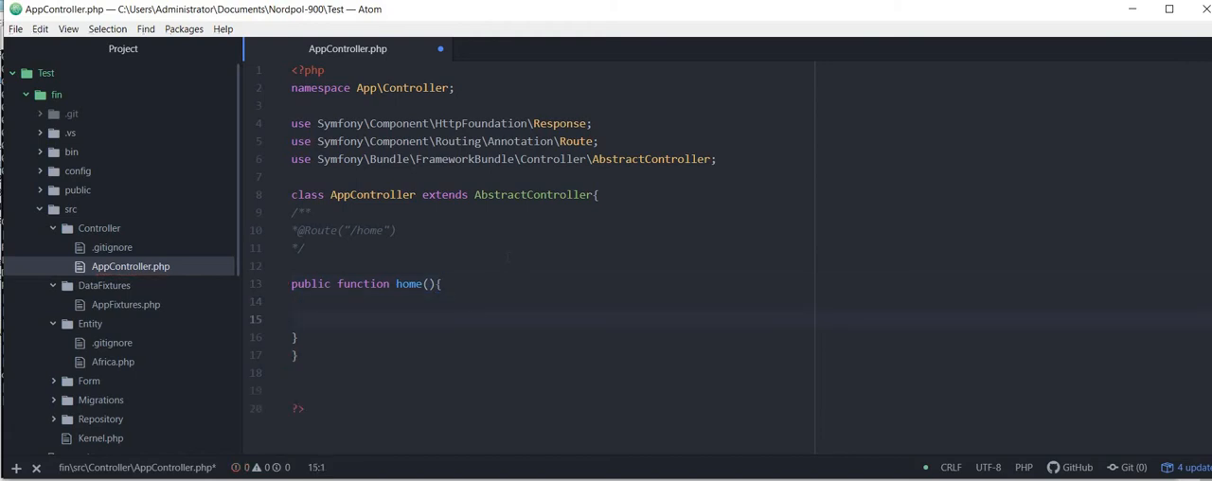
# - Write return $this render(""); as the body of home()
pyautogui.click(305, 301)
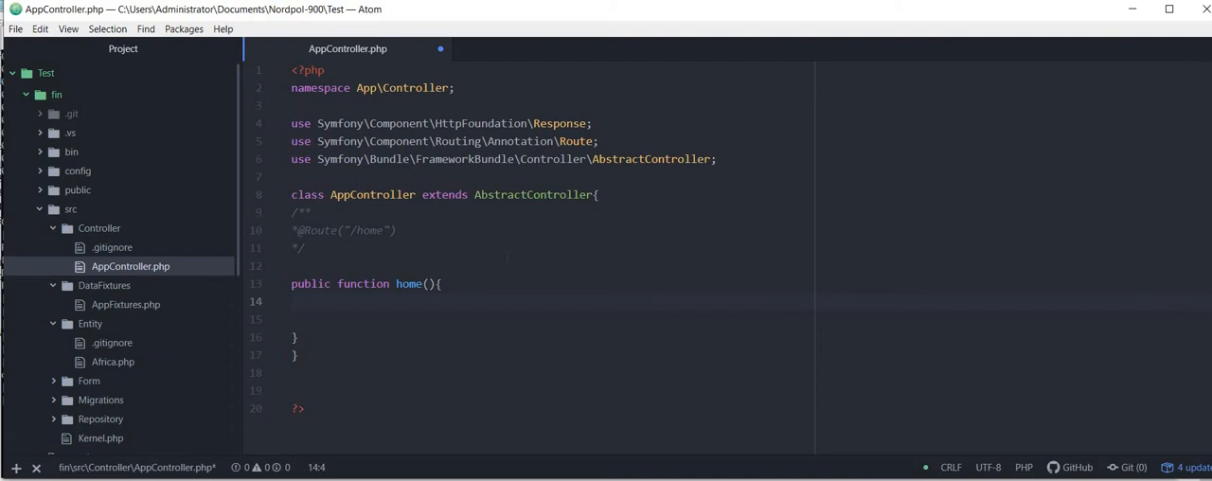
pyautogui.write('return')
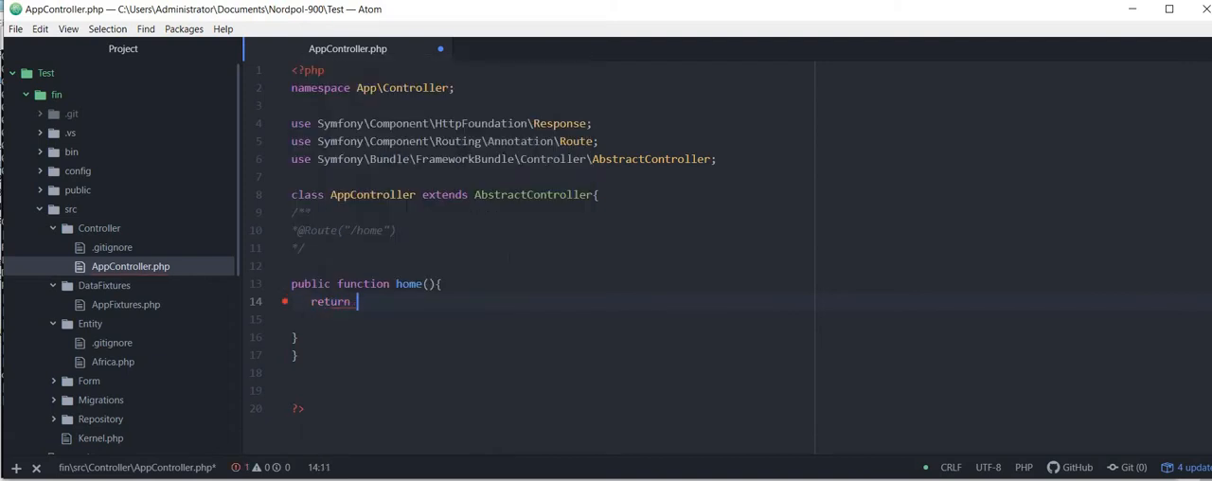
pyautogui.write('$this r')
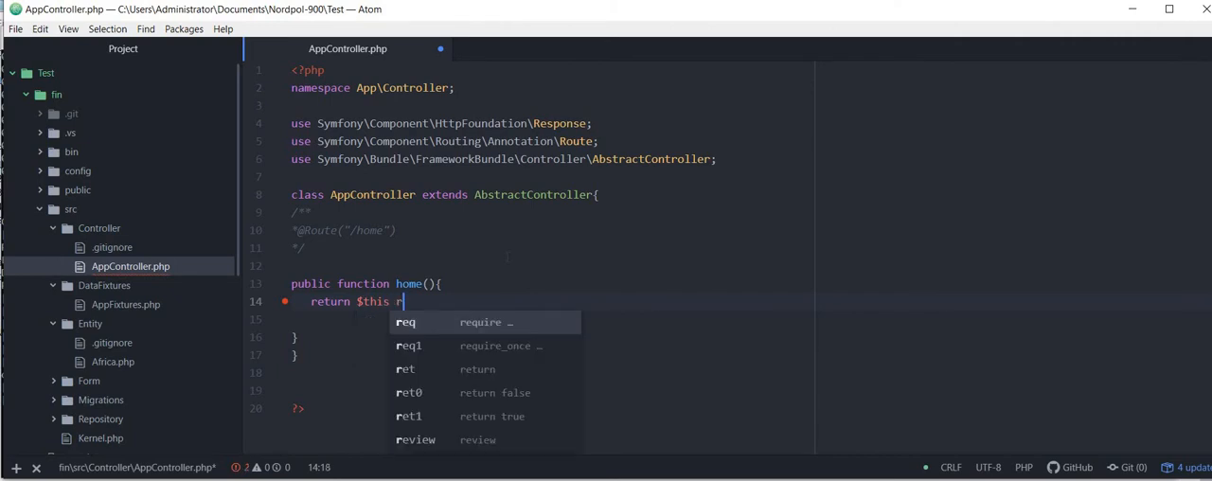
pyautogui.write('ender()')
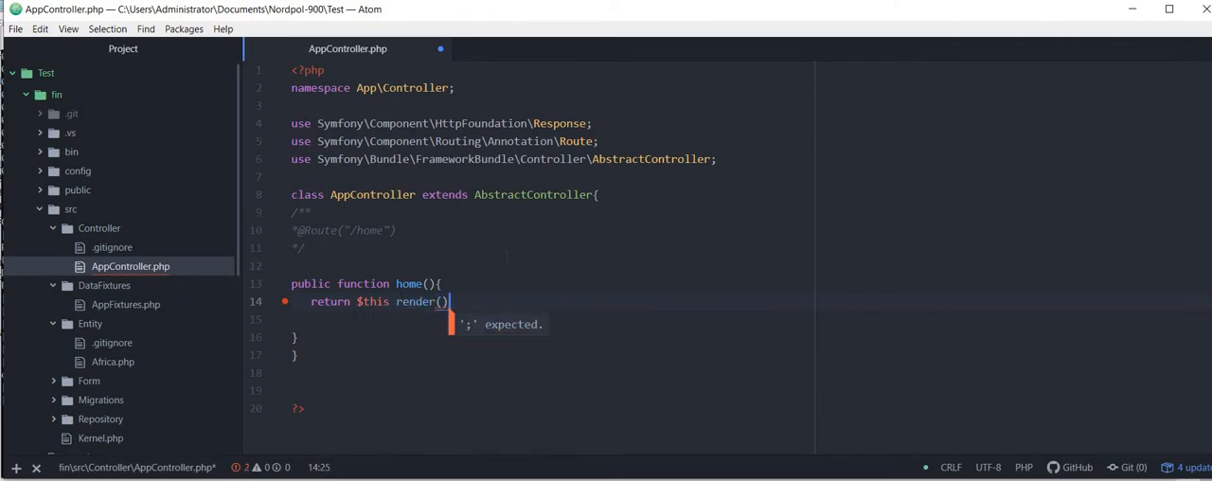
pyautogui.write('""')
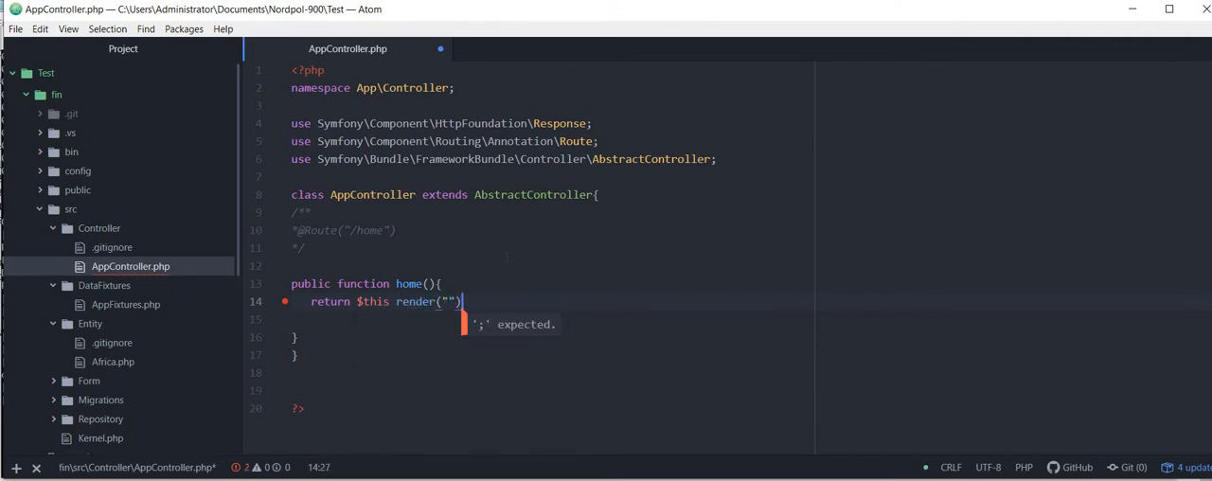
pyautogui.write(';')
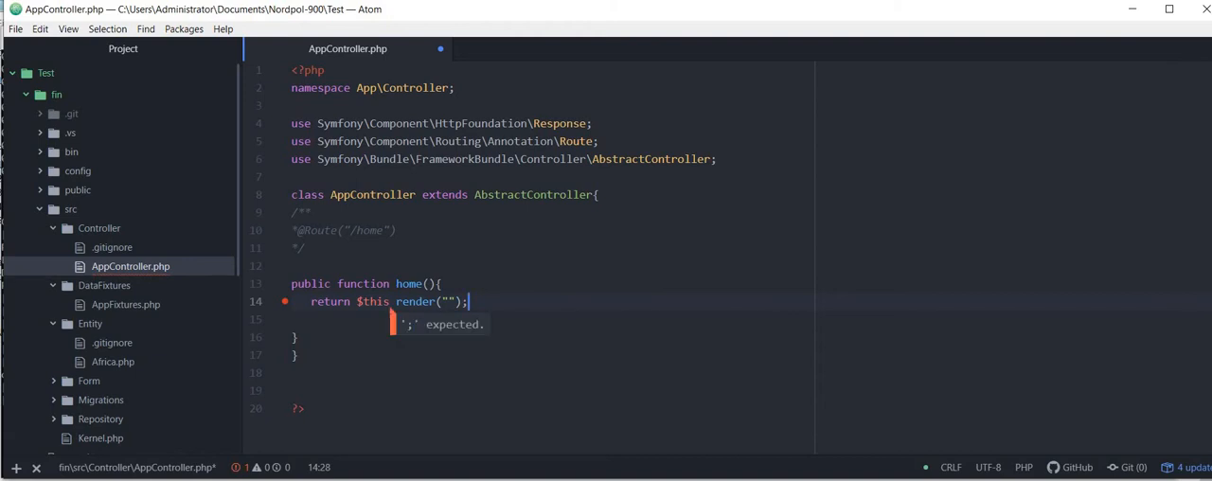
# - Scroll the project tree and expand templates to show autoload.php and base.html.twig
pyautogui.scroll(-3)
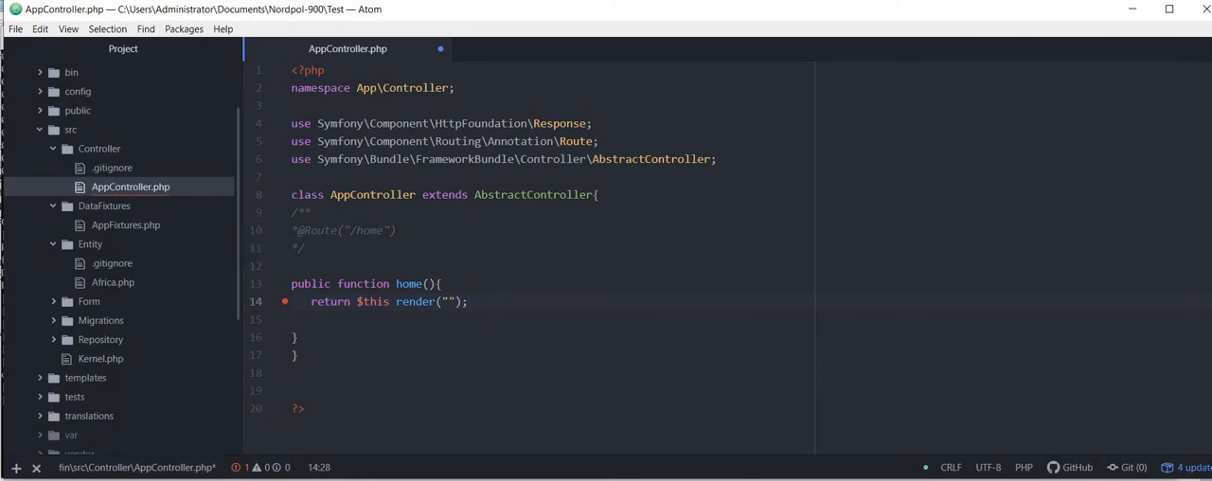
pyautogui.click(467, 301)
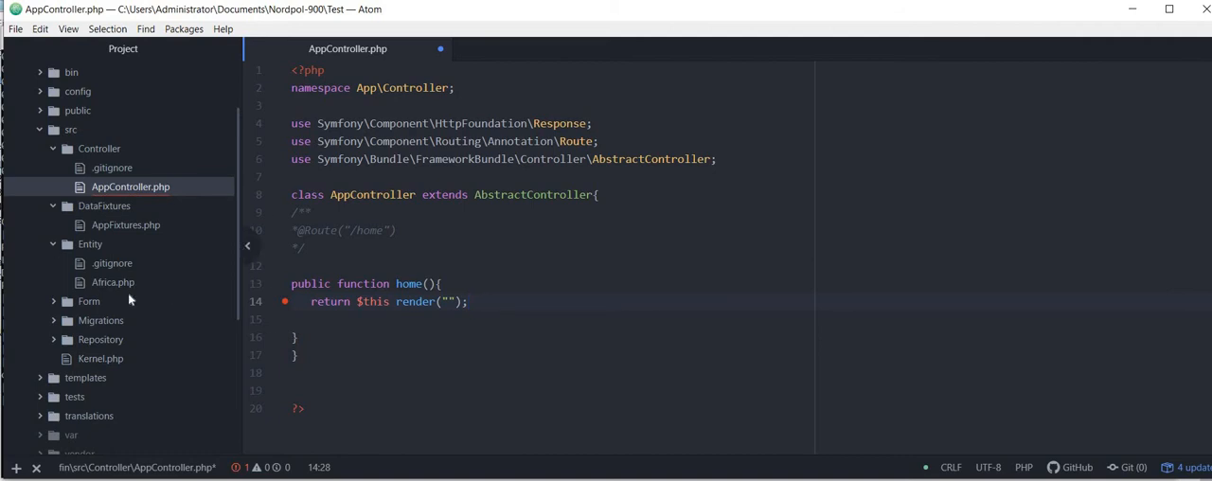
pyautogui.scroll(-3)
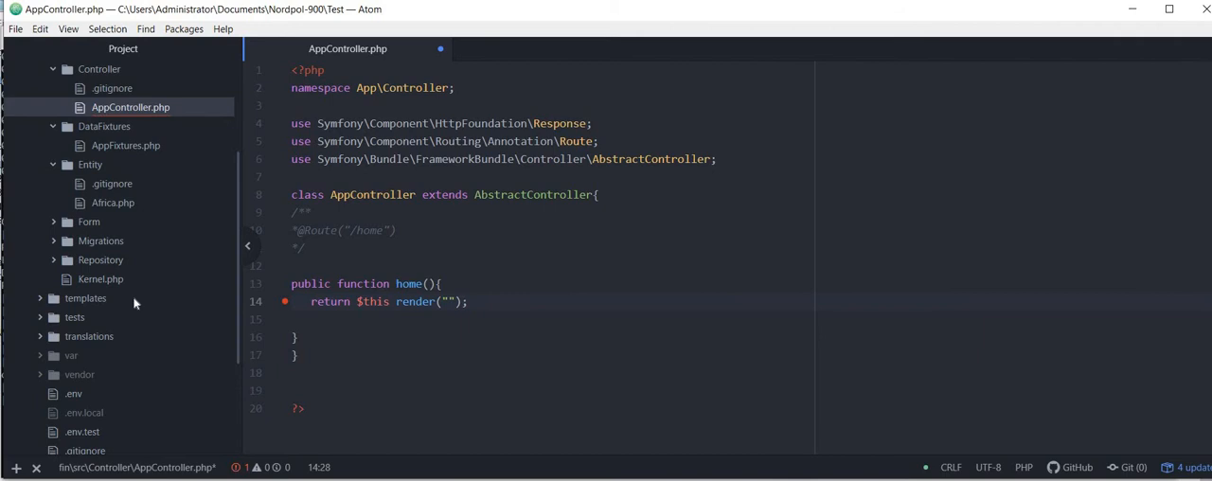
pyautogui.click(85, 298)
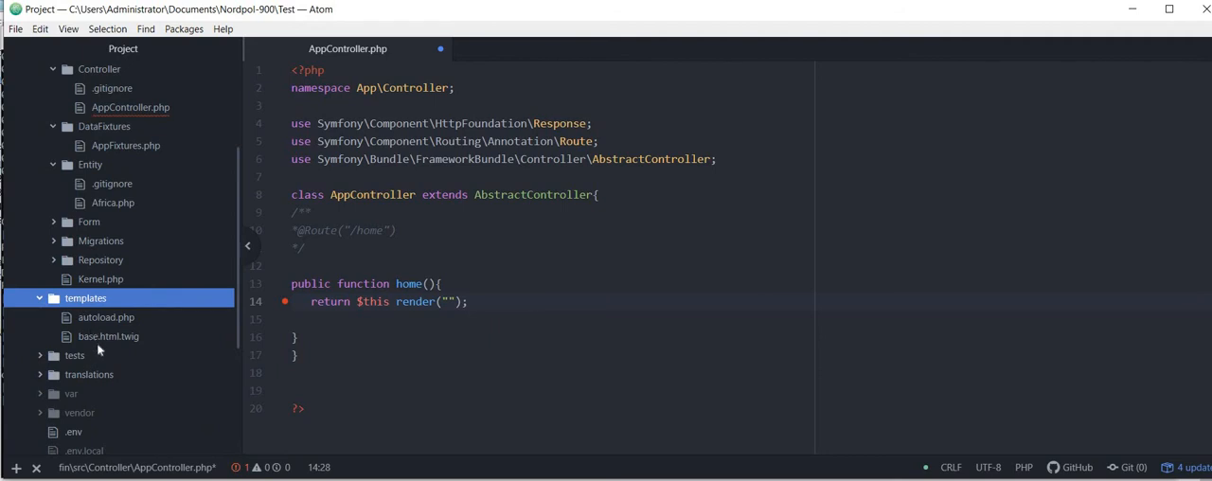
pyautogui.moveTo(154, 319)
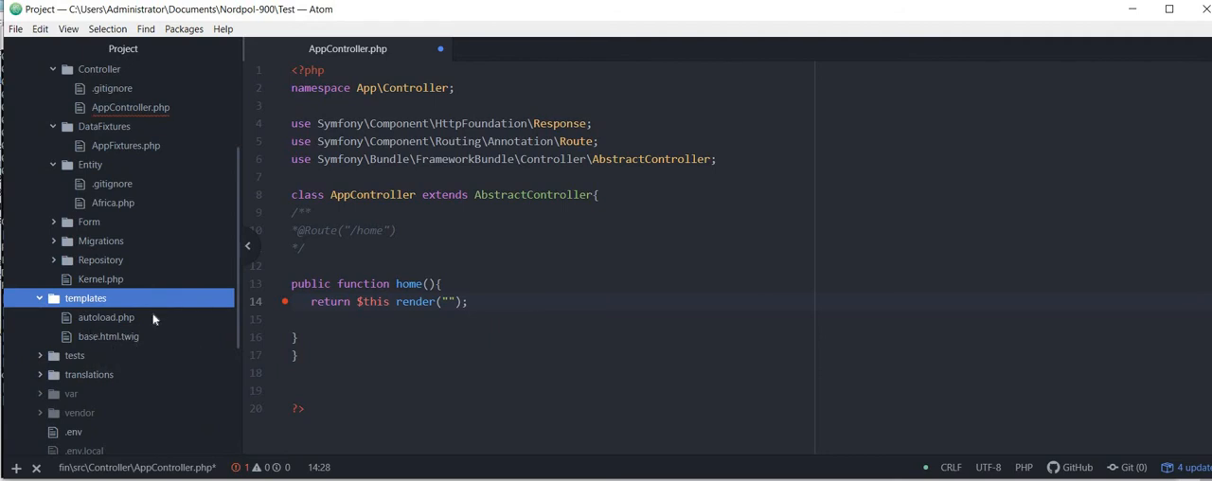
# - Create a new file named home.html.twig from the templates folder's context menu
pyautogui.rightClick(86, 298)
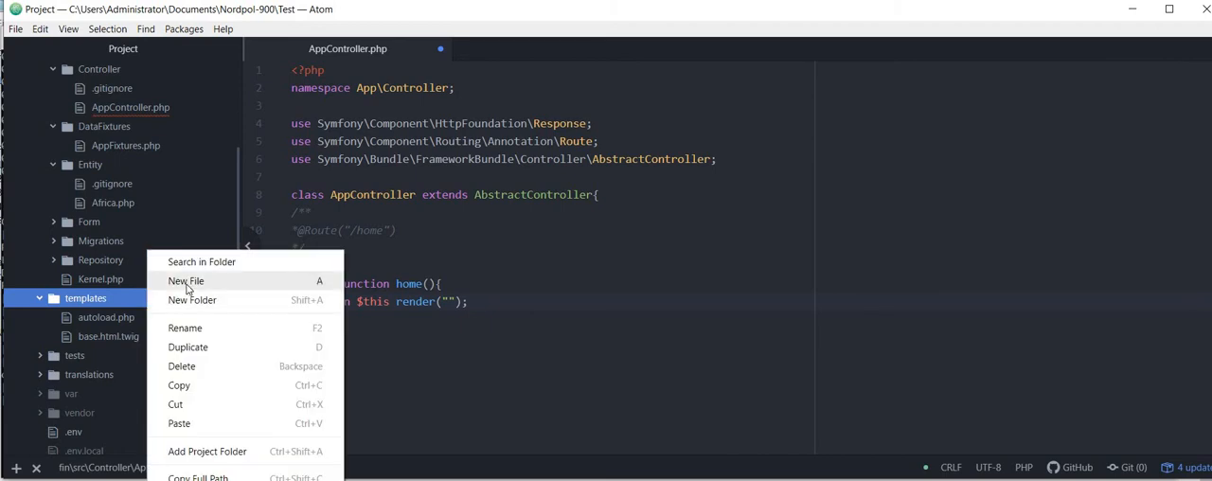
pyautogui.click(185, 280)
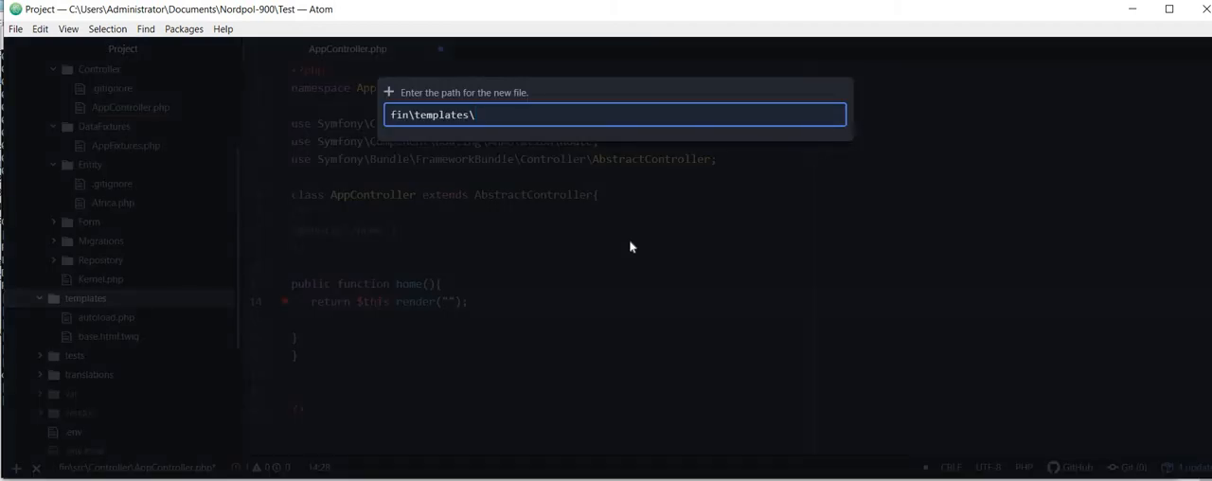
pyautogui.write('home.')
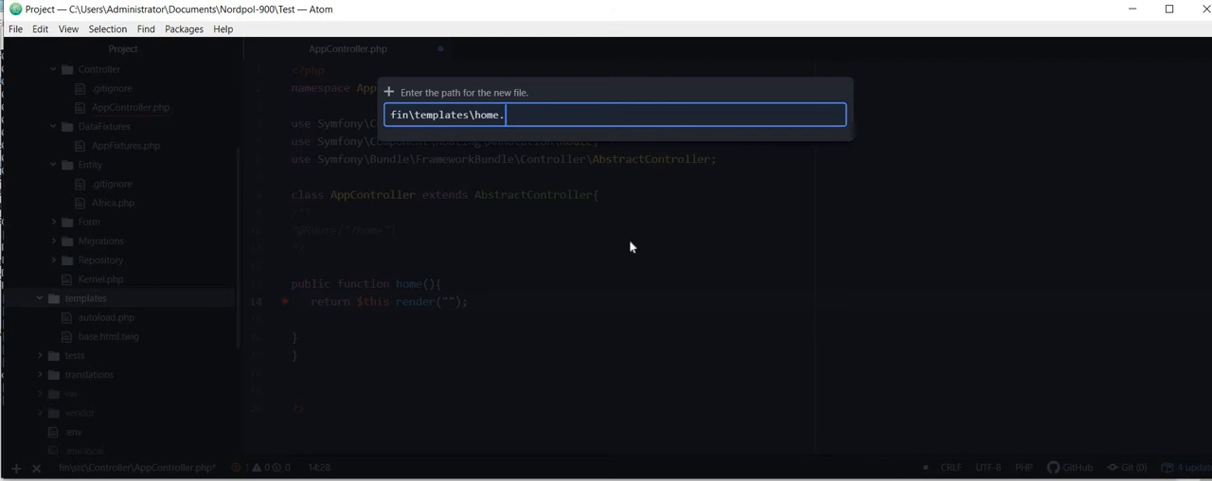
pyautogui.write('html')
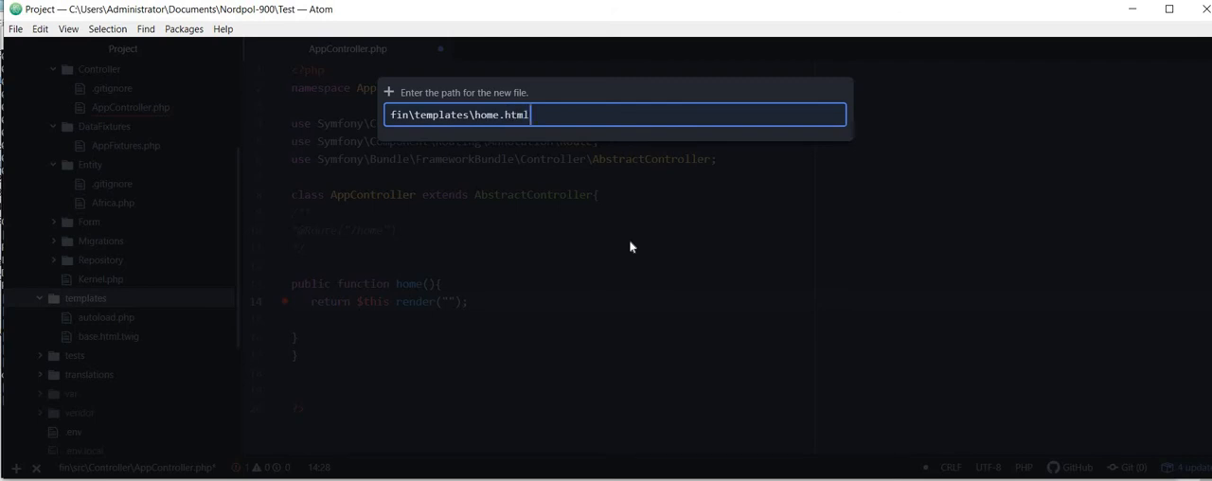
pyautogui.write('twig')
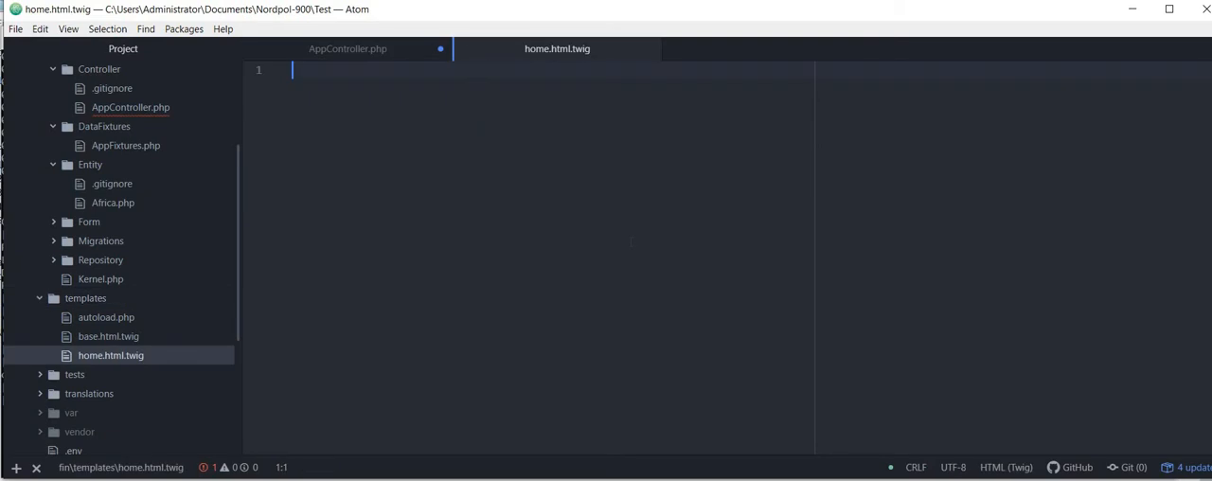
# - Add a <title> 'first home page' to home.html.twig
pyautogui.write('<>')
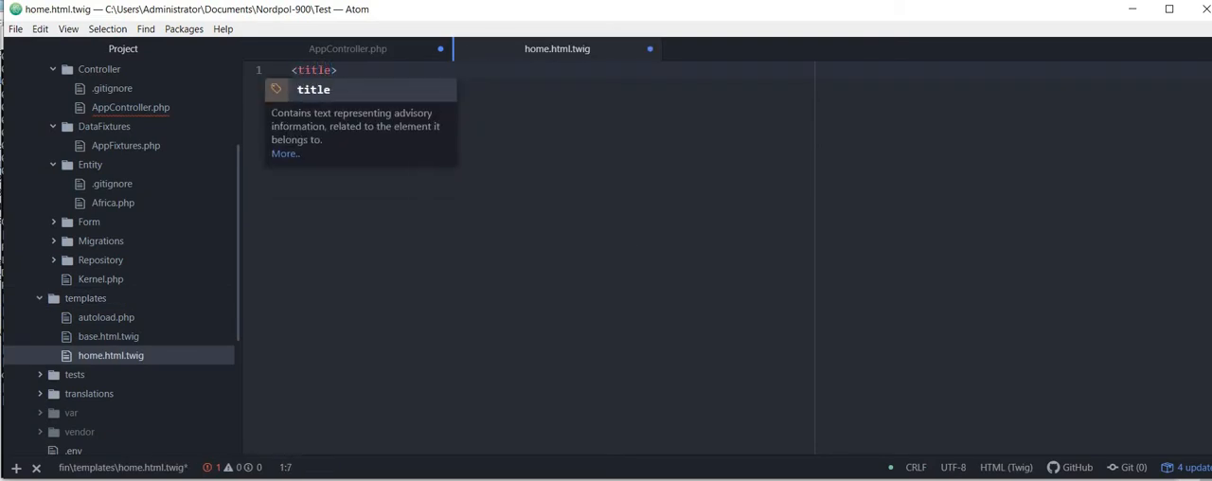
pyautogui.write('first home pa')
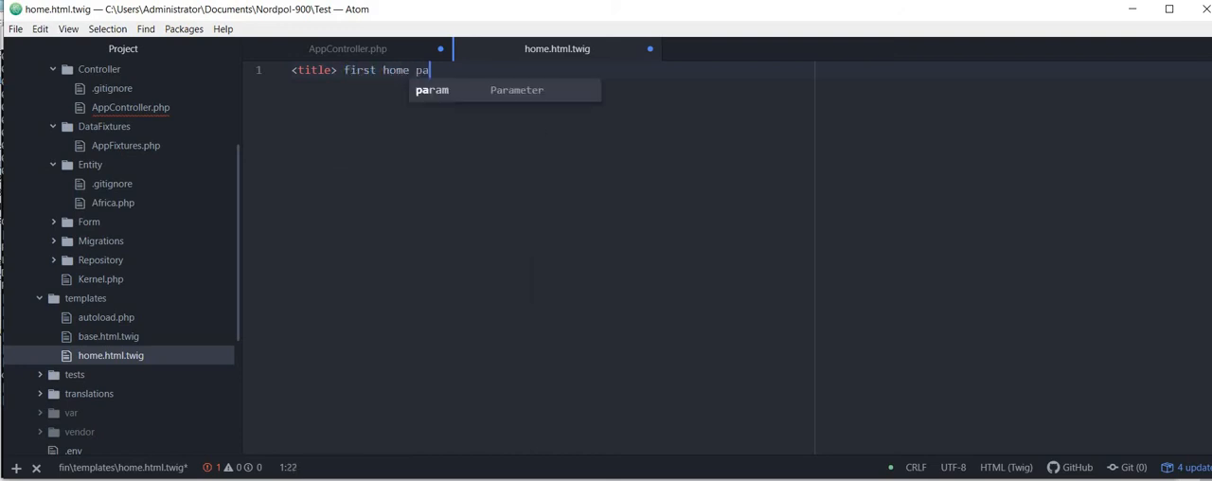
pyautogui.write('ge <')
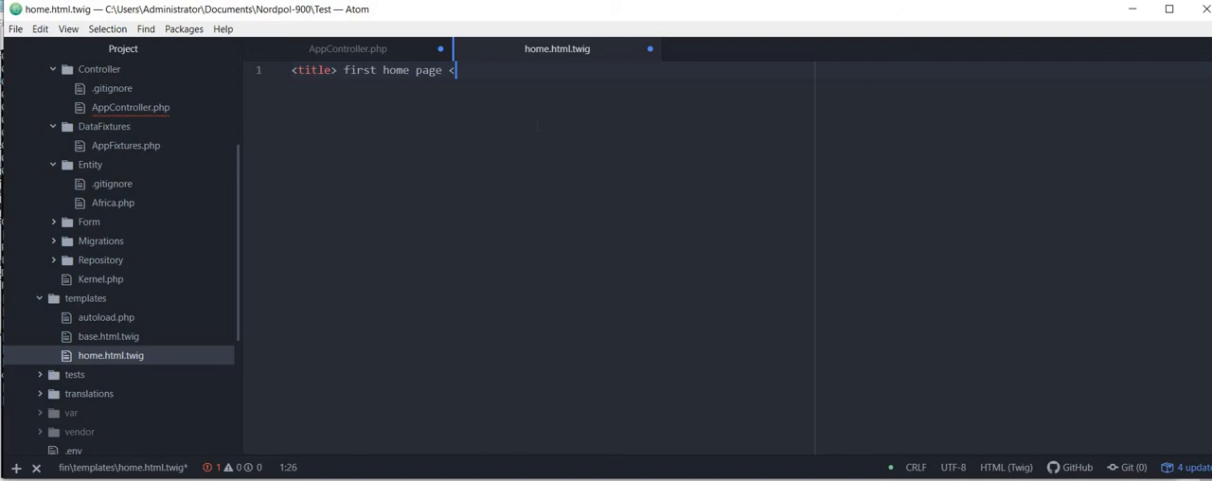
pyautogui.write('</title>')
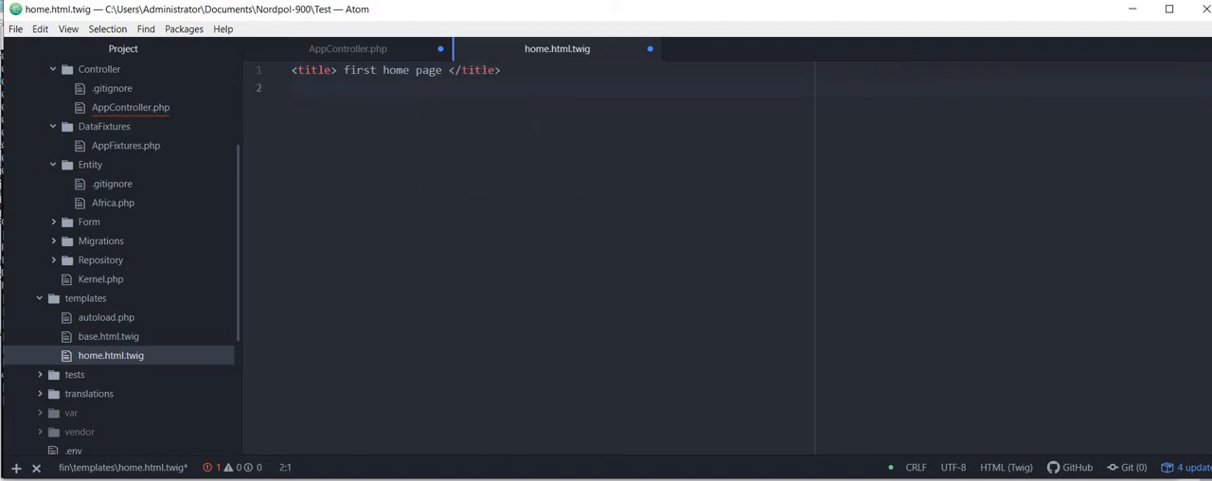
# - Add an h4 heading 'This is my first page', then return to AppController.php
pyautogui.write('<h4>')
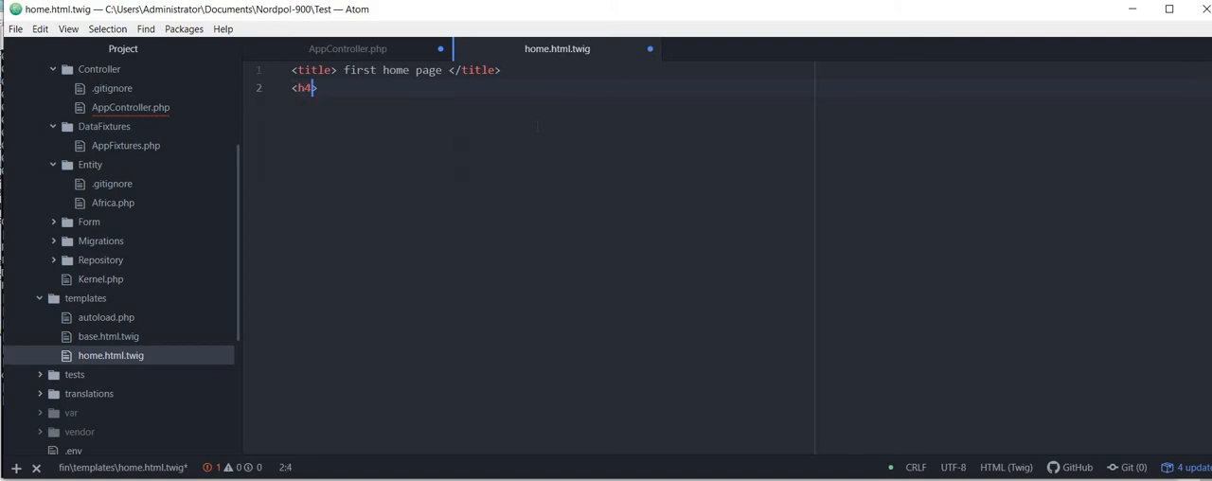
pyautogui.write('This')
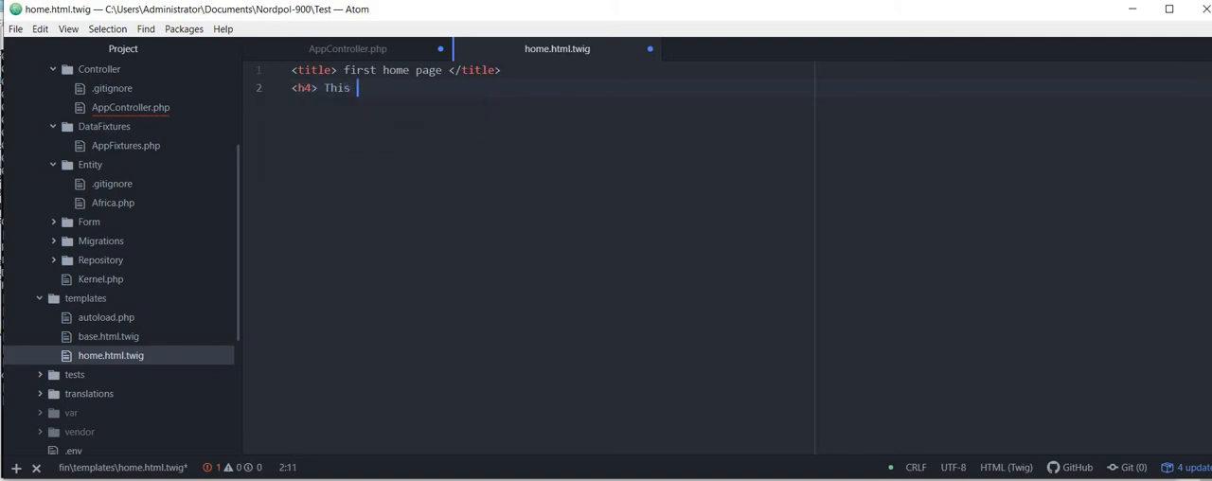
pyautogui.write('is my first')
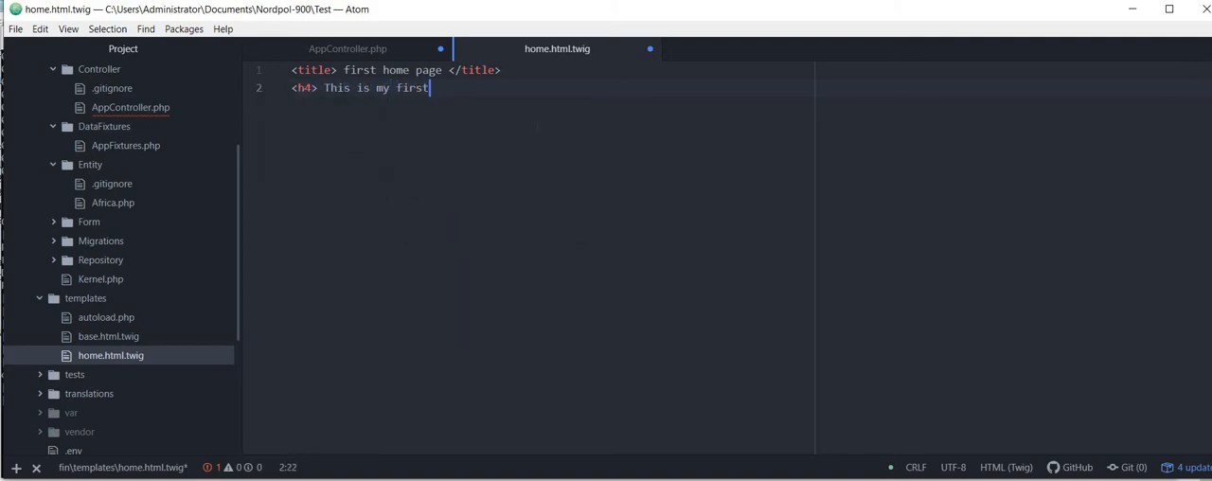
pyautogui.write('page <')
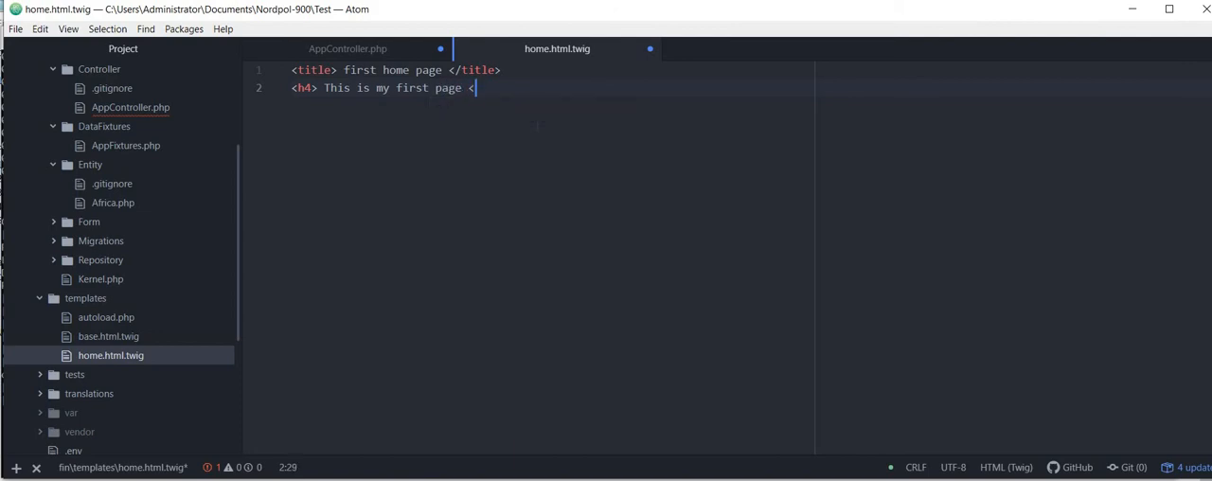
pyautogui.write('/h4>')
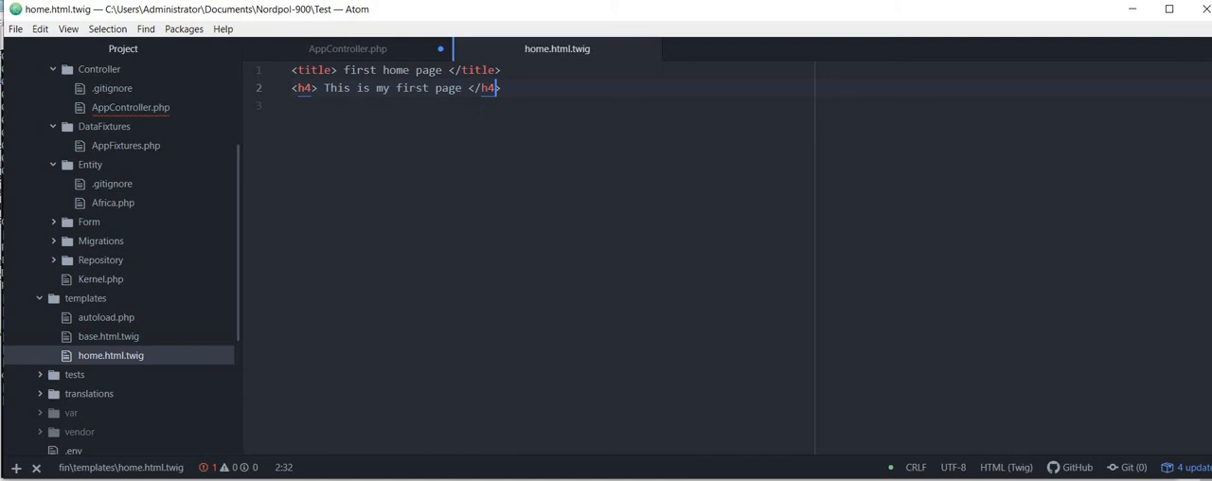
pyautogui.click(347, 48)
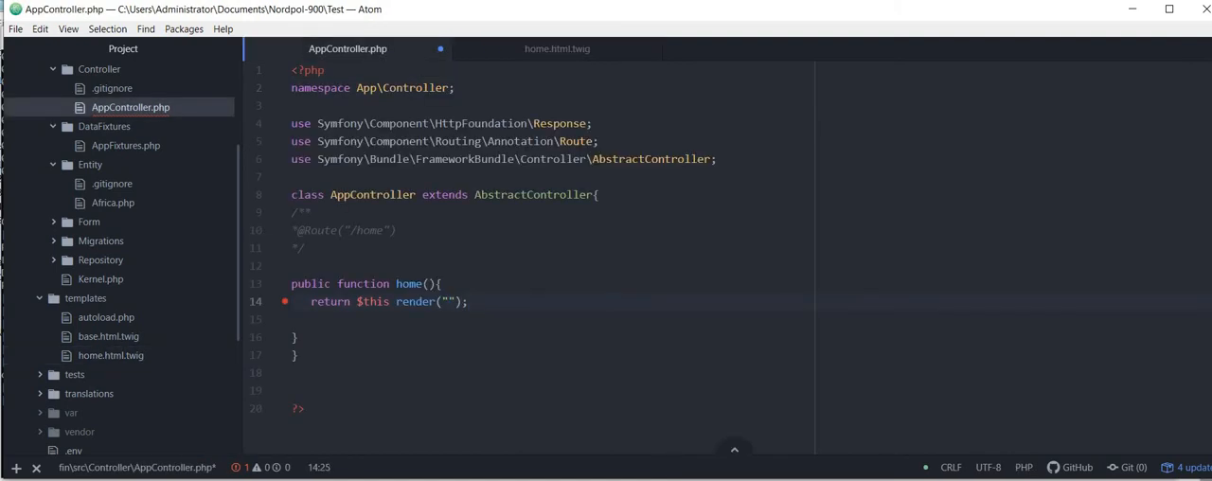
# - Point the home function's render call at home.html.twig and save AppController.php
pyautogui.click(447, 301)
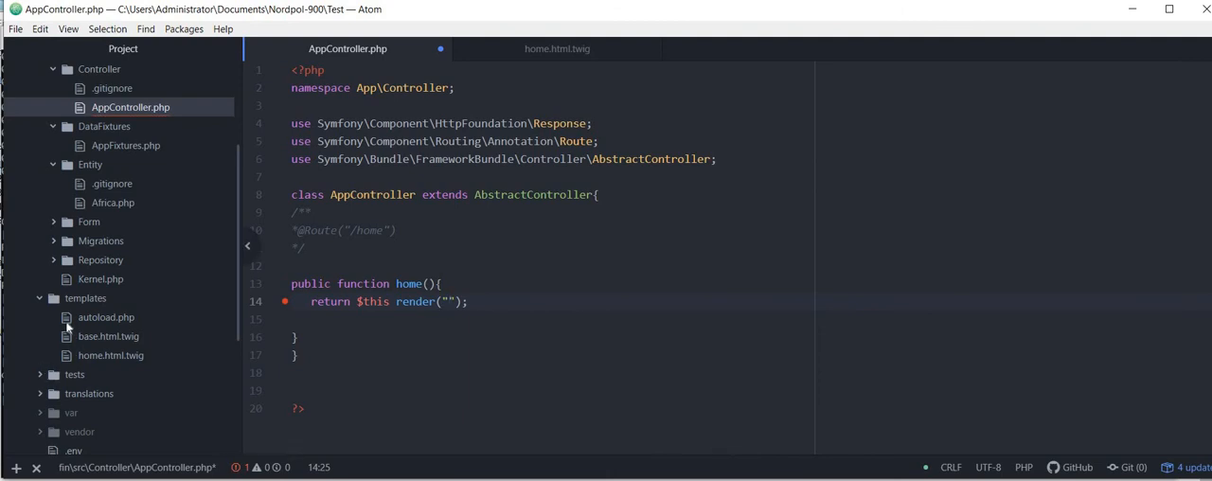
pyautogui.moveTo(110, 355)
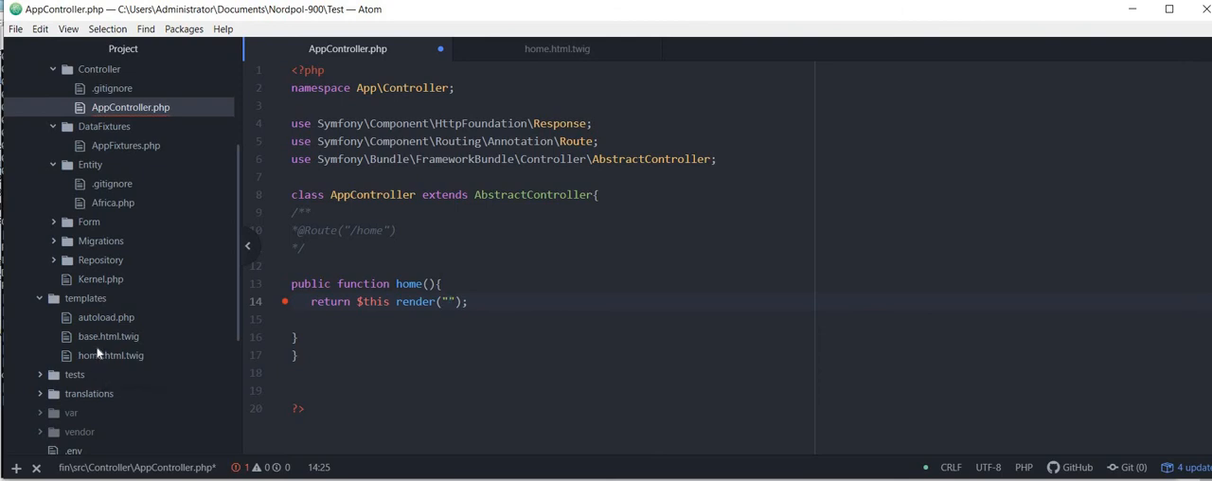
pyautogui.rightClick(109, 355)
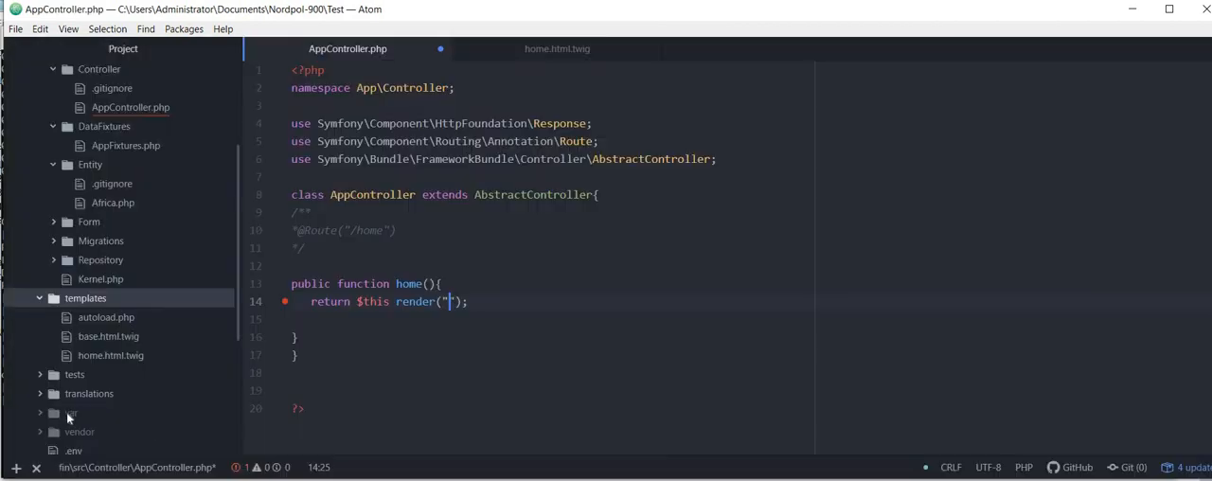
pyautogui.write('templates/home.ht')
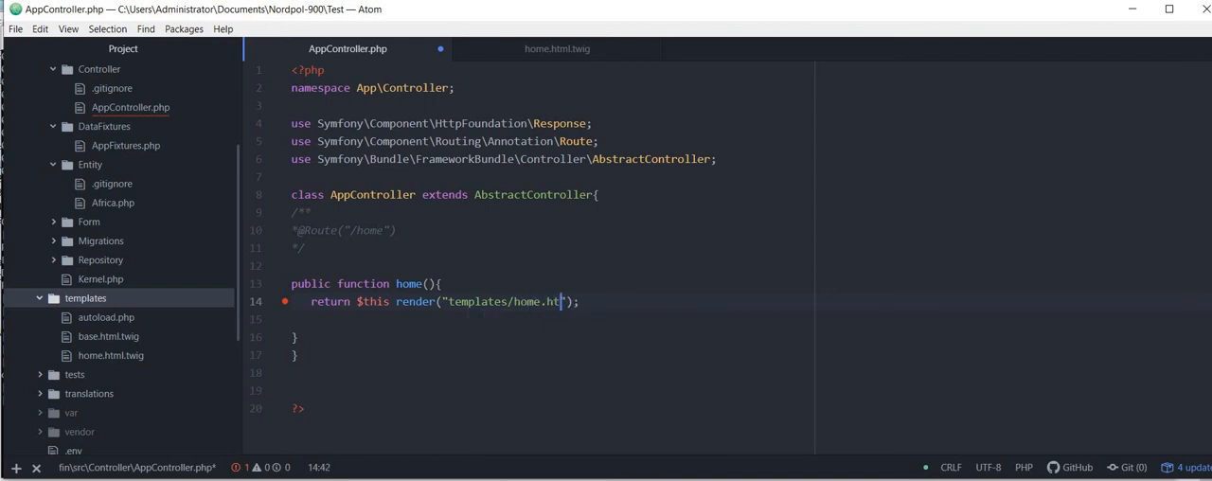
pyautogui.write('ml.twig')
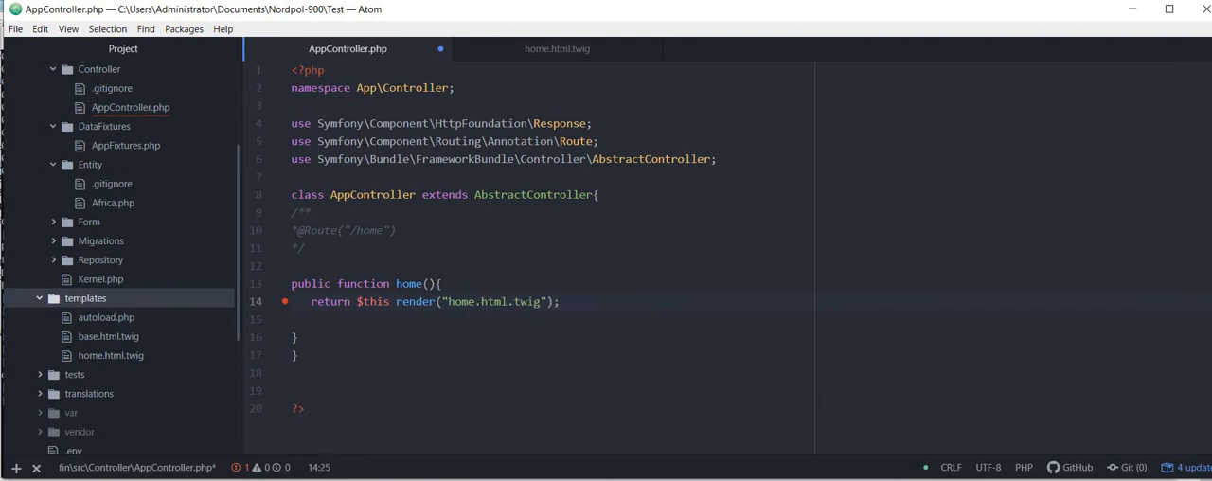
pyautogui.click(448, 301)
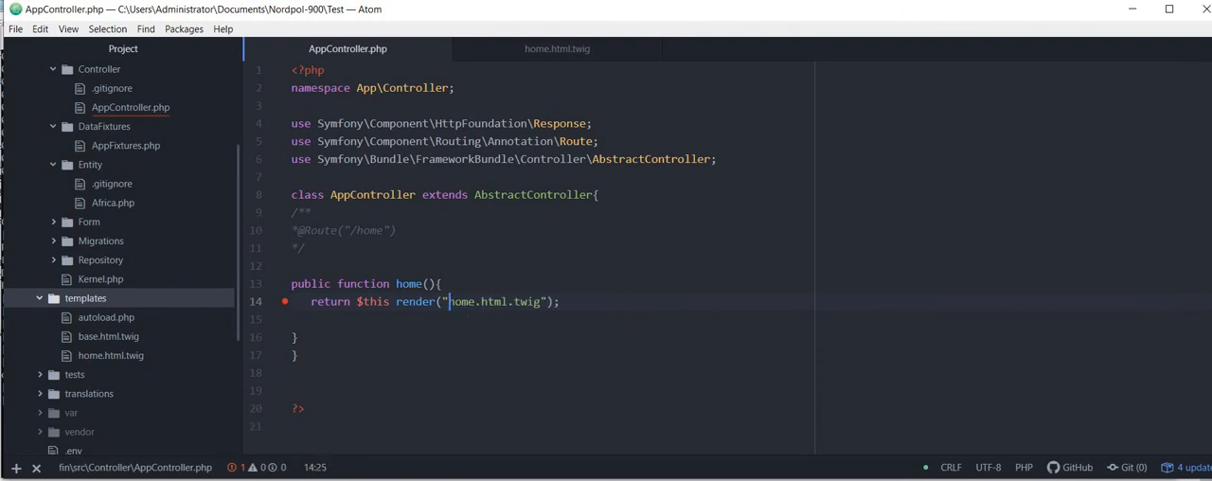
pyautogui.click(296, 337)
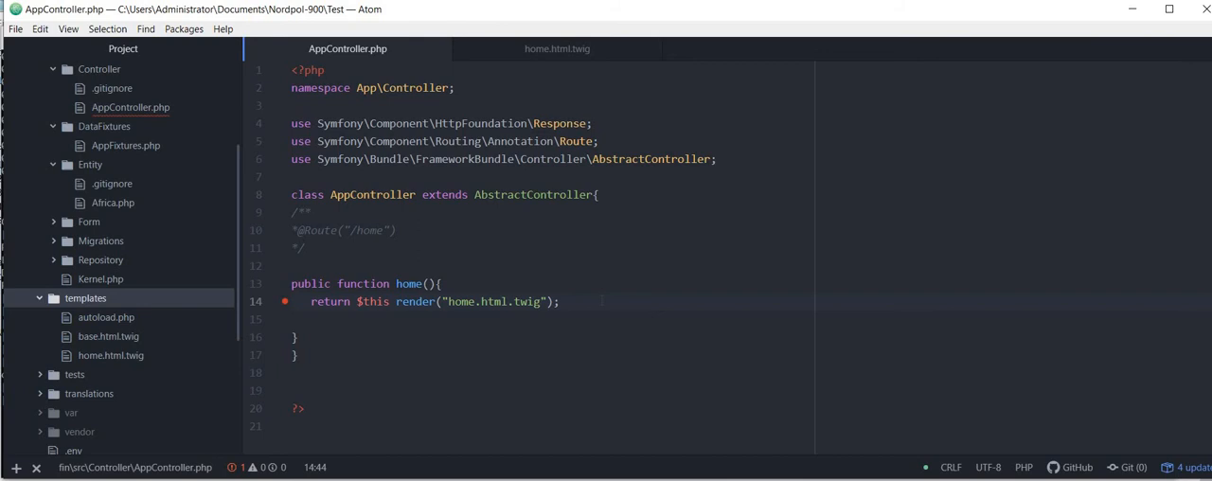
pyautogui.click(573, 301)
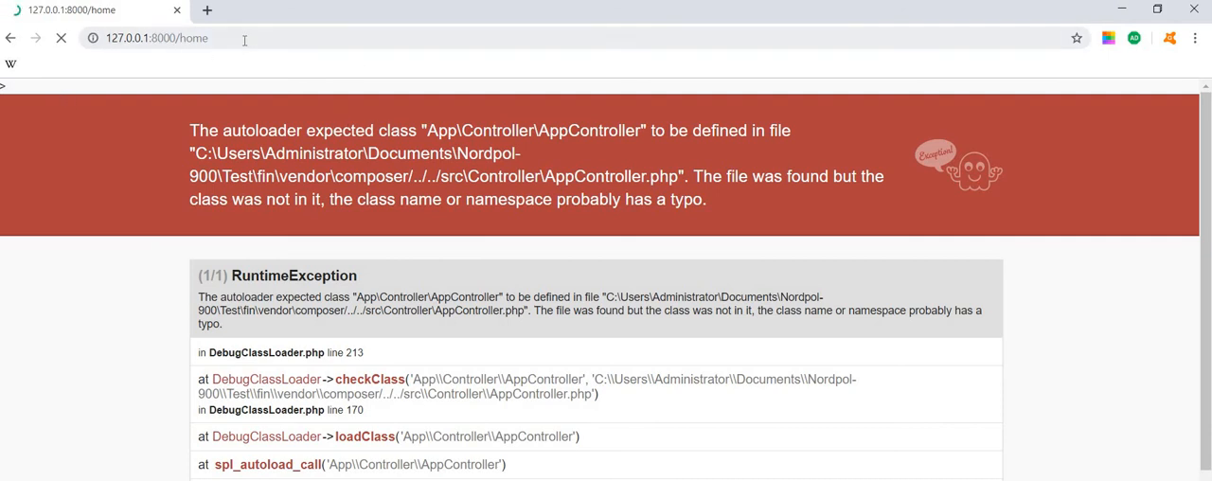
# - Reload 127.0.0.1:8000/home in Chrome to test the route
pyautogui.click(157, 38)
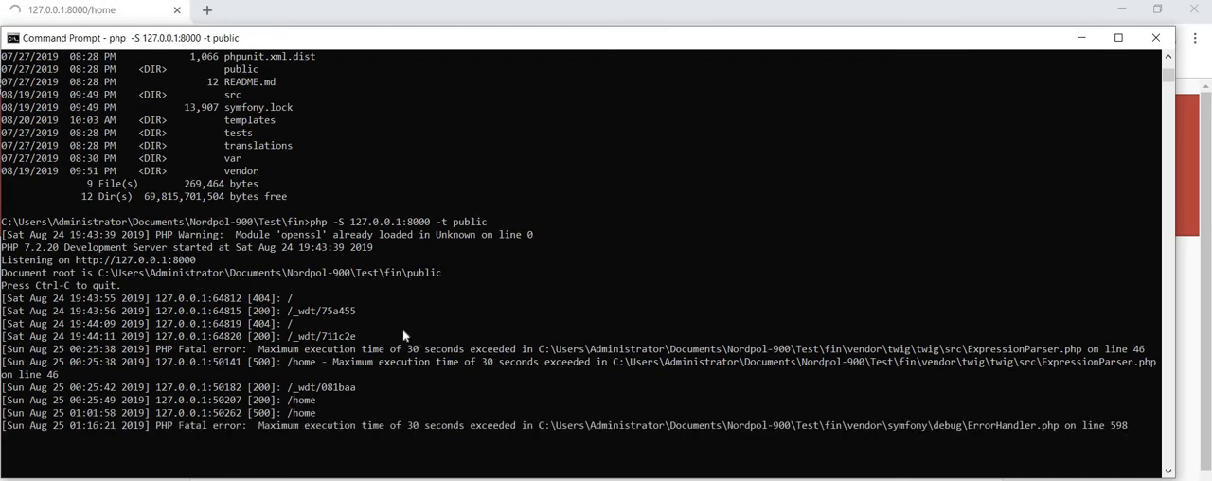
# - Check the PHP server log for /home requests and execution-time errors
pyautogui.click(426, 242)
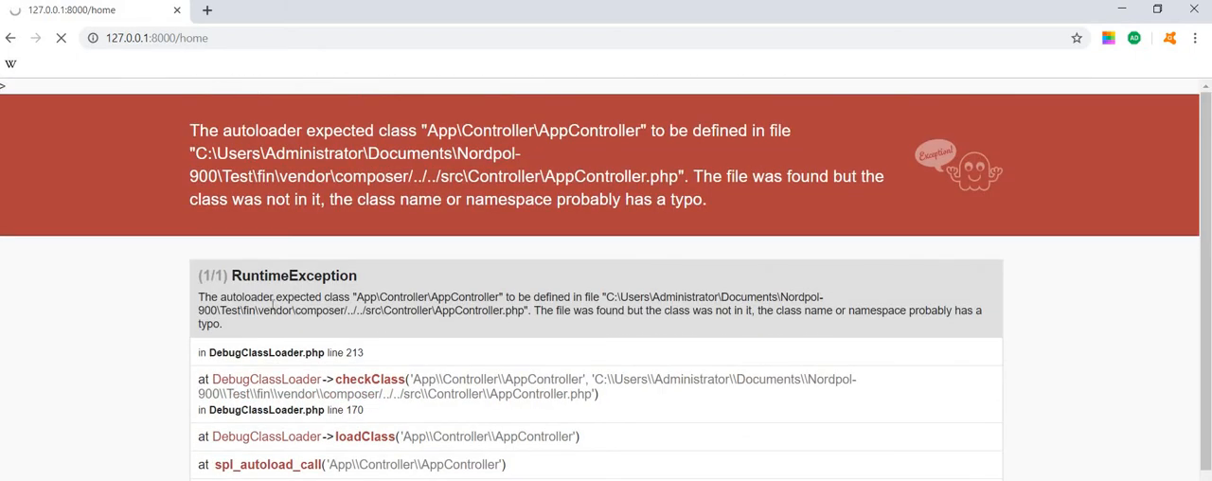
# - Reload /home to show 'This is my first page' and select that heading
pyautogui.click(62, 38)
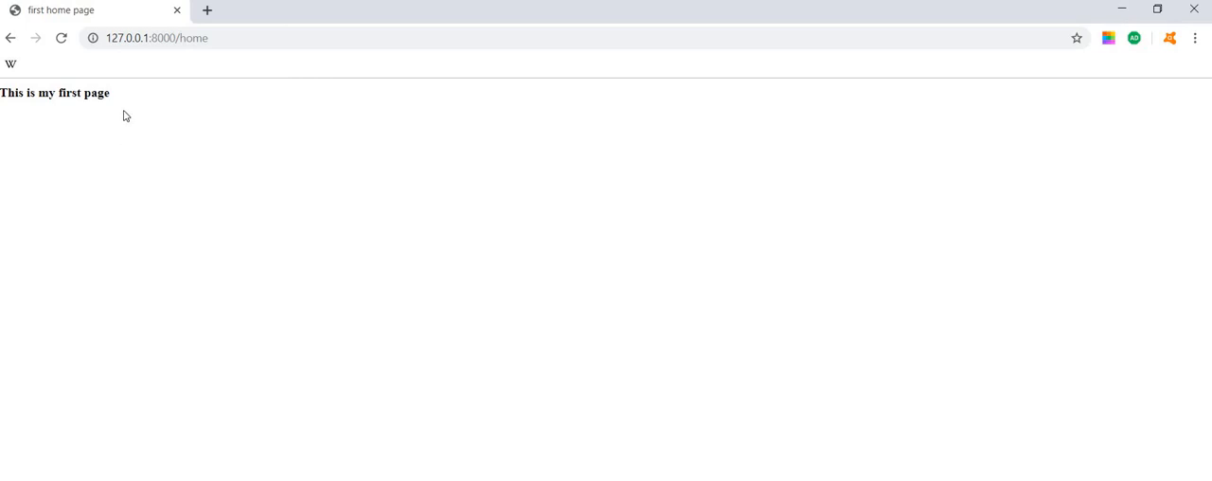
pyautogui.tripleClick(54, 93)
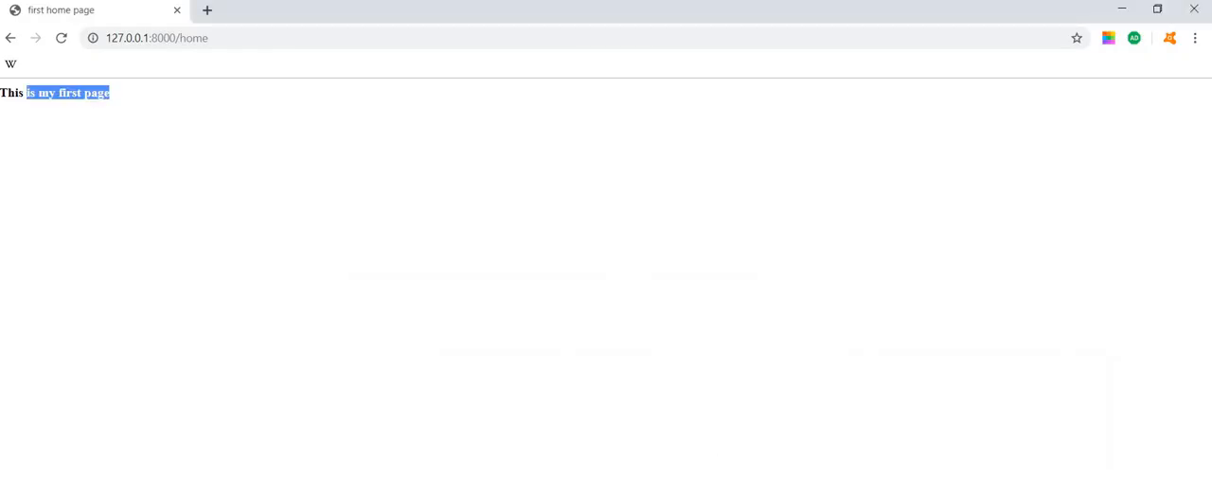
pyautogui.moveTo(224, 95)
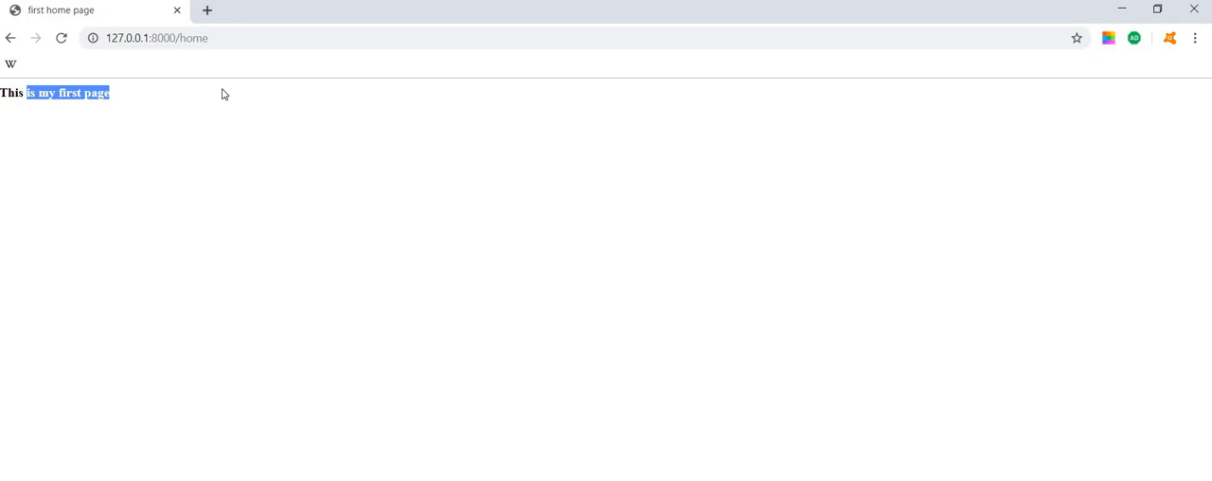